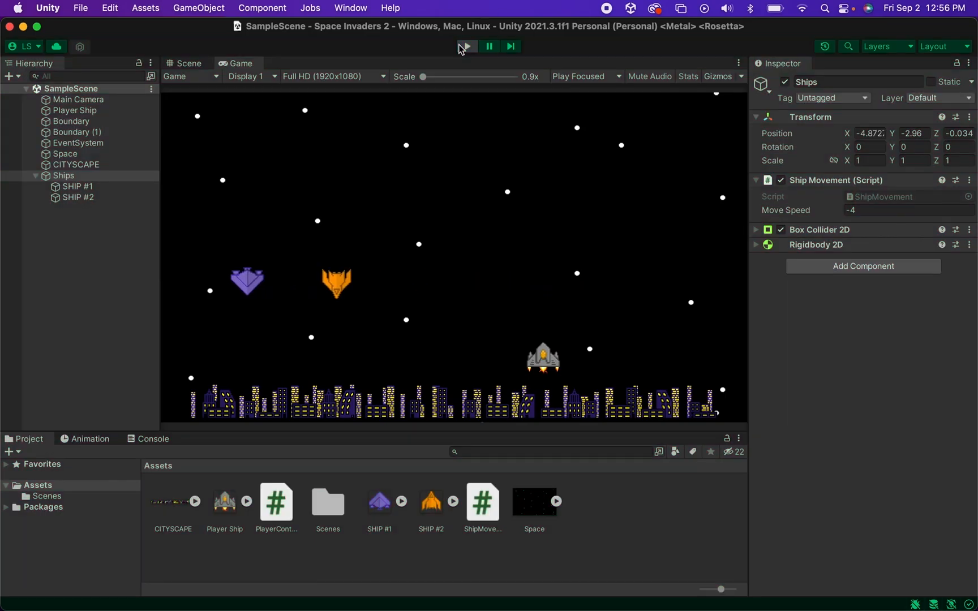
Step: Stop the running Space Invaders play test to return to the Scene view
{"action": "left_click", "coordinate": [185, 63]}
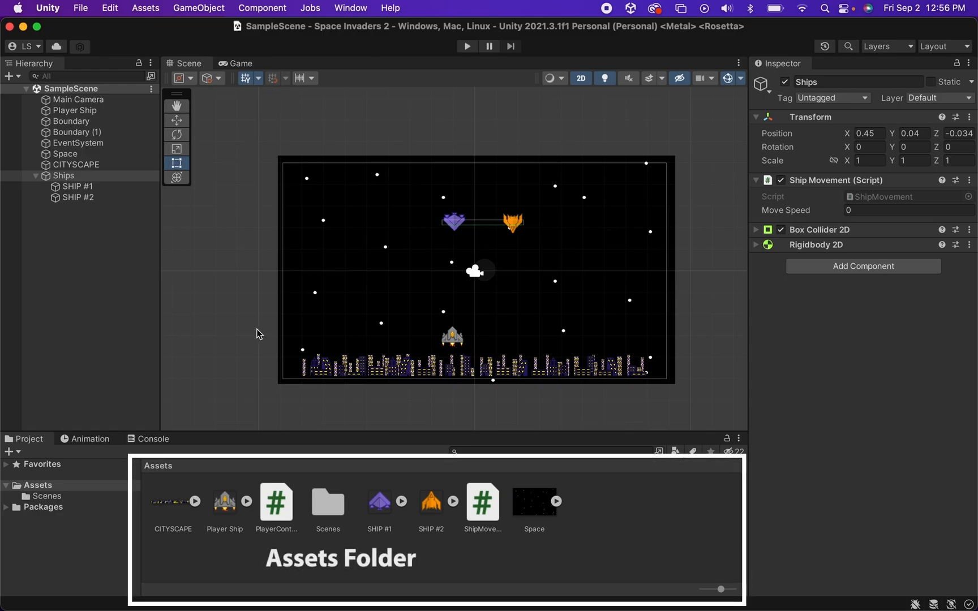
{"action": "mouse_move", "coordinate": [280, 497]}
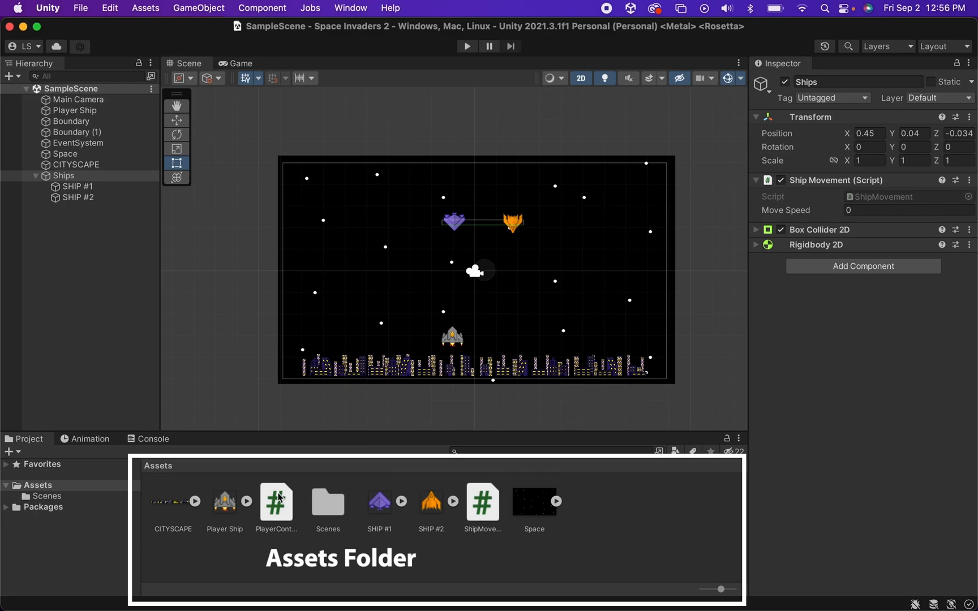
{"action": "mouse_move", "coordinate": [370, 562]}
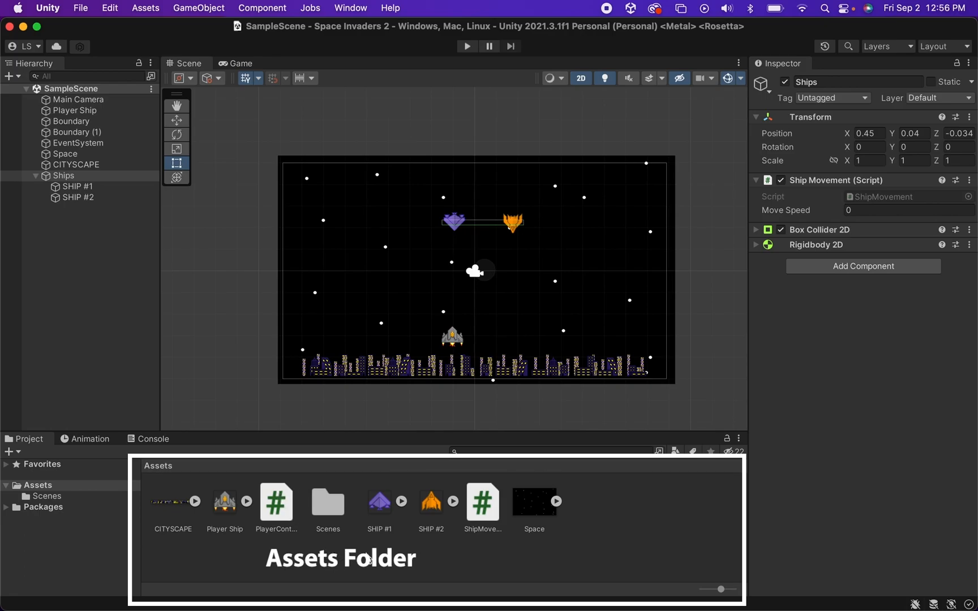
{"action": "mouse_move", "coordinate": [622, 530]}
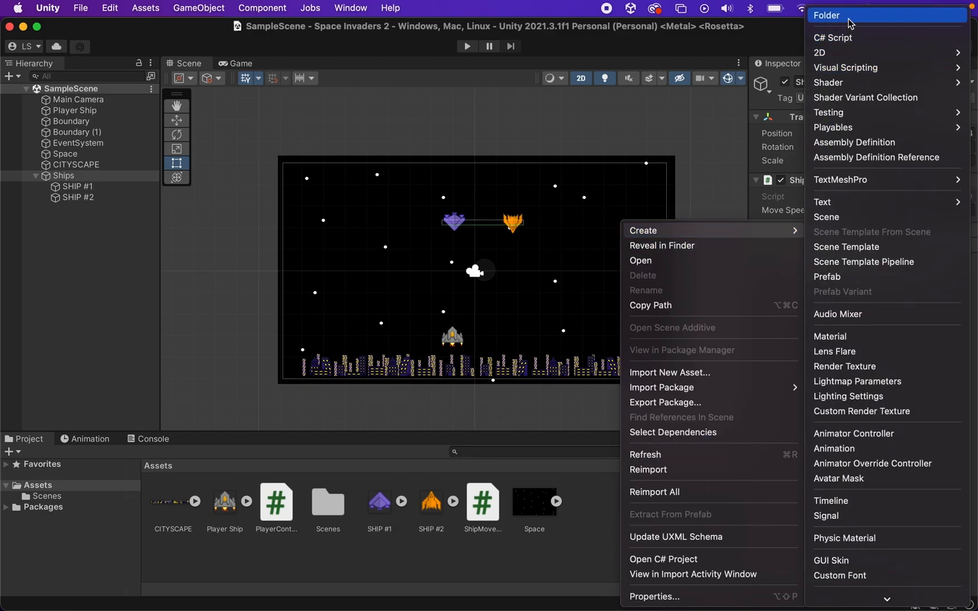
Step: Begin creating a new folder in the project's Assets
{"action": "left_click", "coordinate": [826, 15]}
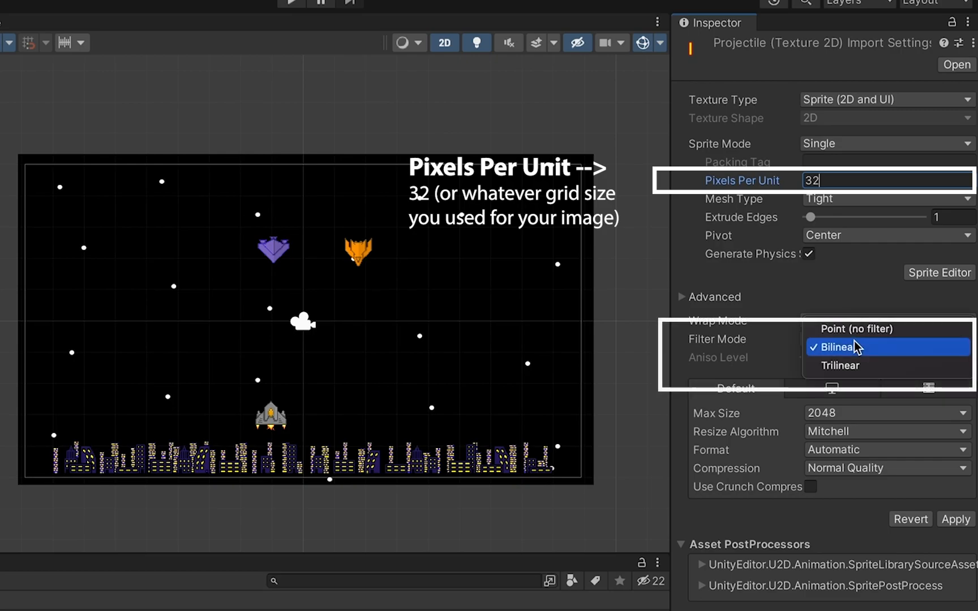
Step: Switch the Projectile texture to Point (no filter) filtering and choose a texture format
{"action": "left_click", "coordinate": [857, 329]}
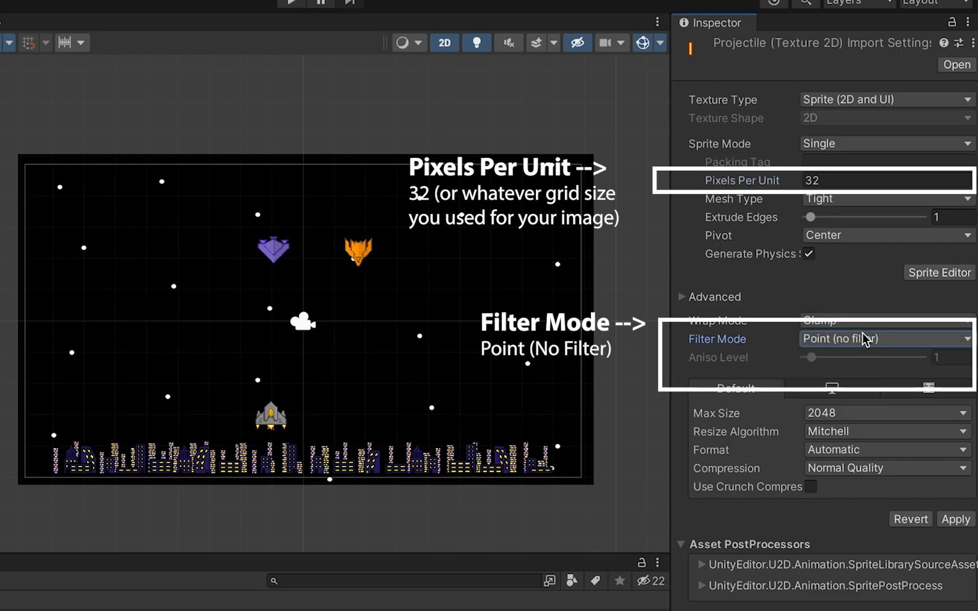
{"action": "left_click", "coordinate": [885, 449]}
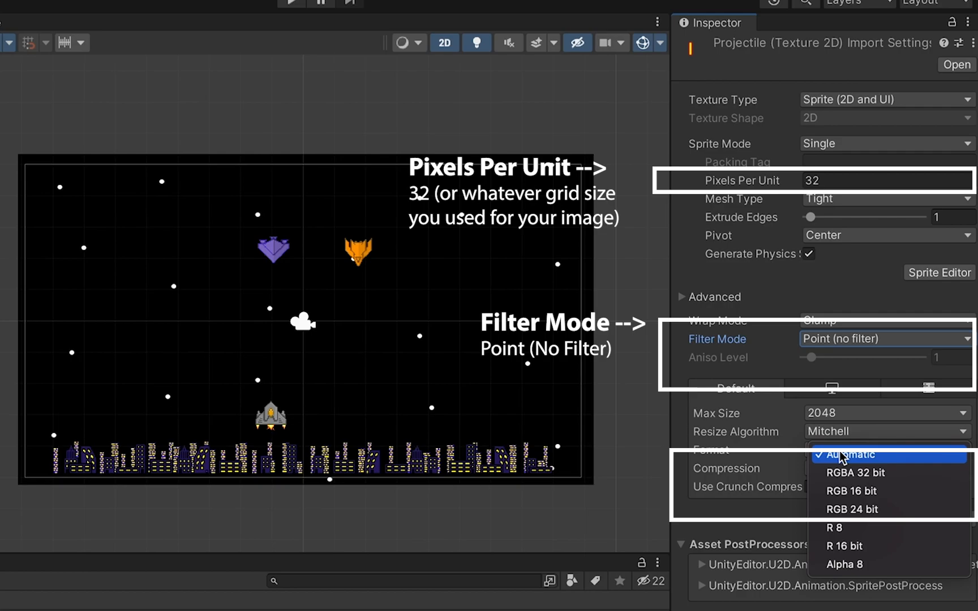
{"action": "left_click", "coordinate": [848, 472]}
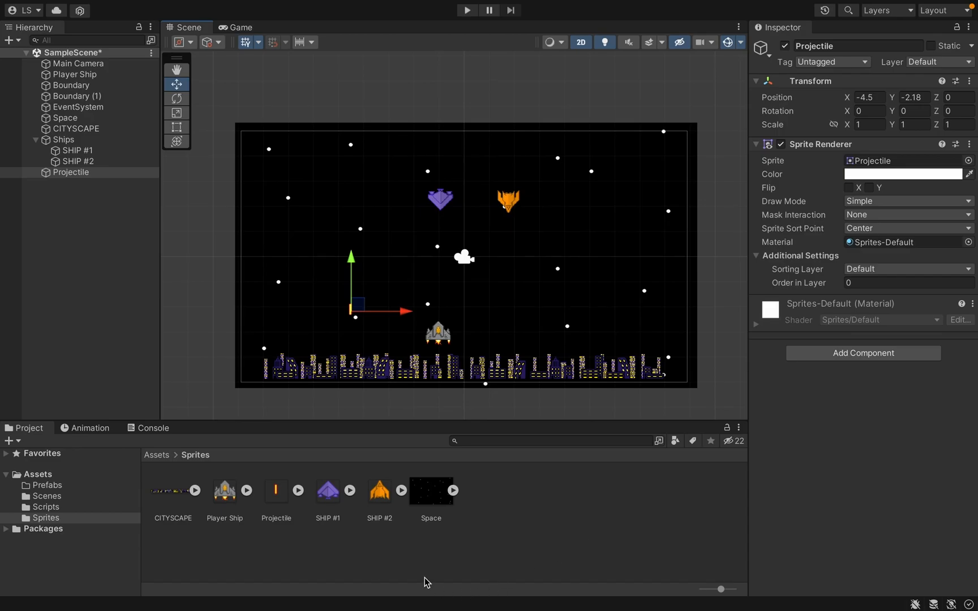
Step: Attach a new script named Projectile to the Projectile object and open the script asset
{"action": "left_click", "coordinate": [72, 172]}
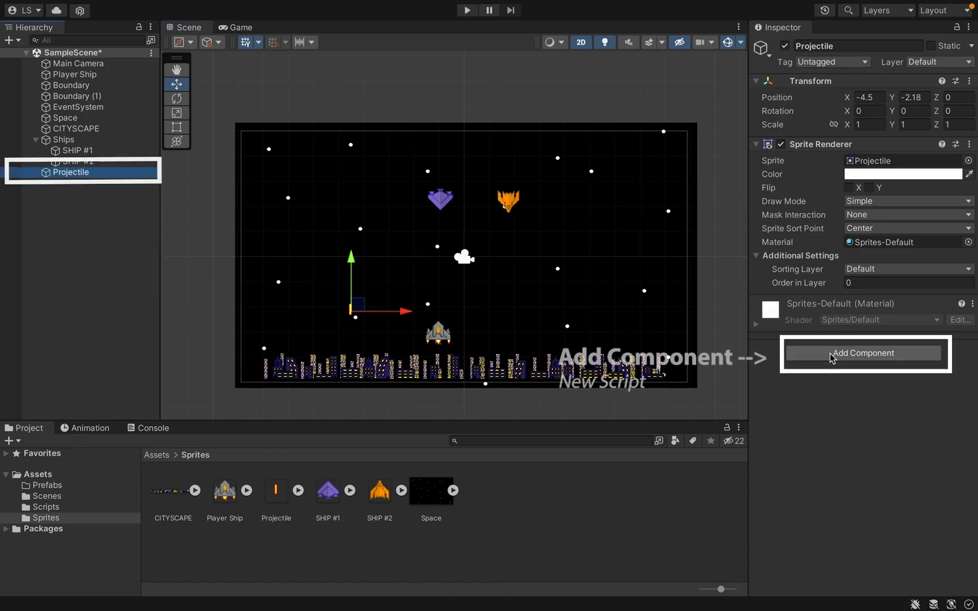
{"action": "left_click", "coordinate": [864, 353]}
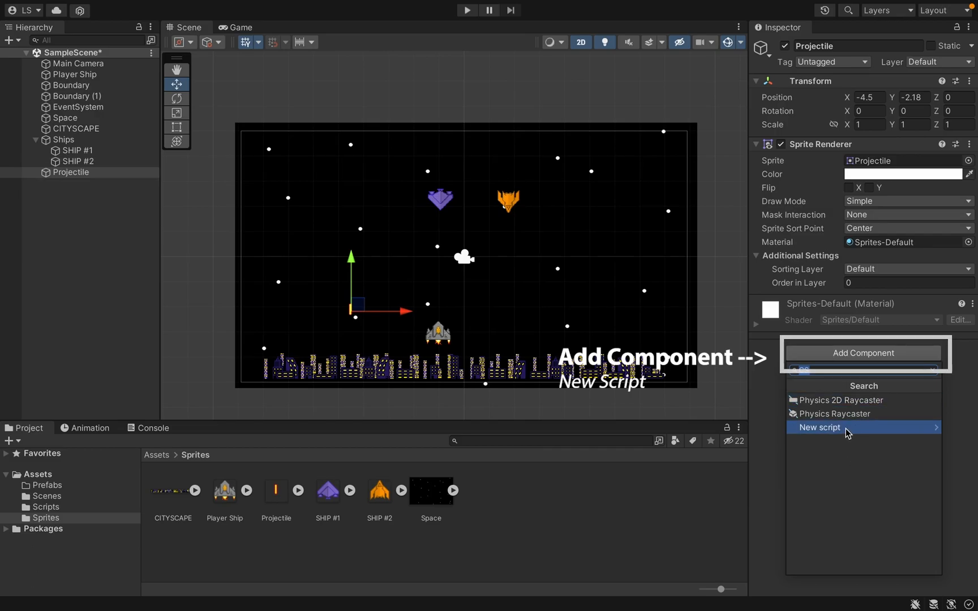
{"action": "left_click", "coordinate": [836, 427]}
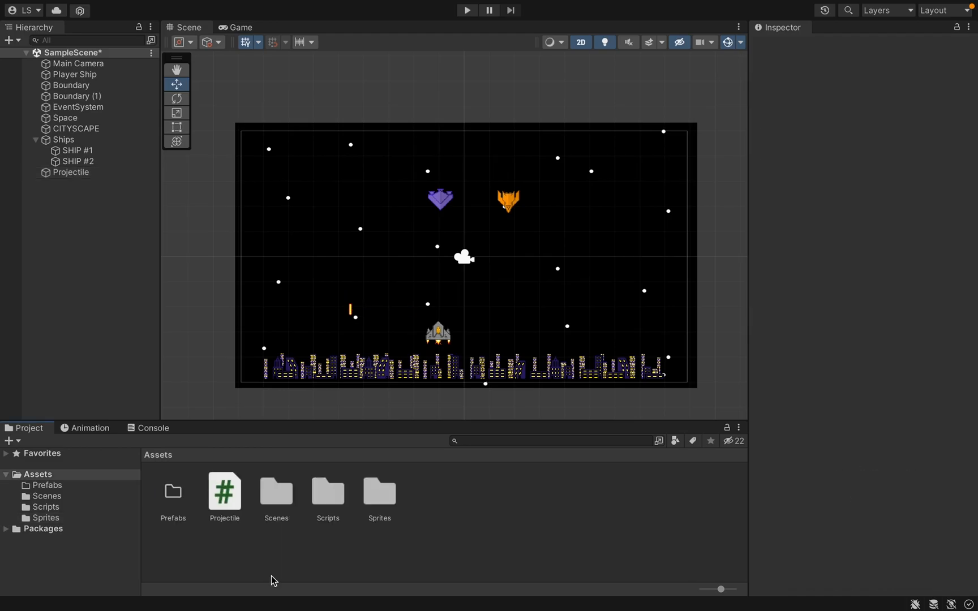
{"action": "left_click", "coordinate": [224, 493]}
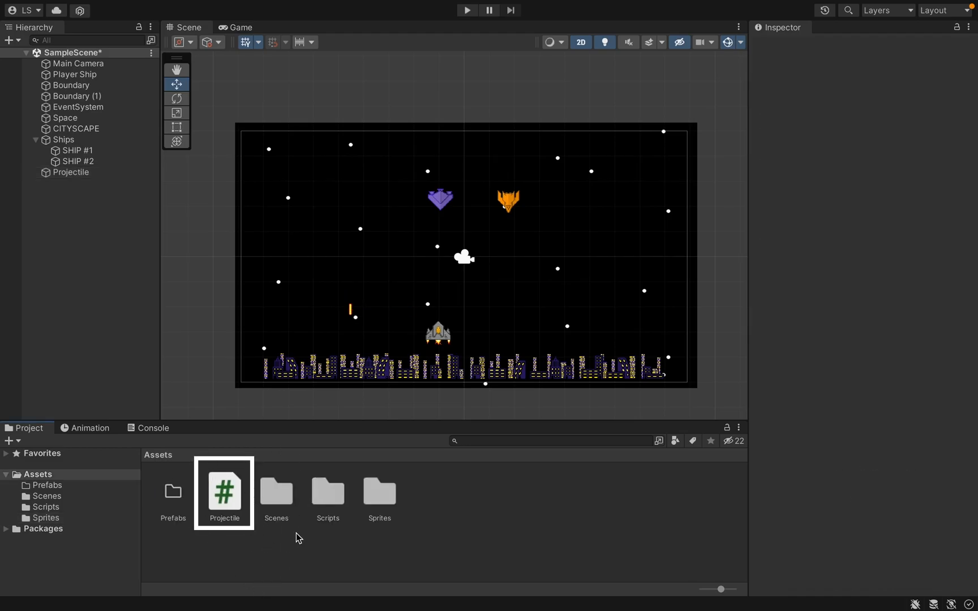
{"action": "left_click", "coordinate": [326, 493]}
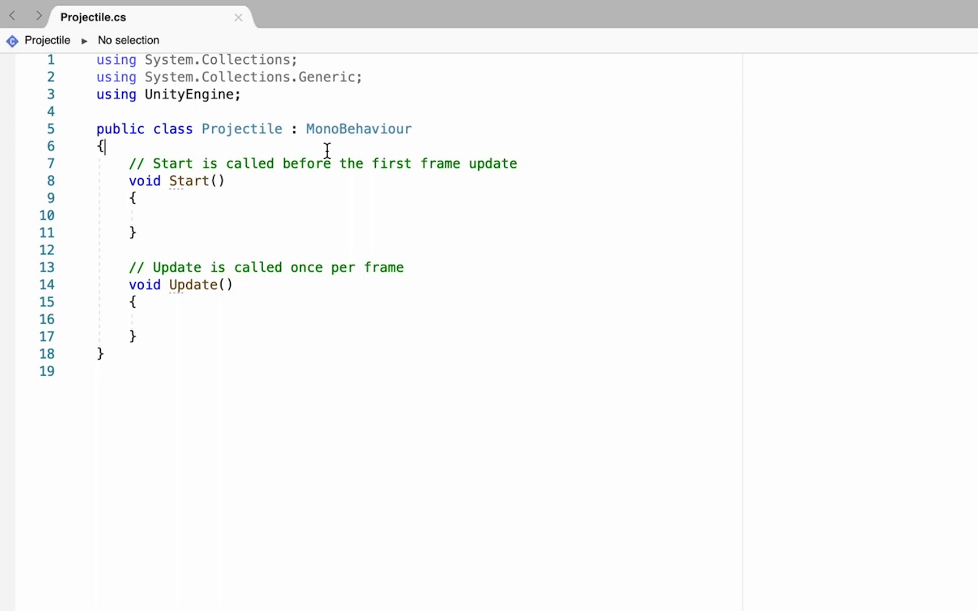
Step: Declare a public float moveSpeed field in the Projectile class
{"action": "key", "text": "enter"}
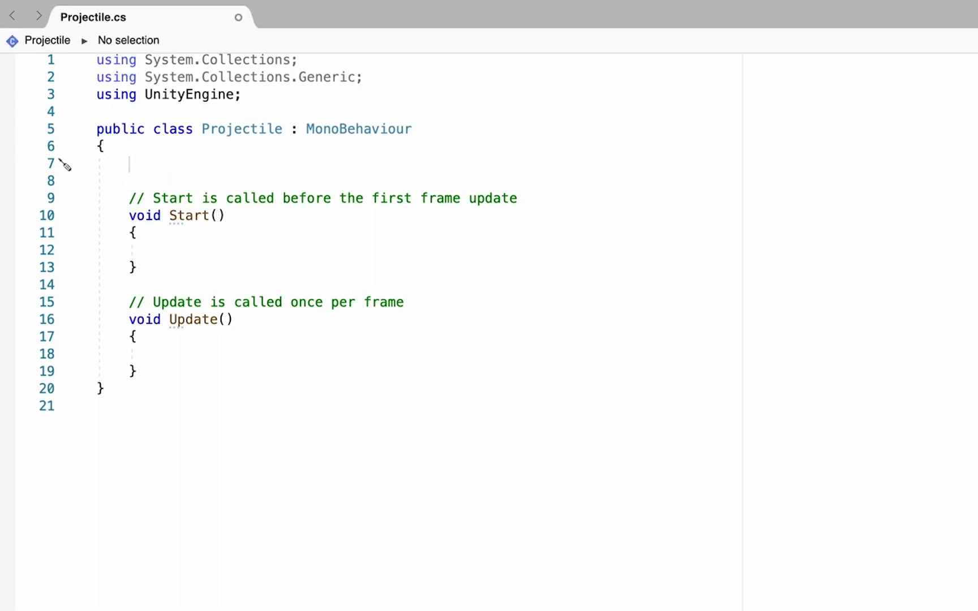
{"action": "type", "text": "p"}
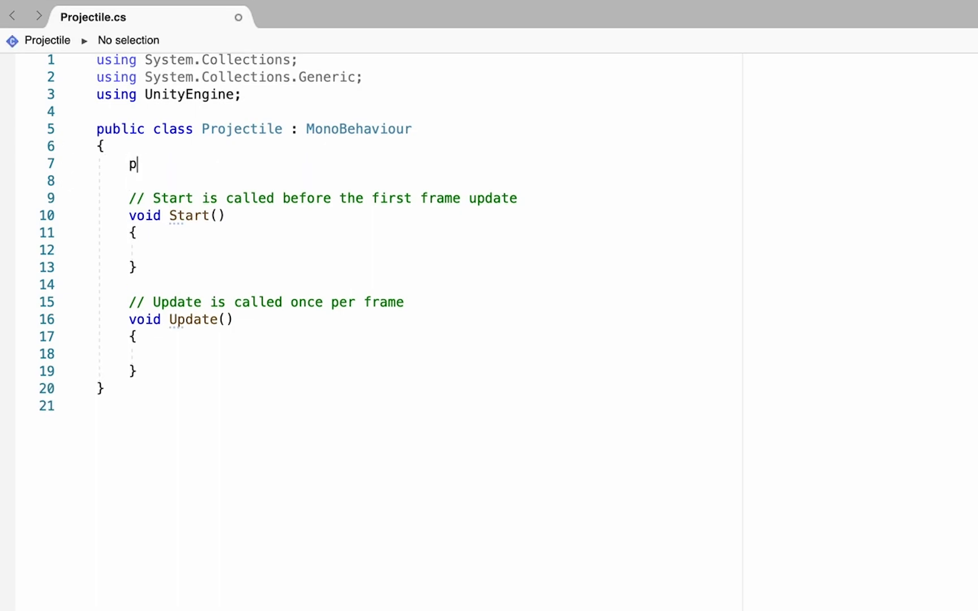
{"action": "type", "text": "ublic float move"}
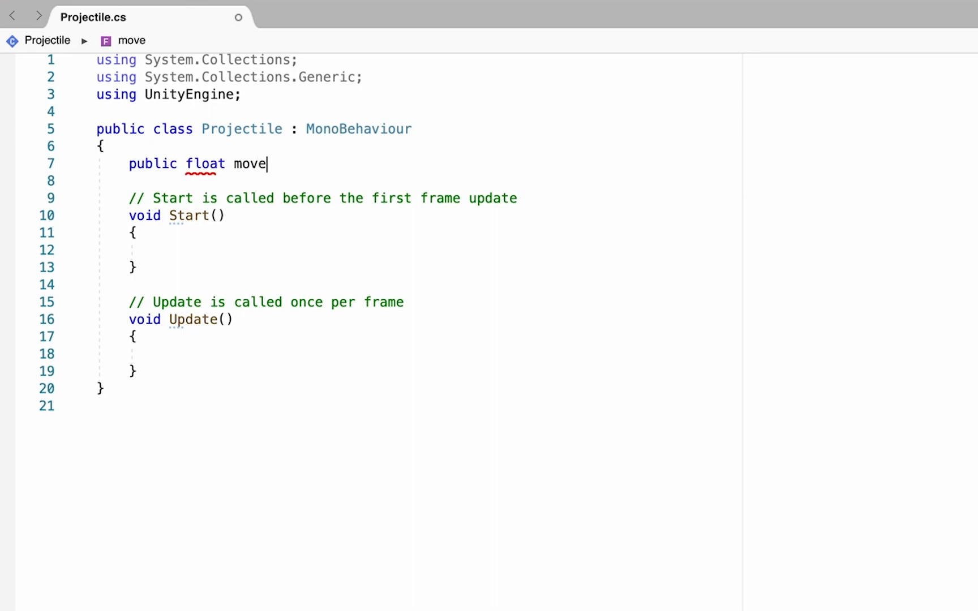
{"action": "type", "text": "Speed;"}
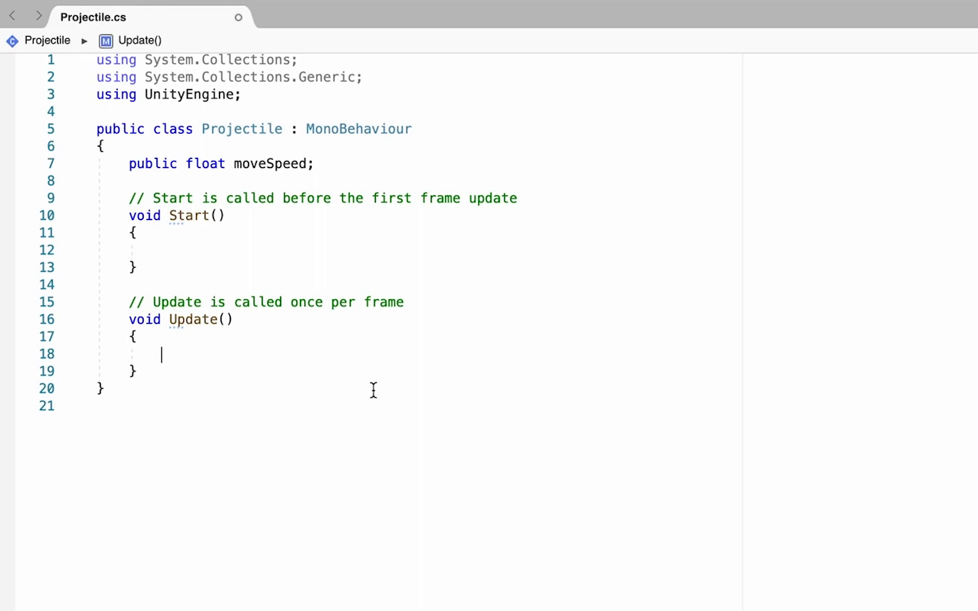
Step: In Update, translate the transform upward by moveSpeed times Time.deltaTime
{"action": "type", "text": "tra"}
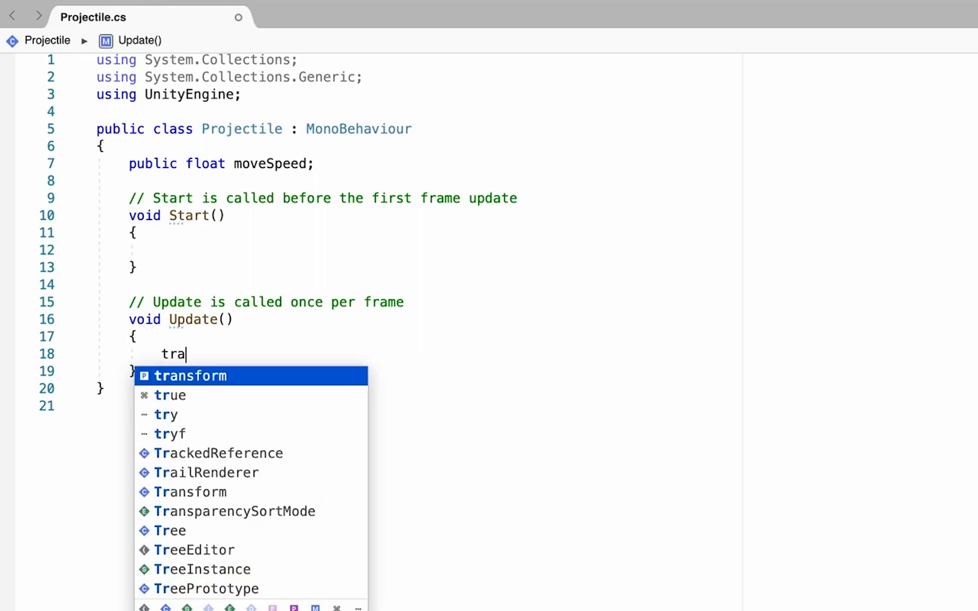
{"action": "type", "text": "nsform"}
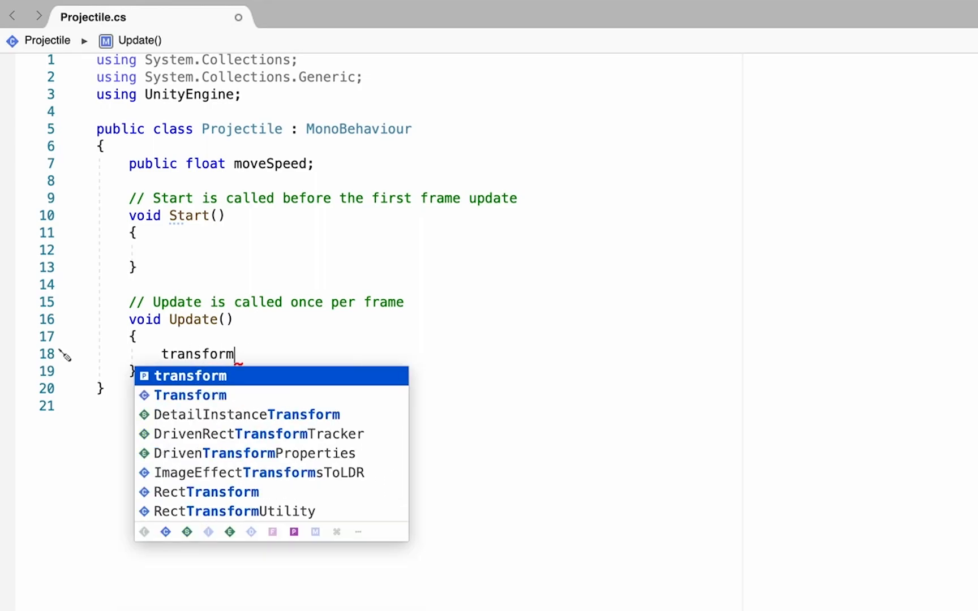
{"action": "type", "text": ".Translate(Vector2.up *"}
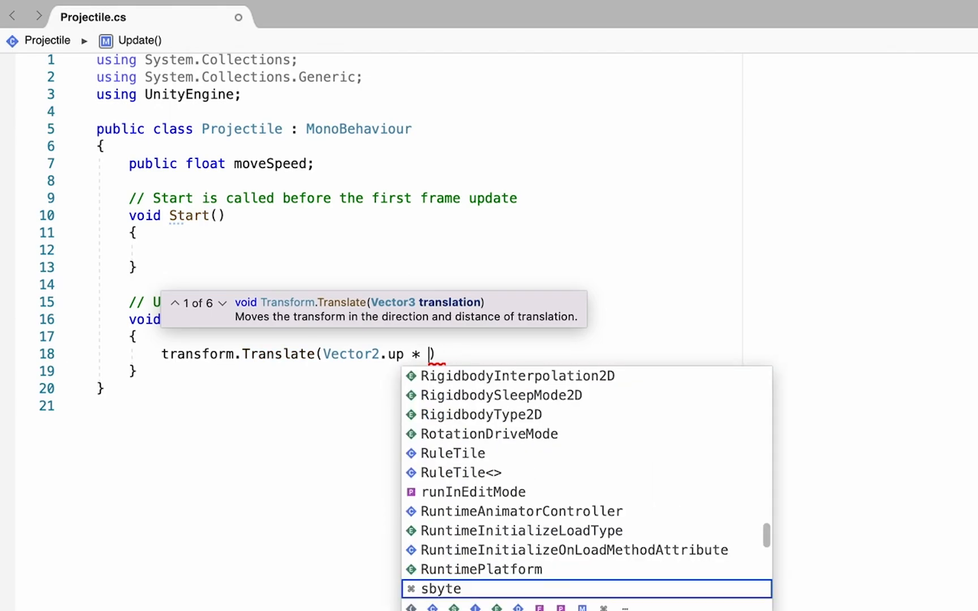
{"action": "type", "text": "moveSpeed * time"}
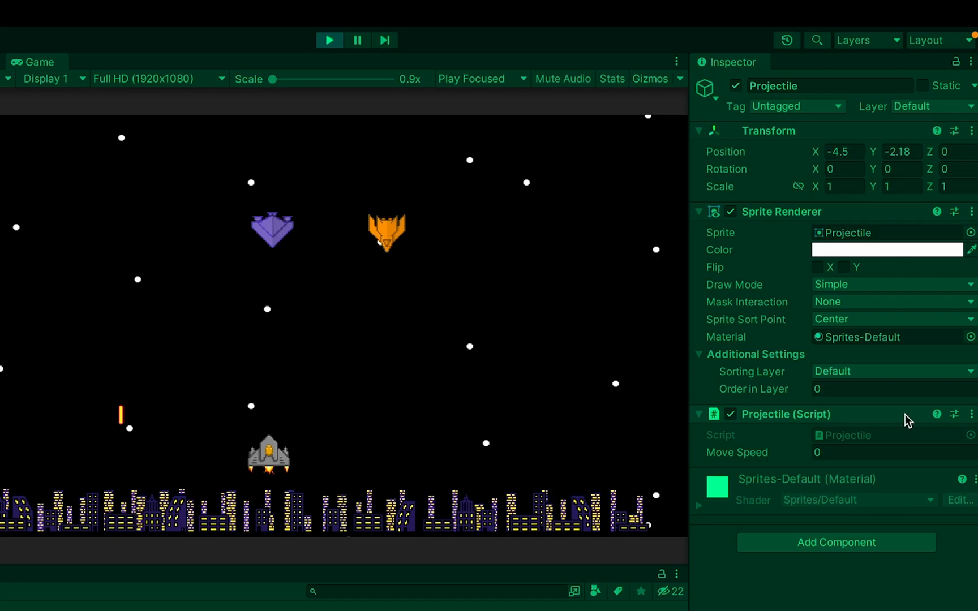
Step: Enter 7 as Move Speed in the Projectile (Script) component
{"action": "left_click", "coordinate": [873, 452]}
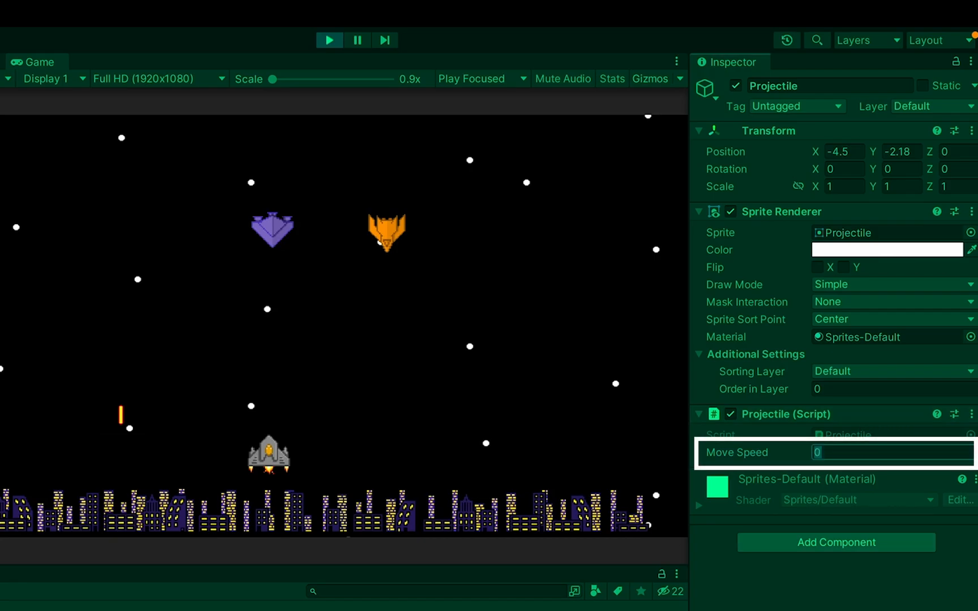
{"action": "type", "text": "5"}
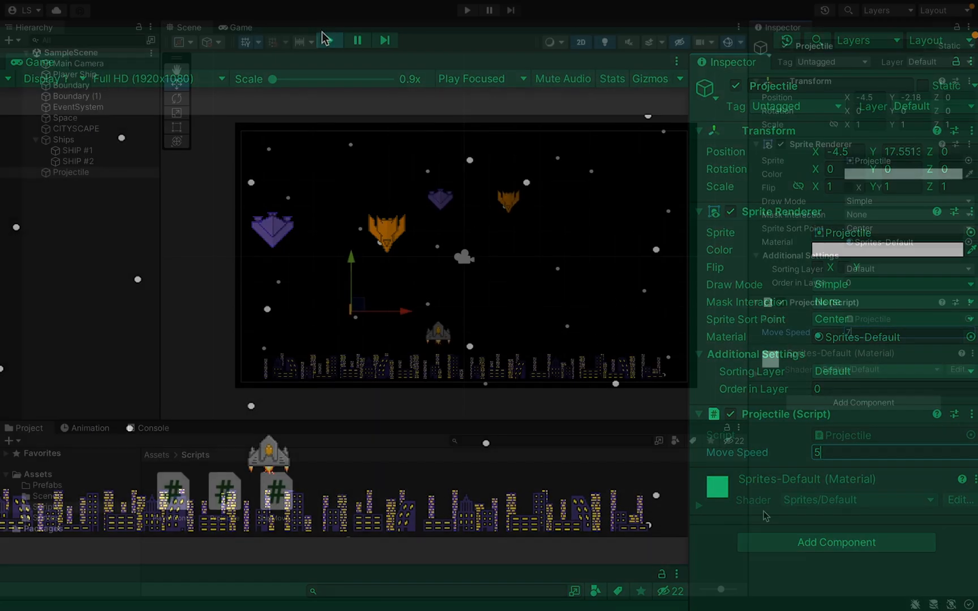
{"action": "type", "text": "7"}
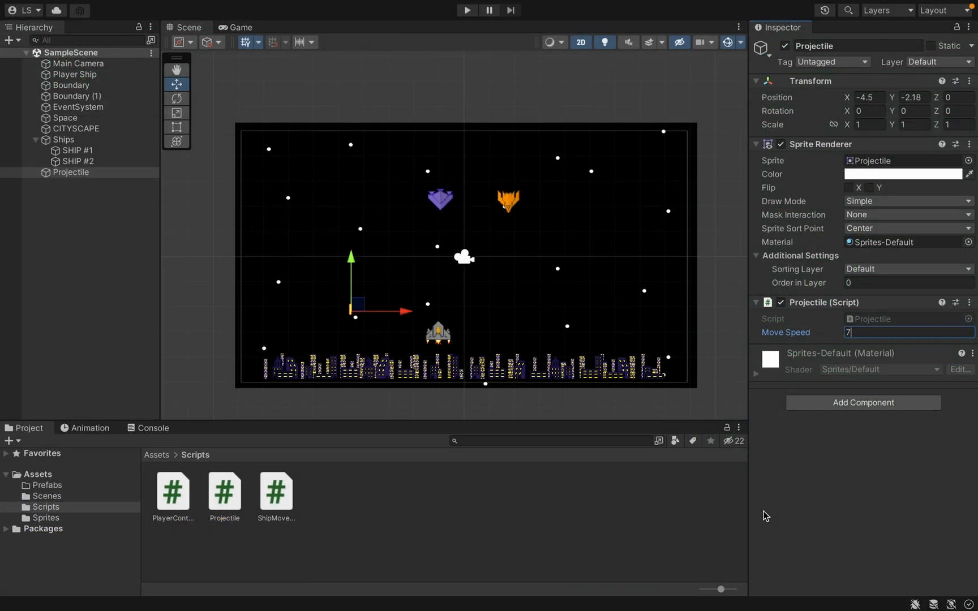
{"action": "mouse_move", "coordinate": [3, 318]}
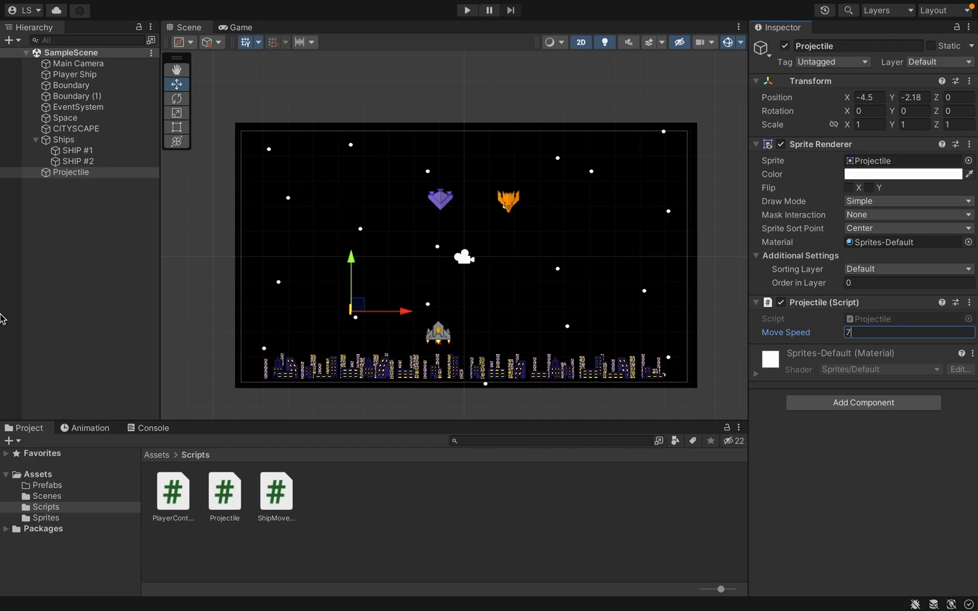
Step: Save Projectile as a prefab in Assets/Prefabs and delete its scene instance
{"action": "left_click", "coordinate": [47, 485]}
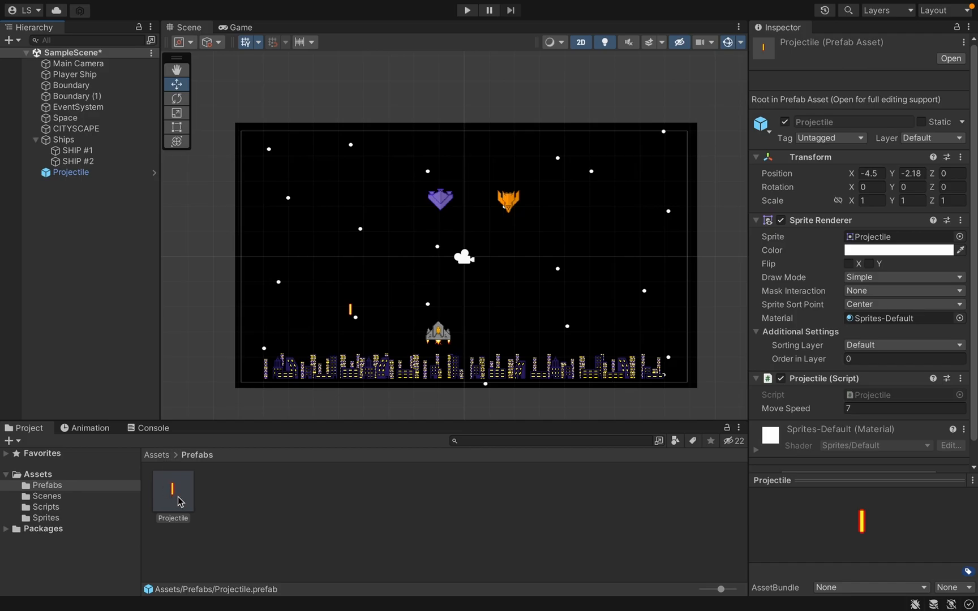
{"action": "left_click", "coordinate": [70, 172]}
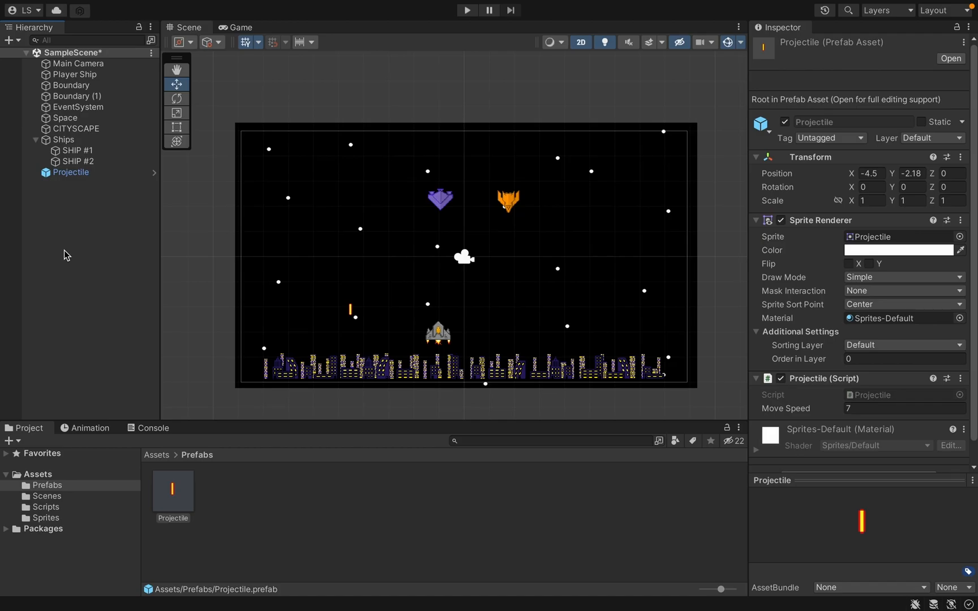
{"action": "mouse_move", "coordinate": [74, 202]}
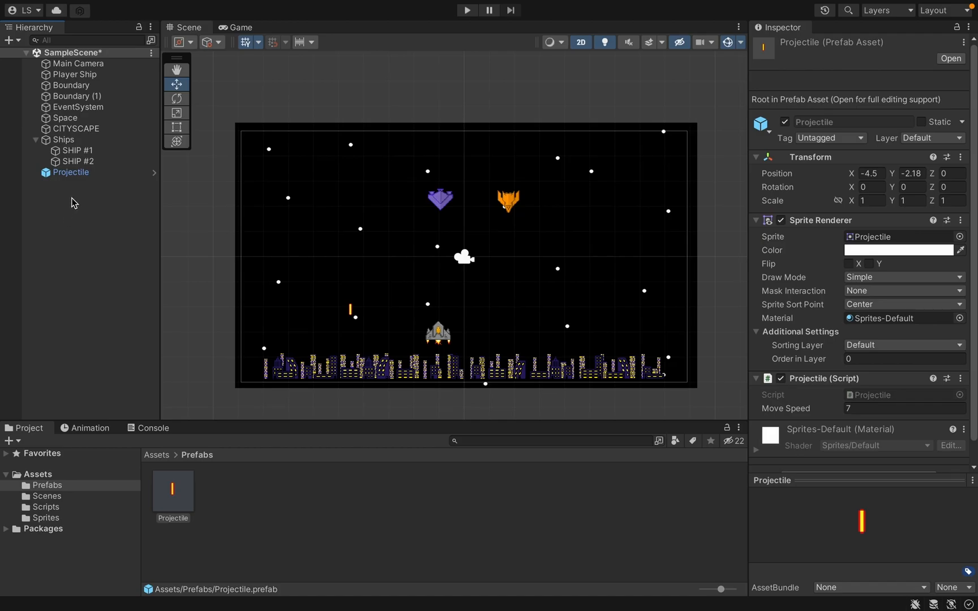
{"action": "mouse_move", "coordinate": [180, 308]}
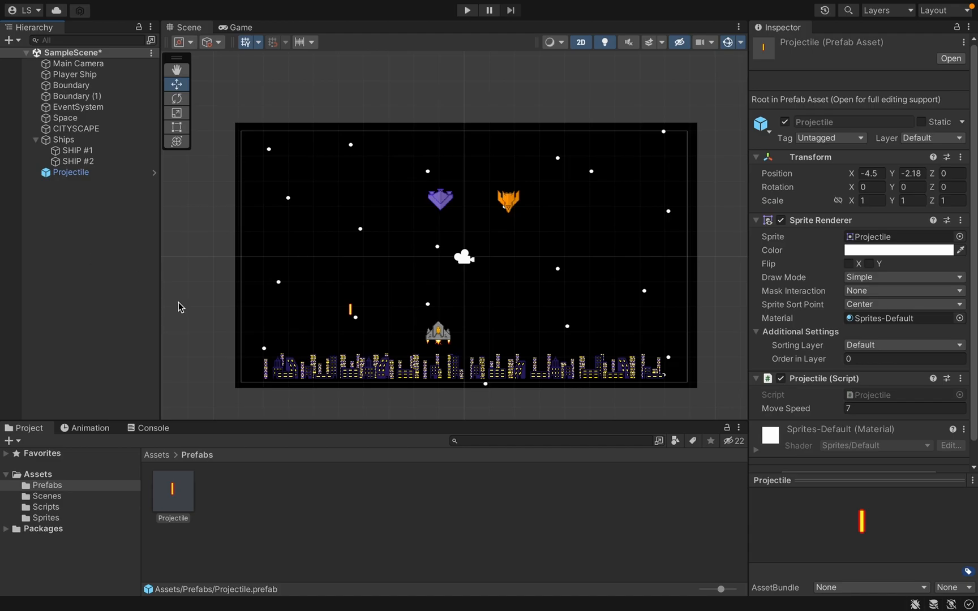
{"action": "left_click", "coordinate": [172, 489]}
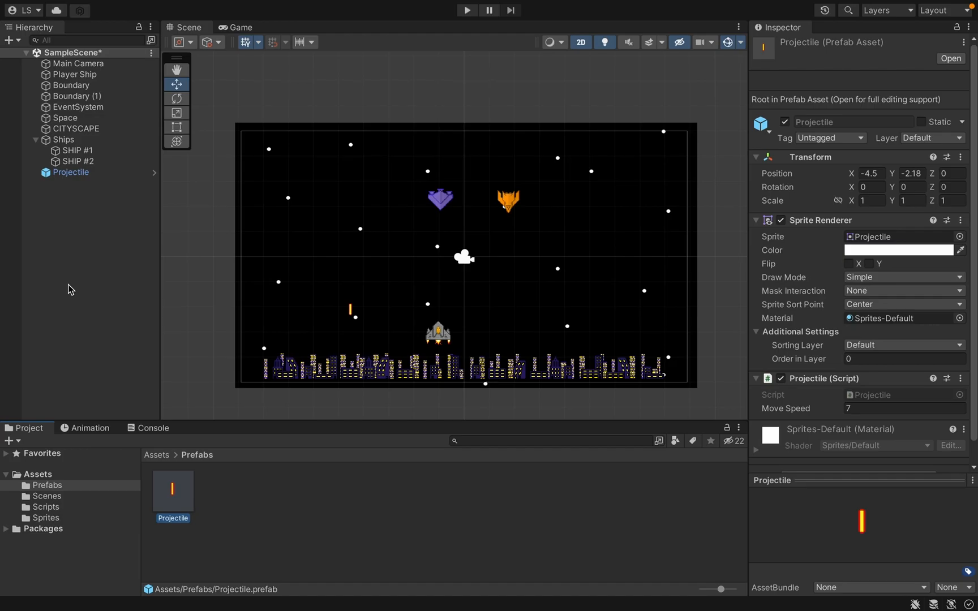
{"action": "mouse_move", "coordinate": [81, 185]}
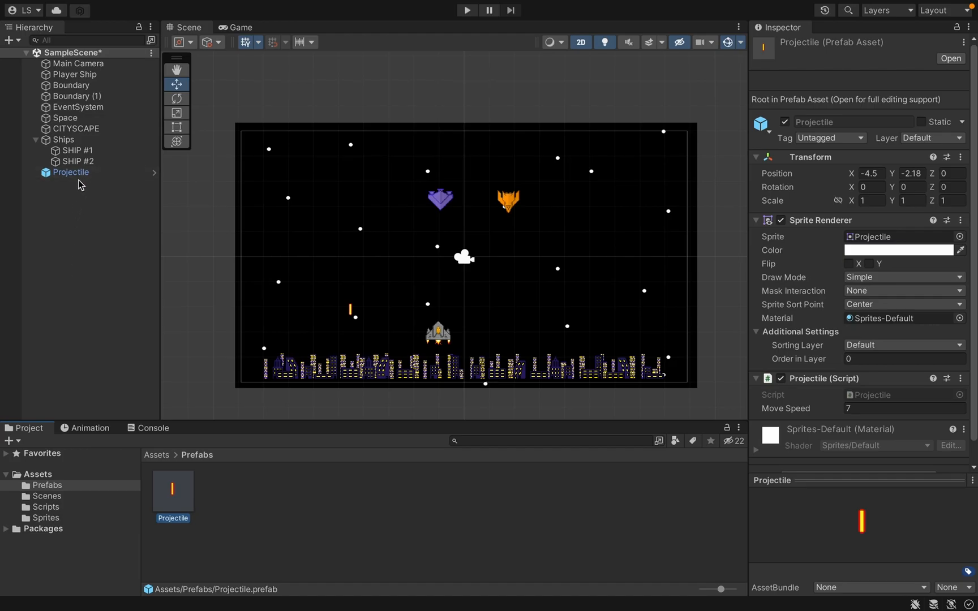
{"action": "right_click", "coordinate": [71, 172]}
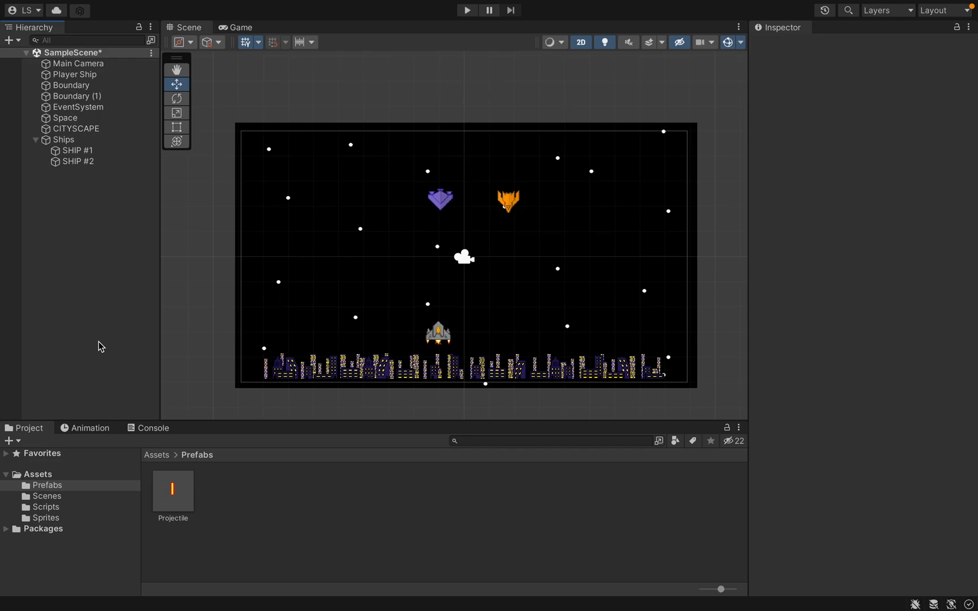
{"action": "mouse_move", "coordinate": [343, 474]}
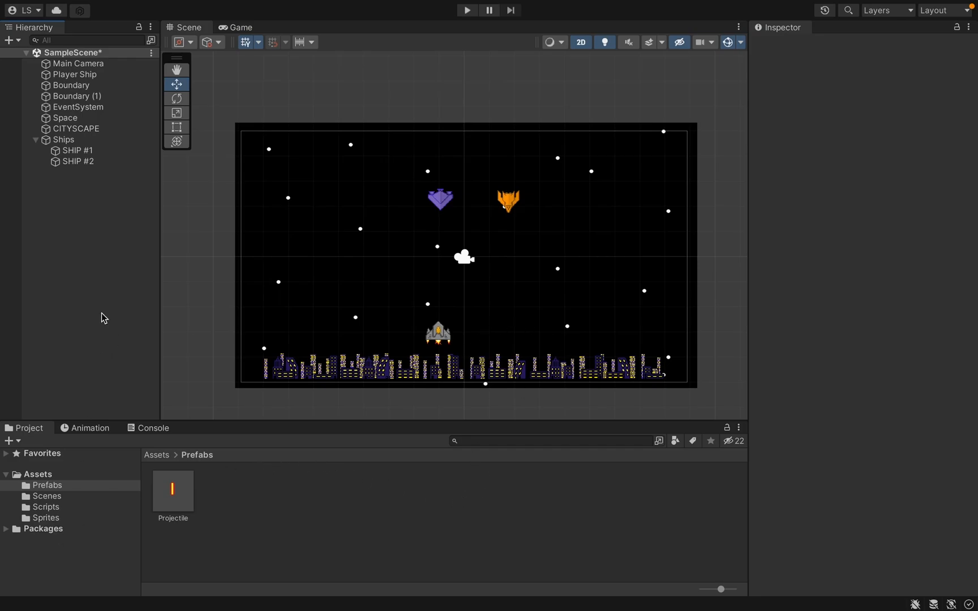
Step: Attach a new ProjectileShoot script to Player Ship and file it under Scripts
{"action": "left_click", "coordinate": [77, 75]}
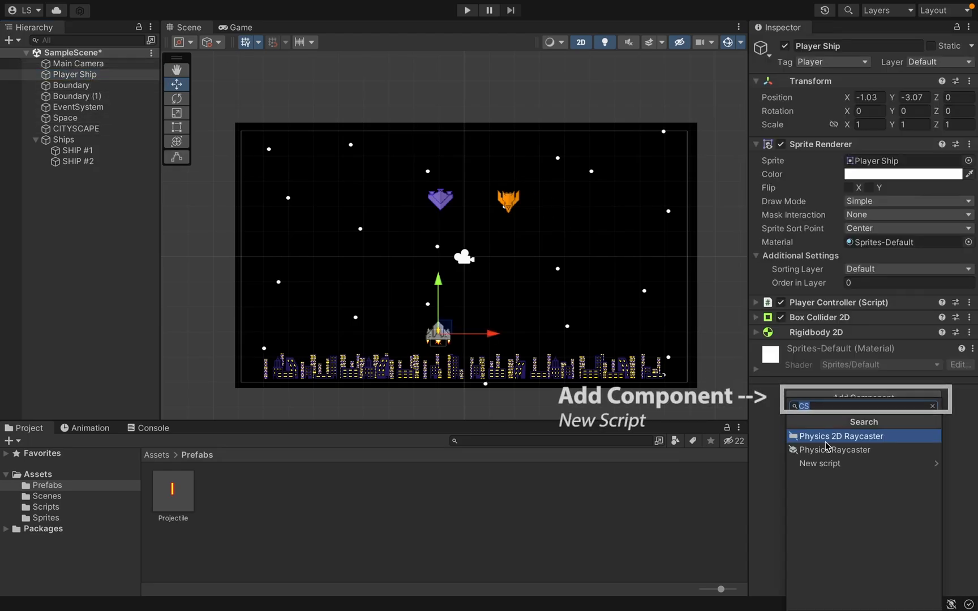
{"action": "left_click", "coordinate": [819, 464]}
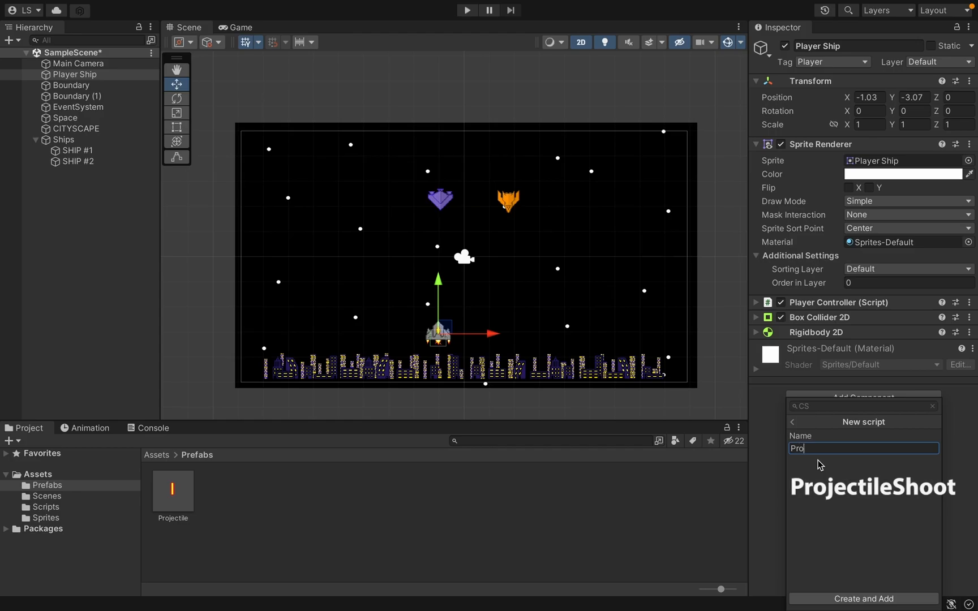
{"action": "left_click", "coordinate": [862, 599]}
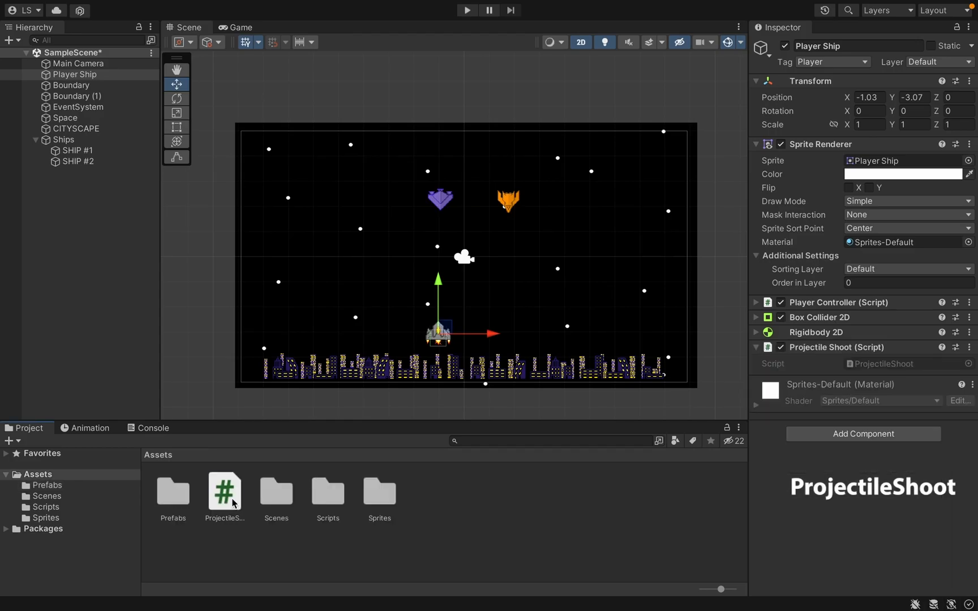
{"action": "left_click", "coordinate": [326, 493]}
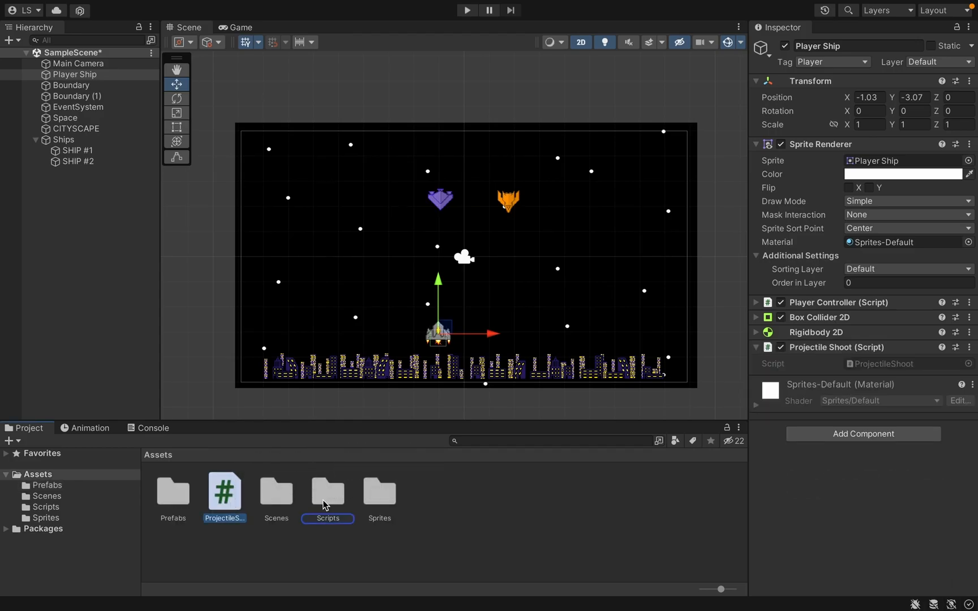
{"action": "double_click", "coordinate": [328, 493]}
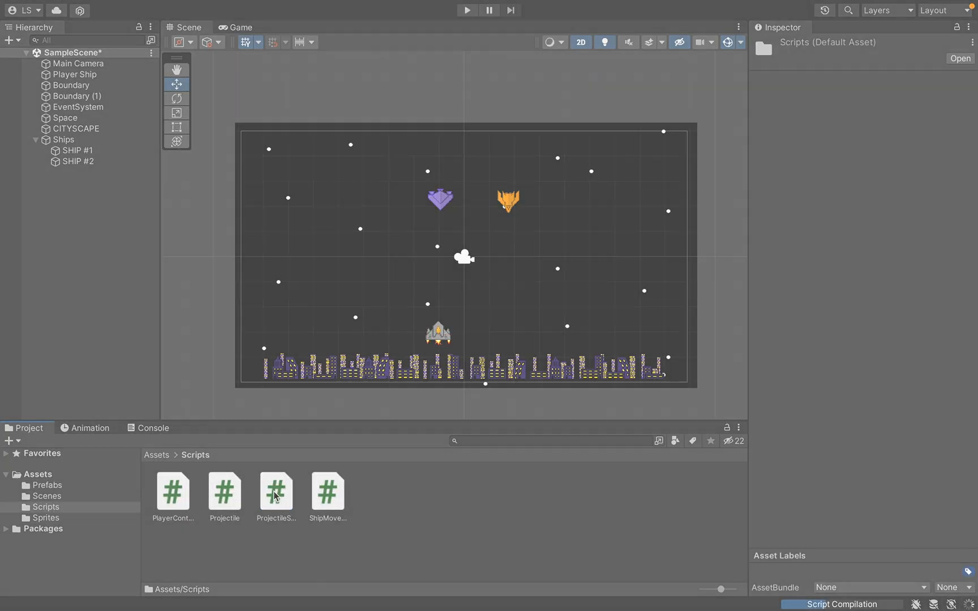
Step: Open ProjectileShoot and declare a public GameObject projectilePrefab field
{"action": "double_click", "coordinate": [275, 487]}
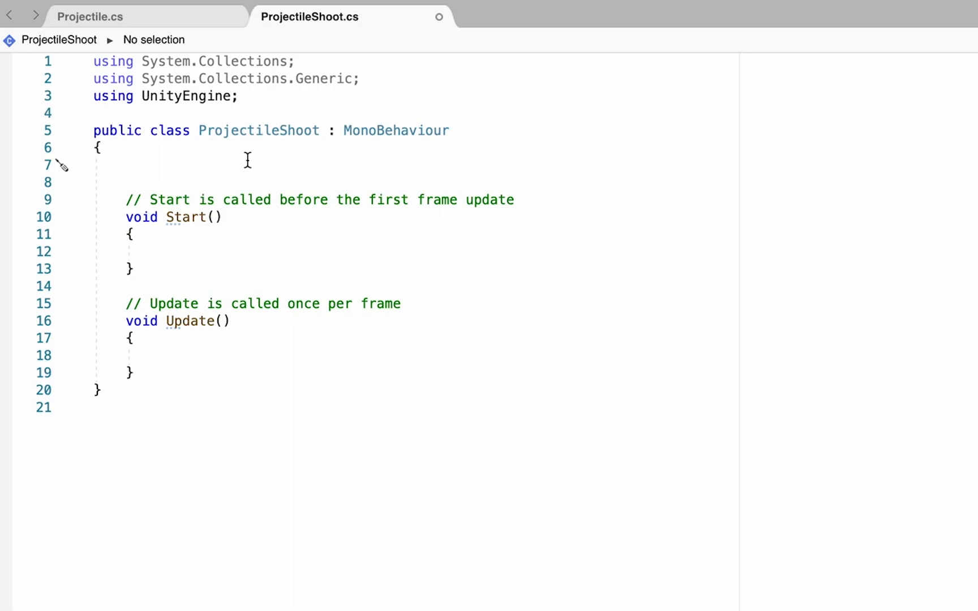
{"action": "type", "text": "public GameObject projec"}
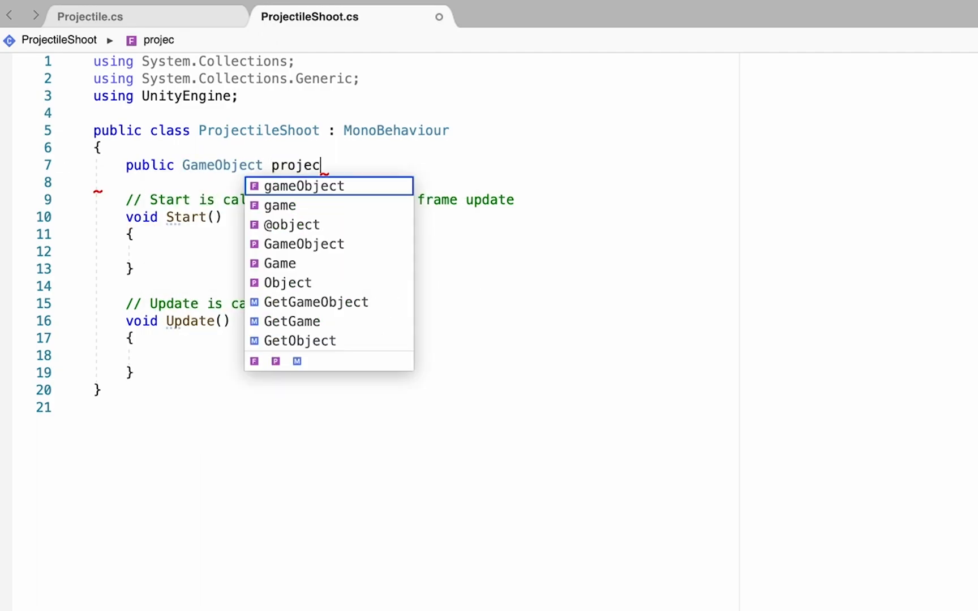
{"action": "type", "text": "tilePrefab"}
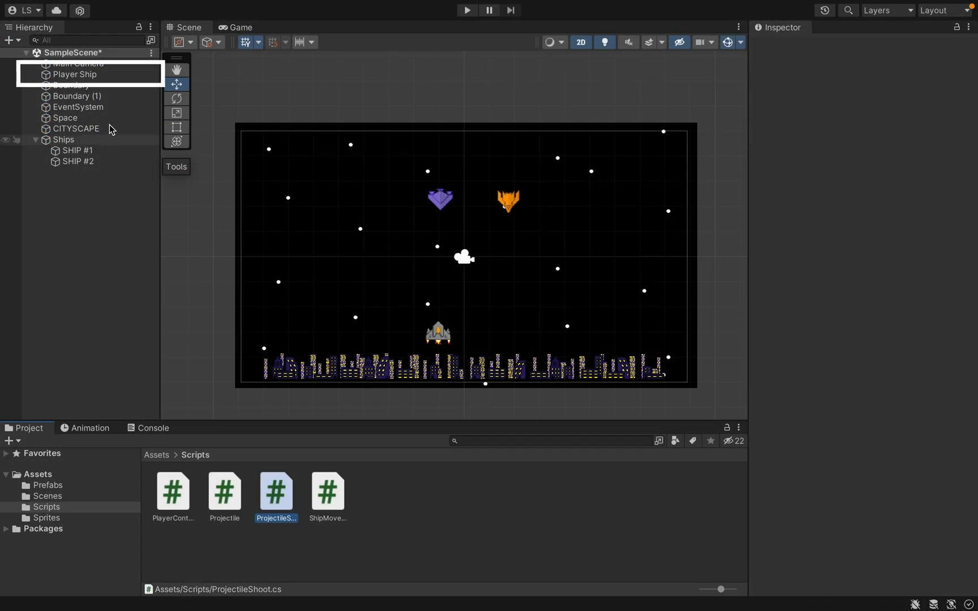
Step: Drag the Projectile prefab from Assets/Prefabs into Player Ship's Projectile Prefab slot
{"action": "left_click", "coordinate": [76, 74]}
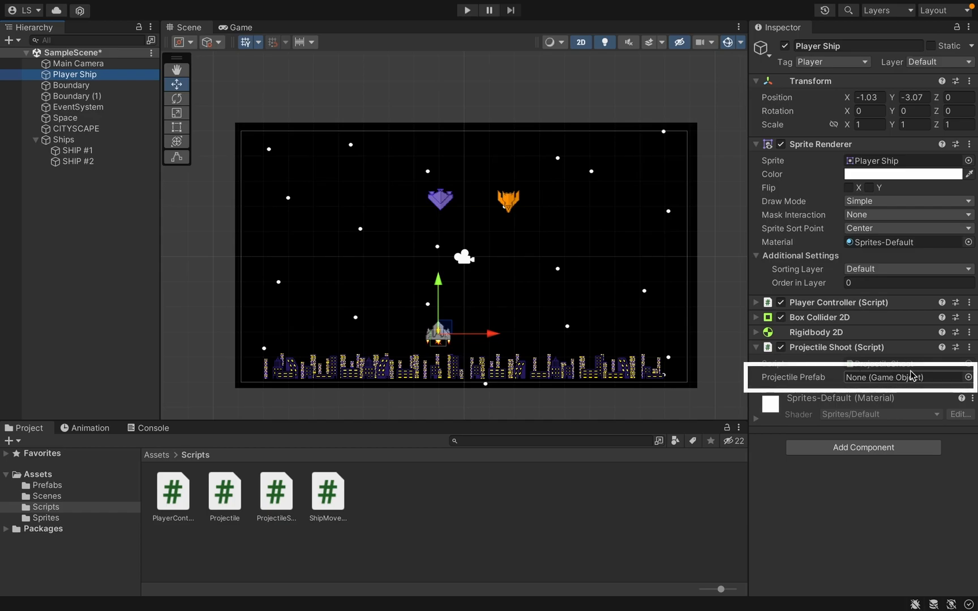
{"action": "left_click", "coordinate": [48, 485]}
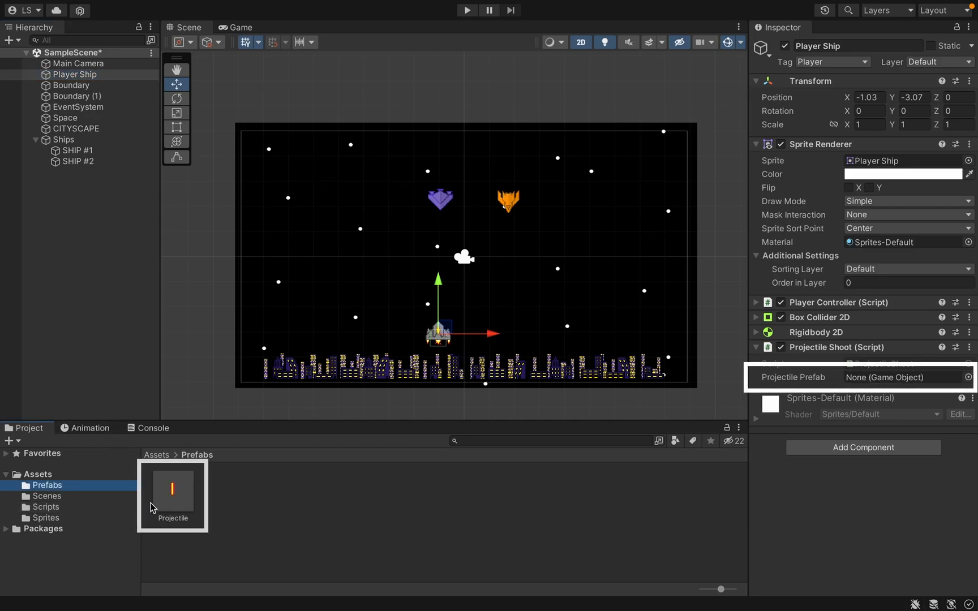
{"action": "left_click", "coordinate": [904, 377]}
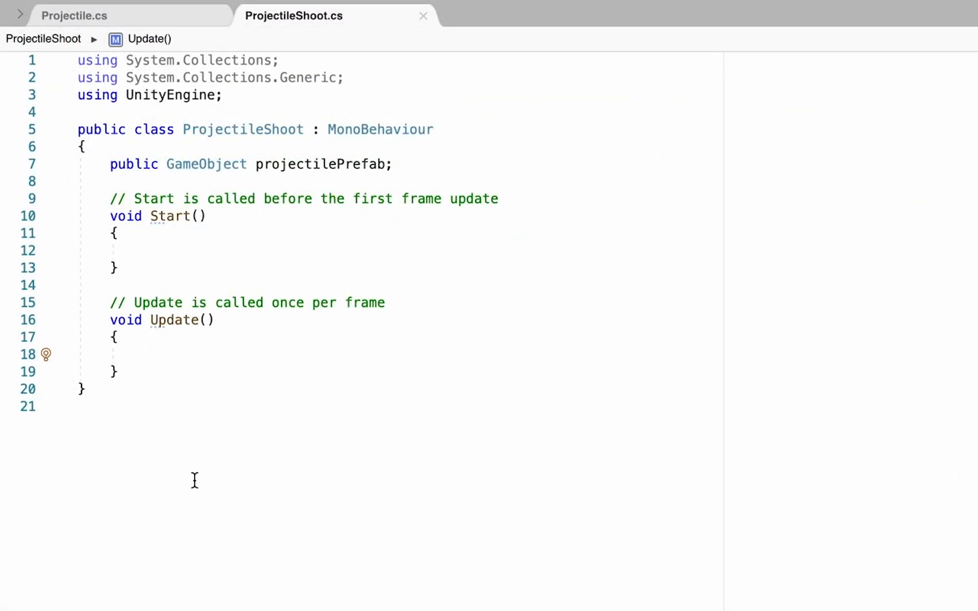
Step: In Update, write if (Input.GetButtonDown("Fire1")) to detect a fire press
{"action": "type", "text": "if("}
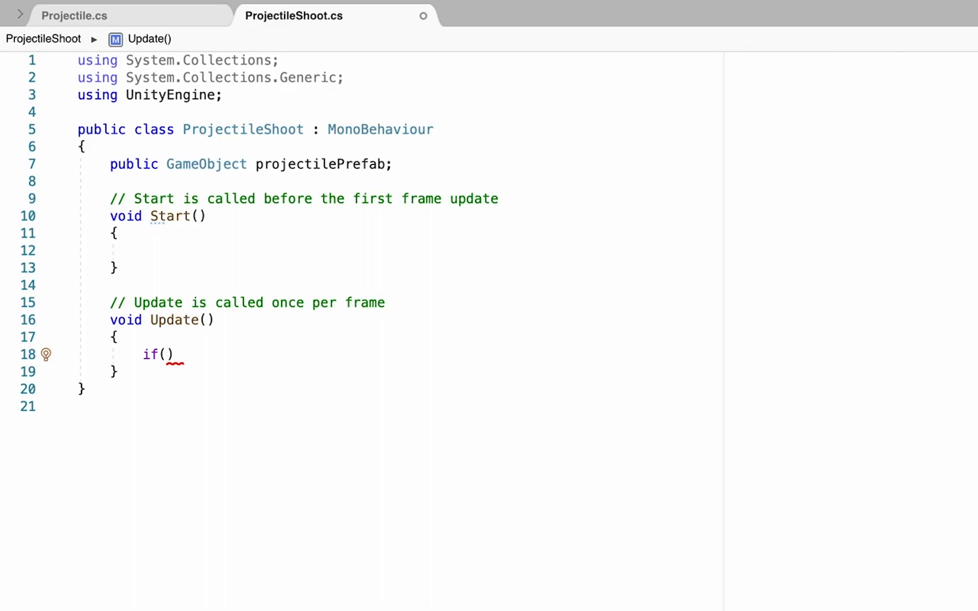
{"action": "type", "text": "Input.Ge"}
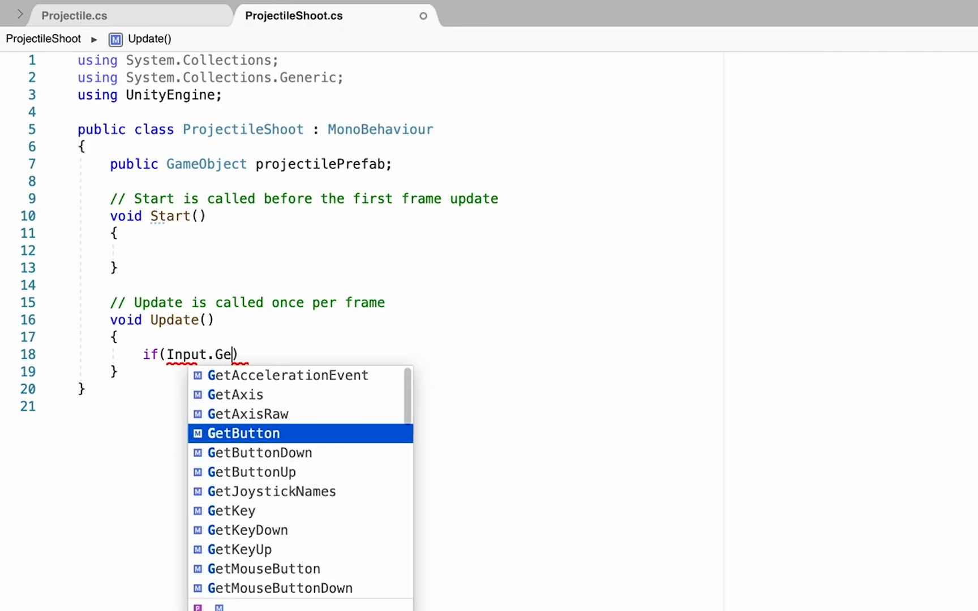
{"action": "type", "text": "ButtonDown(\"f"}
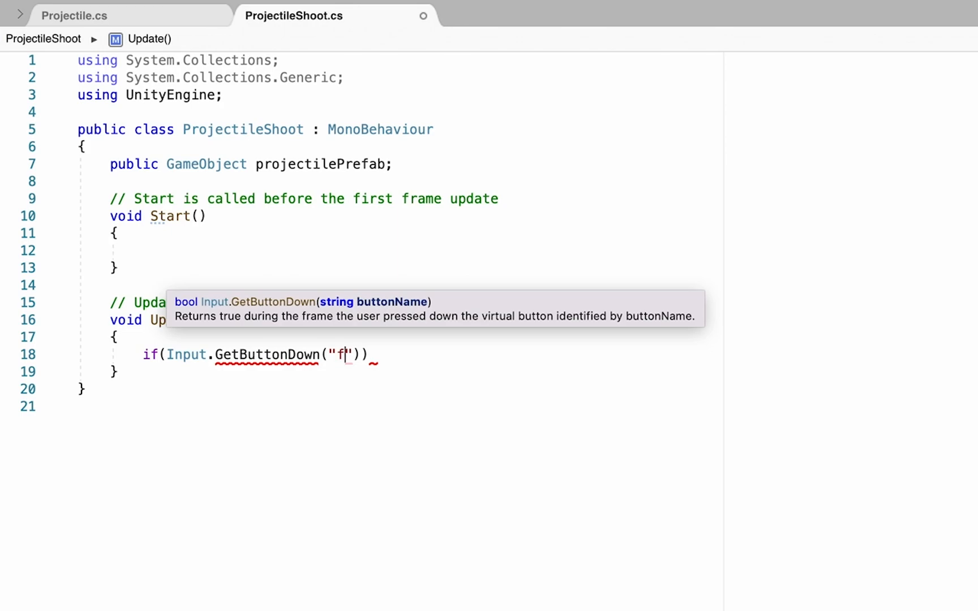
{"action": "type", "text": "ire"}
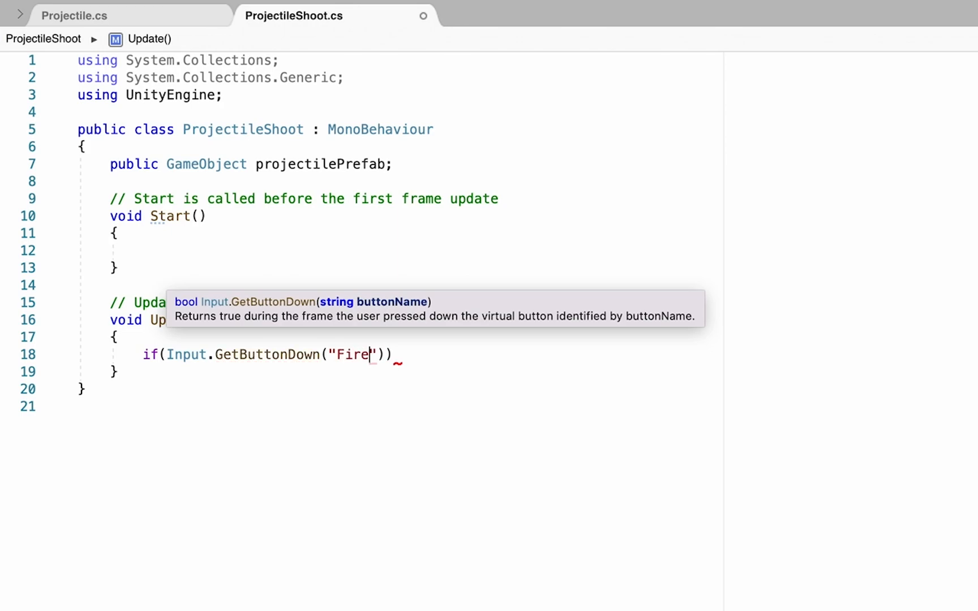
{"action": "type", "text": "1"}
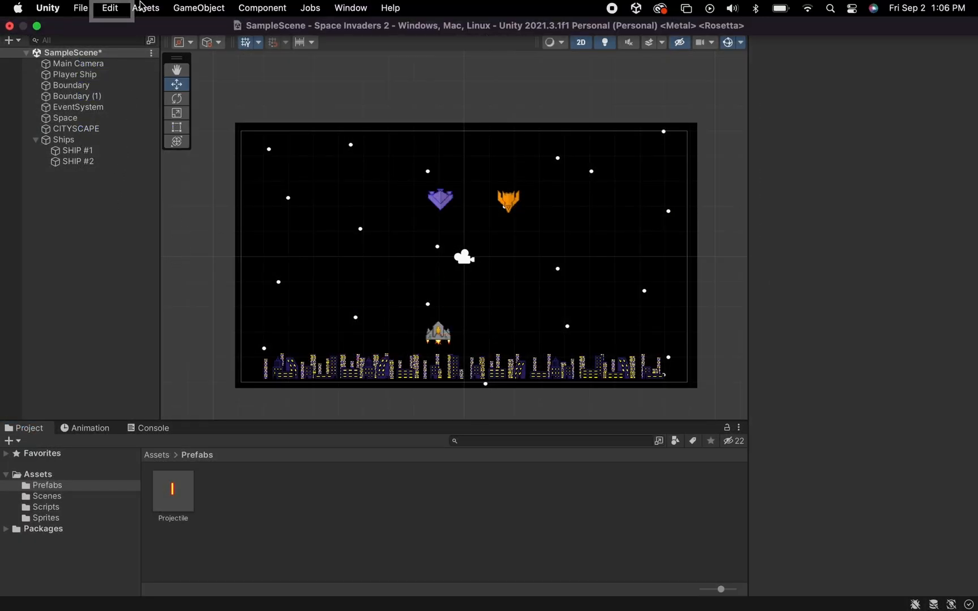
Step: In Project Settings' Input Manager, set the Fire1 axis Positive Button to k
{"action": "left_click", "coordinate": [110, 8]}
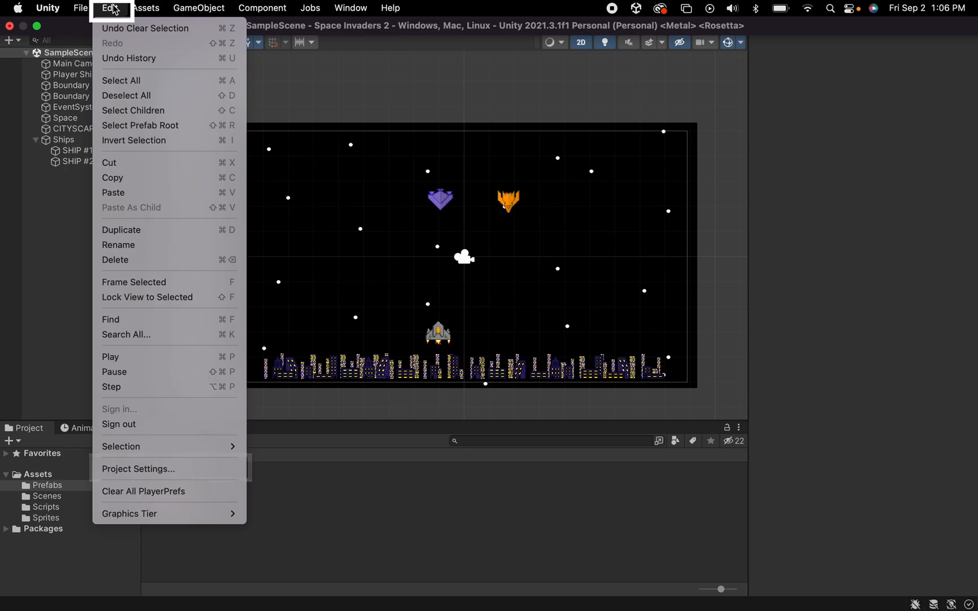
{"action": "mouse_move", "coordinate": [112, 469]}
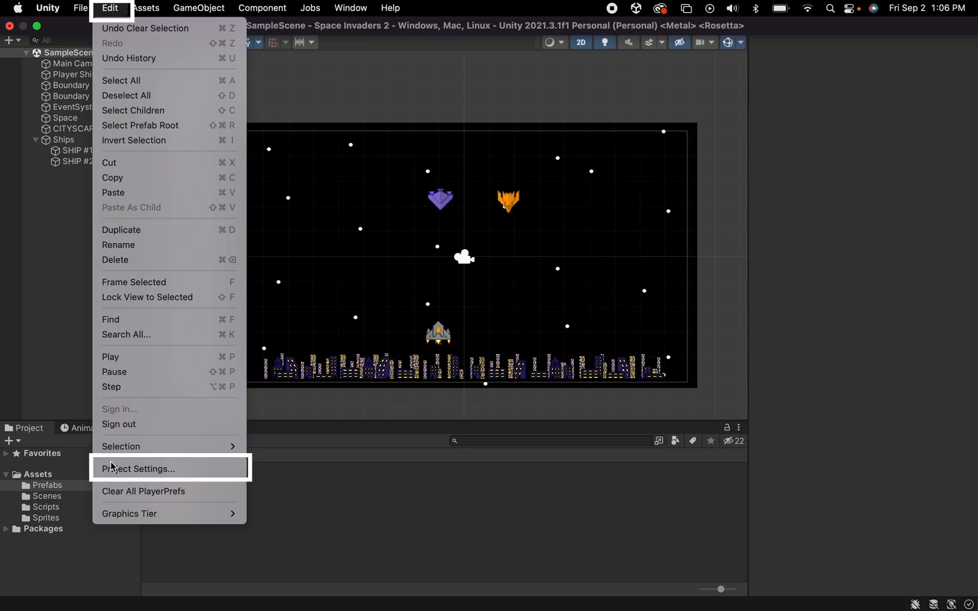
{"action": "left_click", "coordinate": [139, 468]}
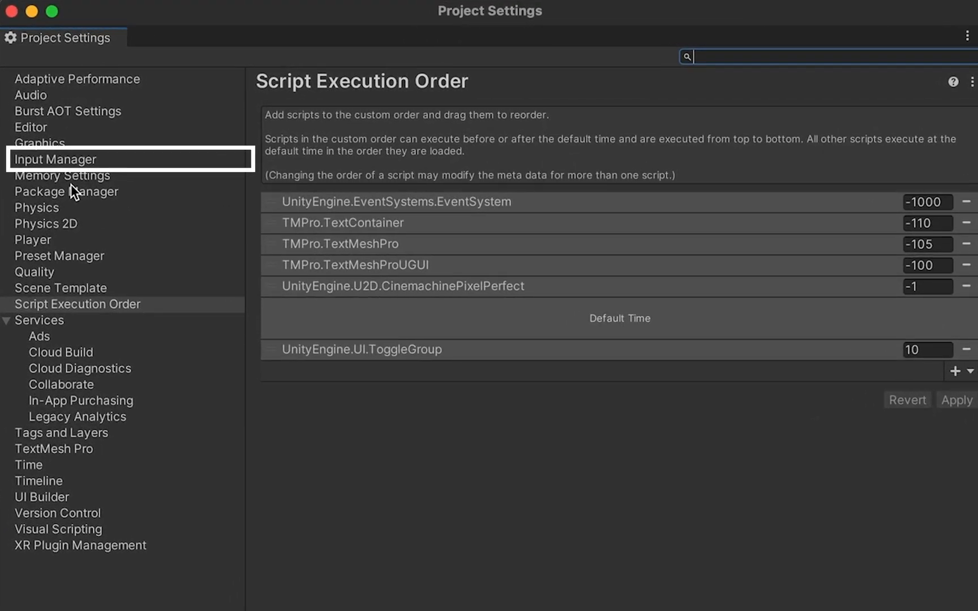
{"action": "left_click", "coordinate": [55, 159]}
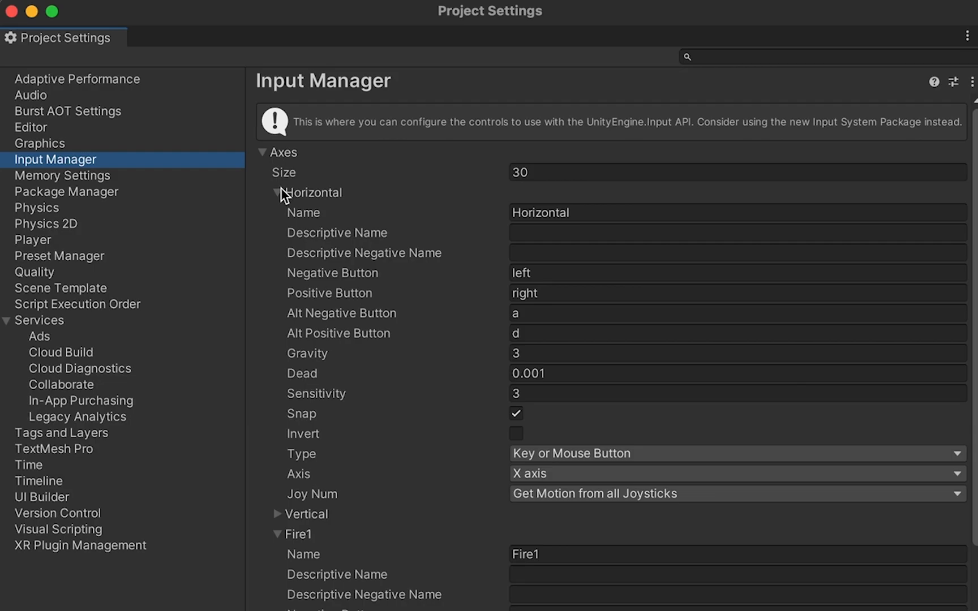
{"action": "left_click", "coordinate": [277, 193]}
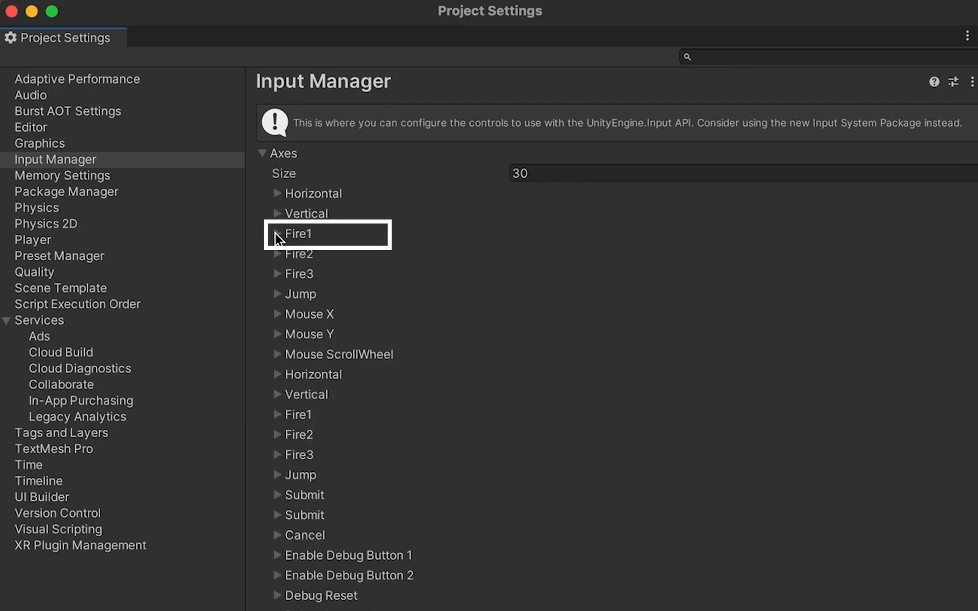
{"action": "left_click", "coordinate": [277, 232]}
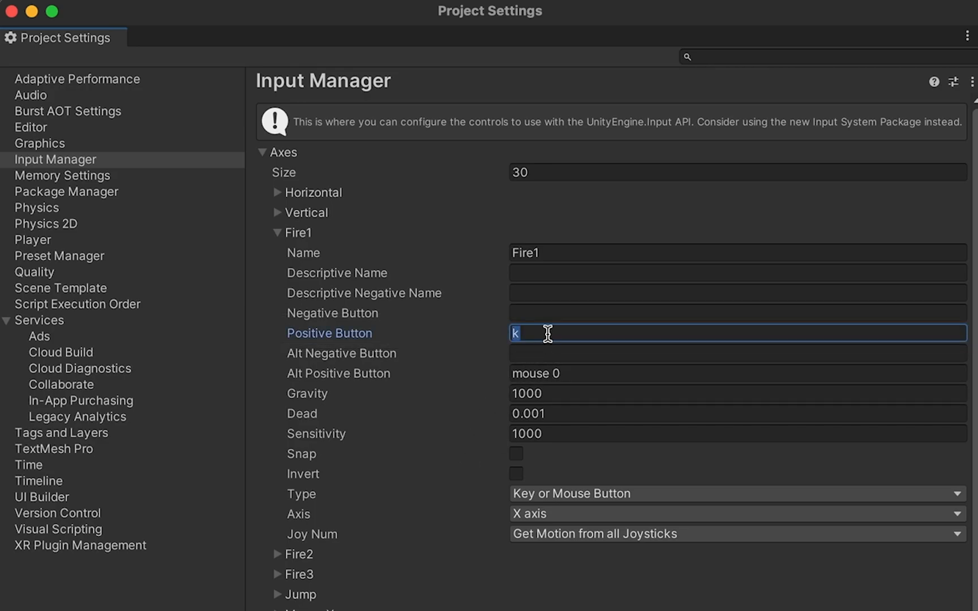
{"action": "left_click", "coordinate": [310, 11]}
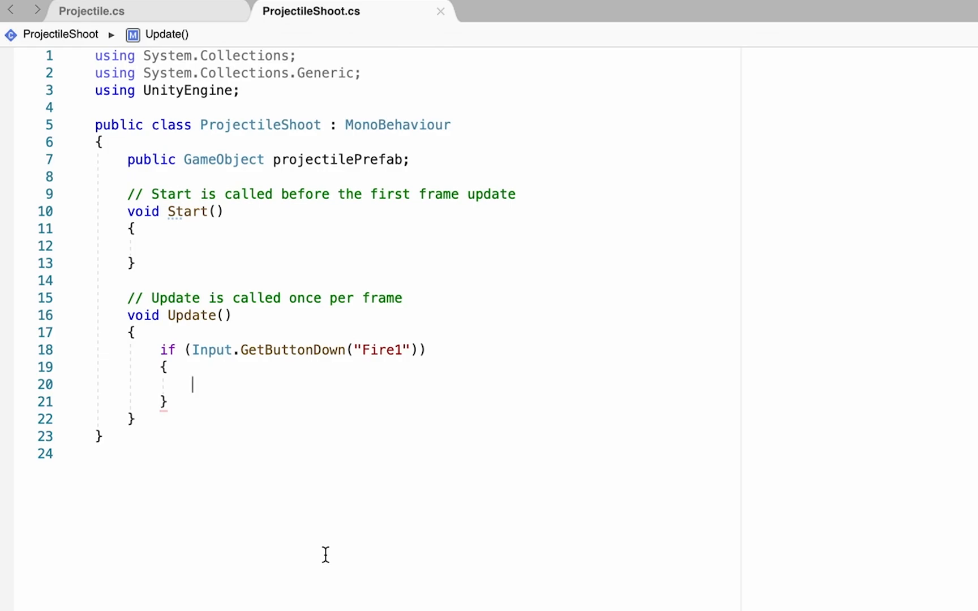
Step: Write Instantiate(projectilePrefab, transform.position, Quaternion.identity) in ProjectileShoot's Fire1 block
{"action": "type", "text": "Instantiate("}
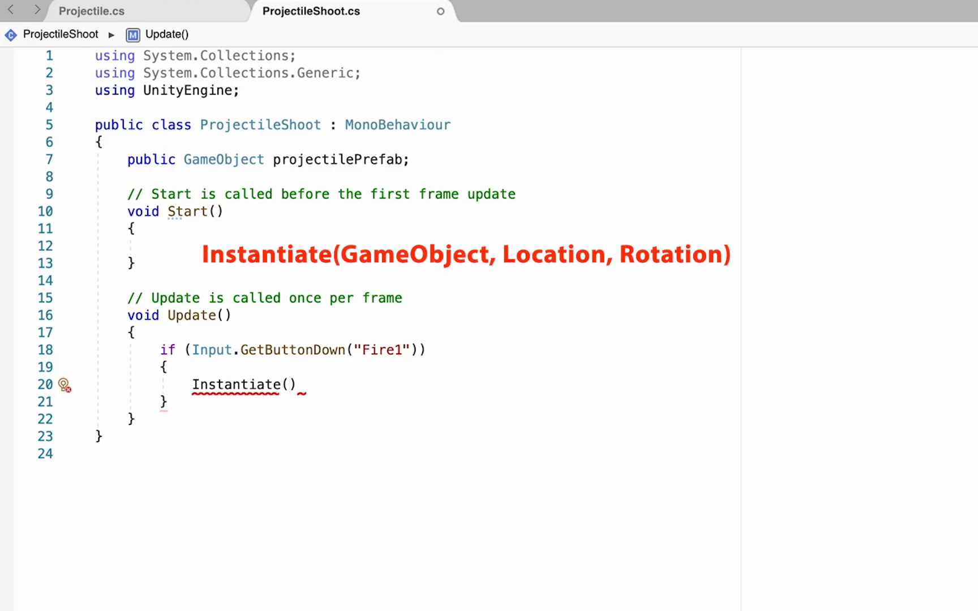
{"action": "type", "text": "prjeci"}
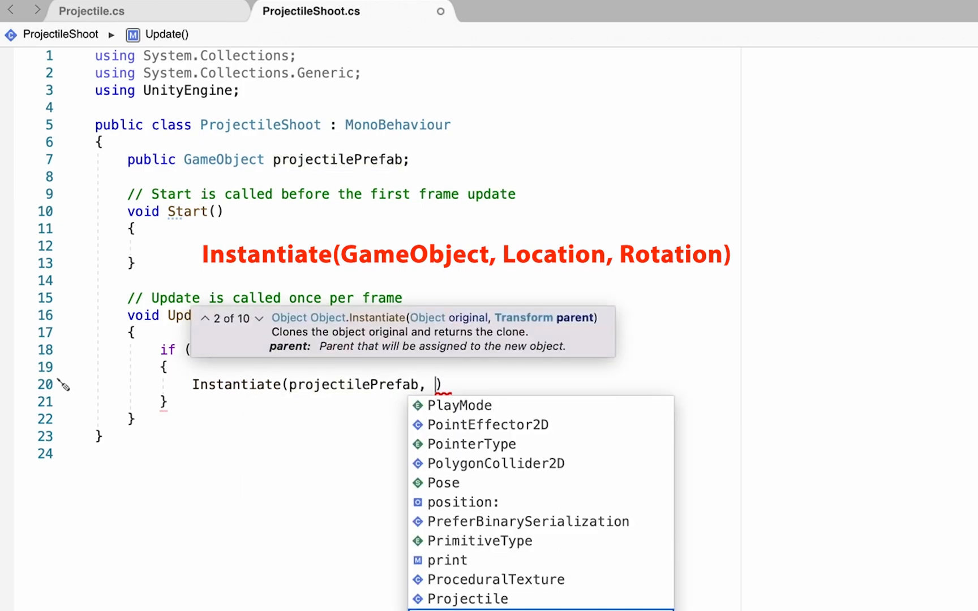
{"action": "type", "text": "transfor"}
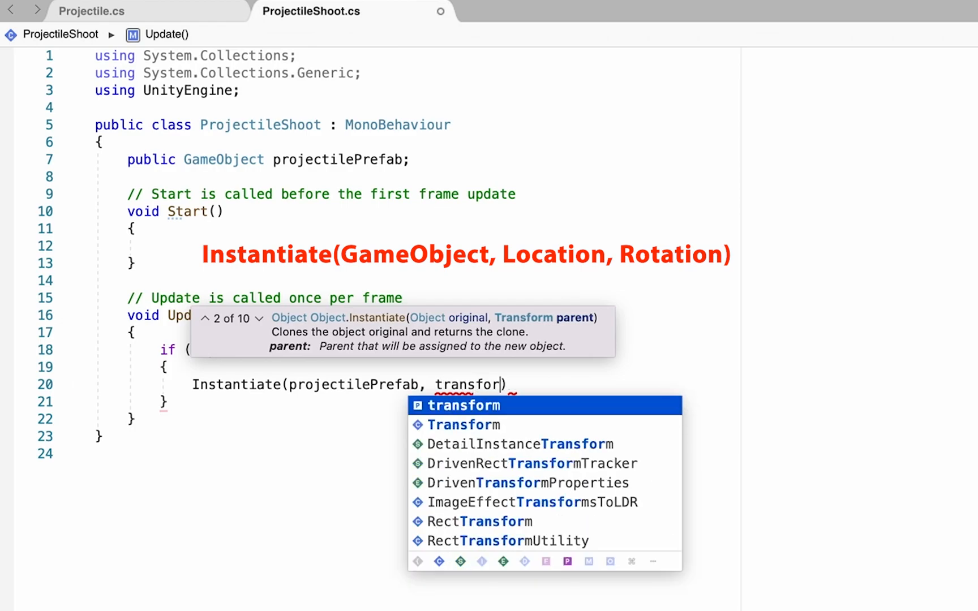
{"action": "type", "text": ".position"}
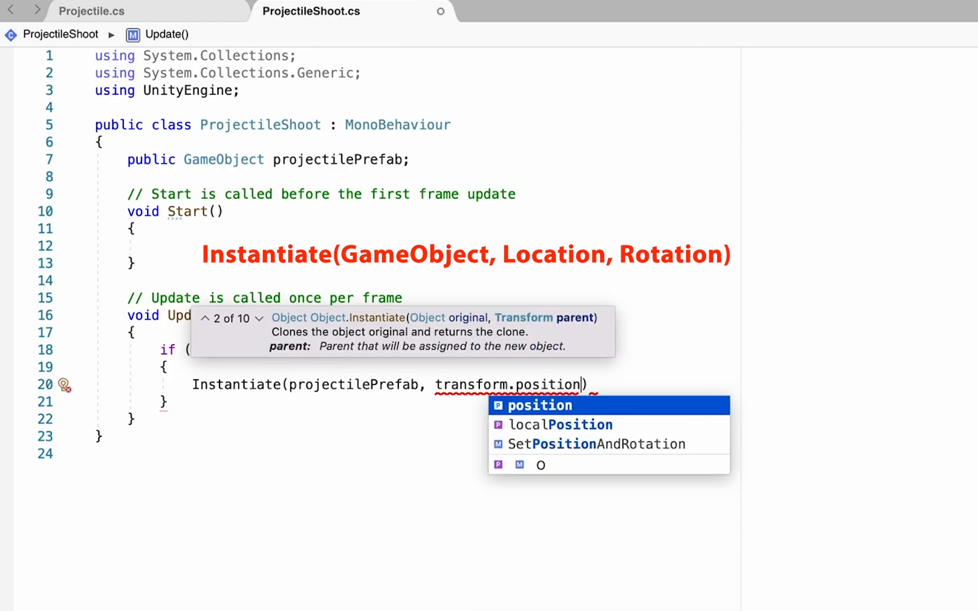
{"action": "type", "text": ","}
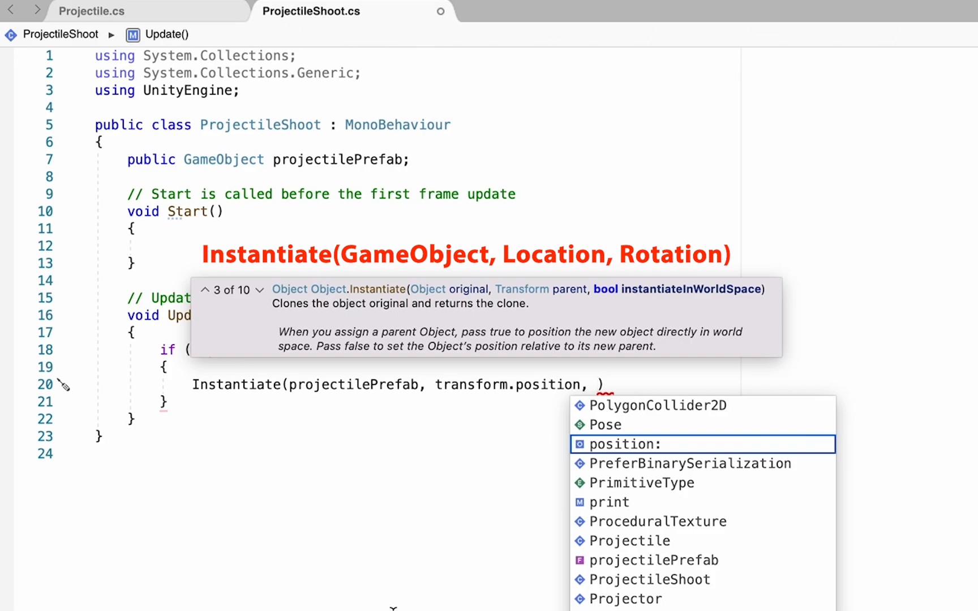
{"action": "type", "text": "Q"}
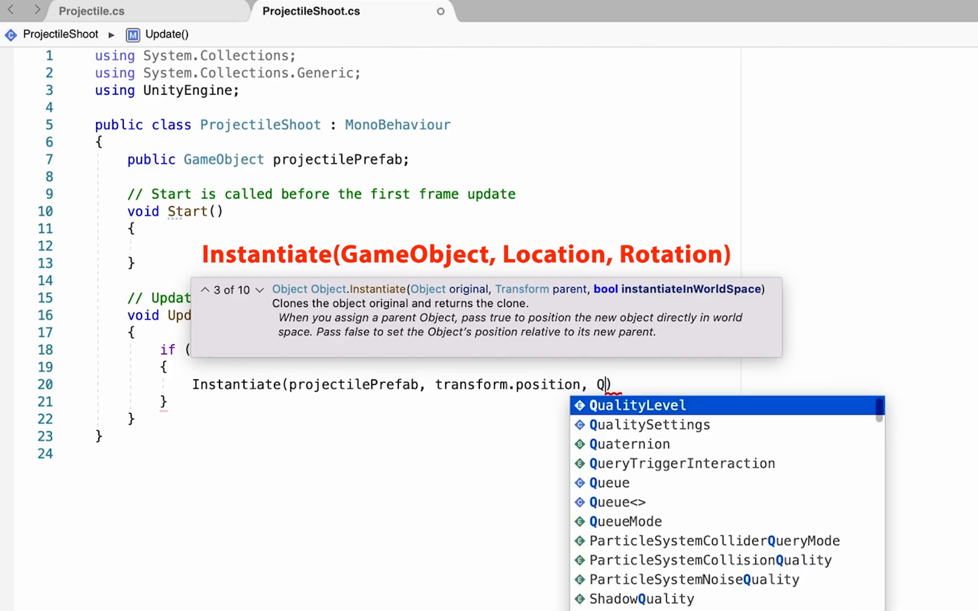
{"action": "type", "text": "Quaternion"}
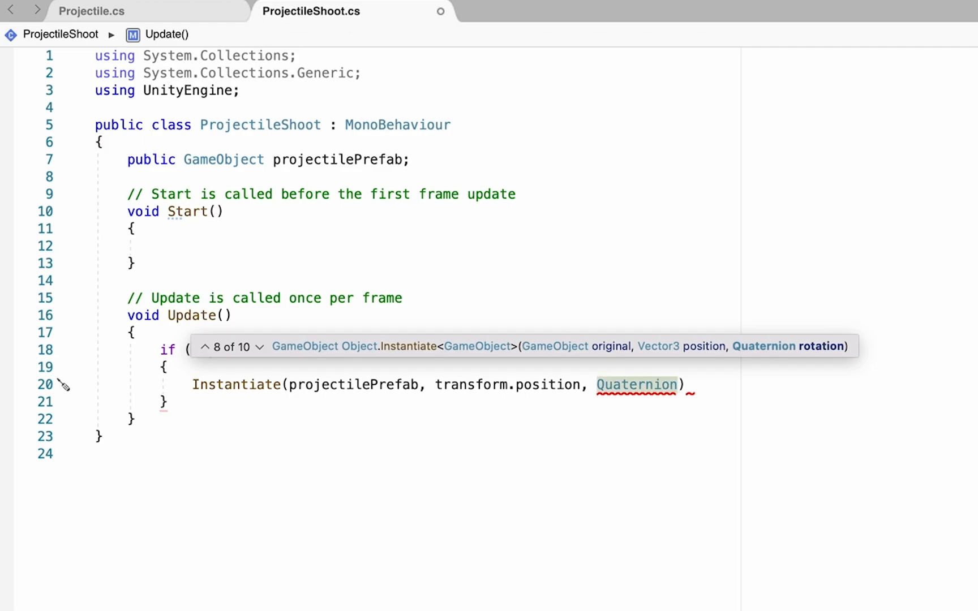
{"action": "type", "text": ".identity"}
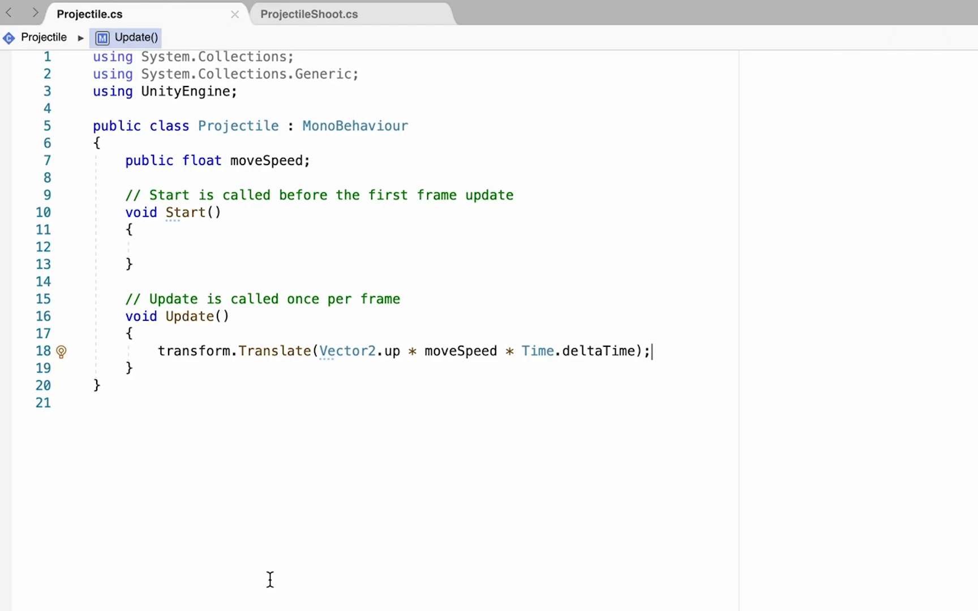
{"action": "mouse_move", "coordinate": [156, 507]}
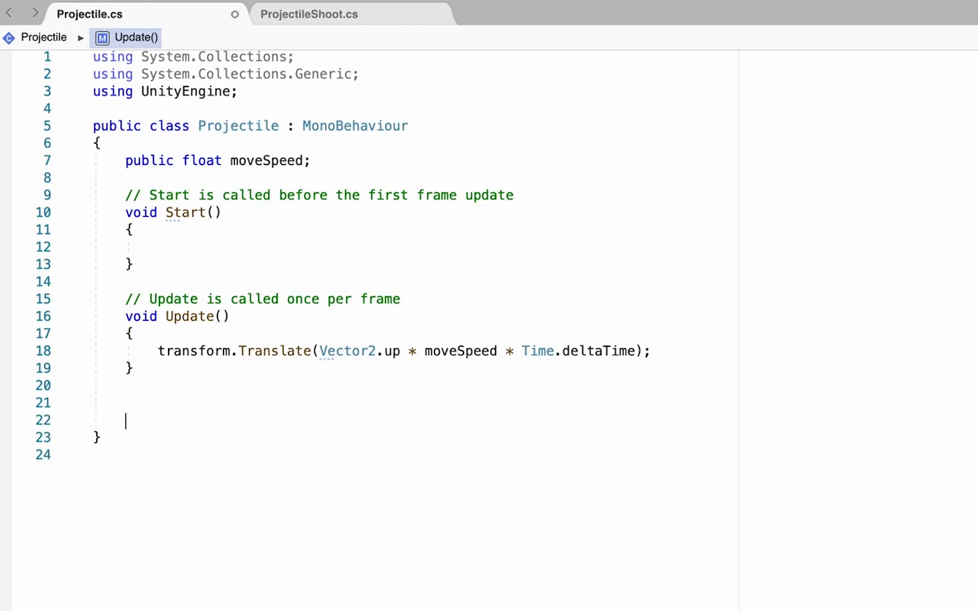
Step: Add OnTriggerEnter2D(Collider2D collision) containing if(collision.gameObject.tag == "Enemy")
{"action": "type", "text": "Ontr"}
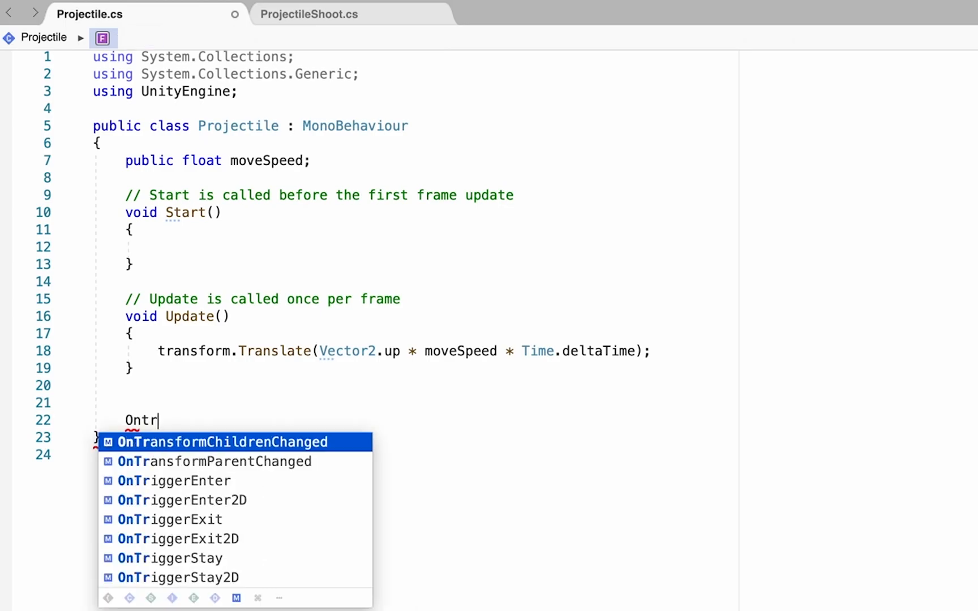
{"action": "type", "text": "i"}
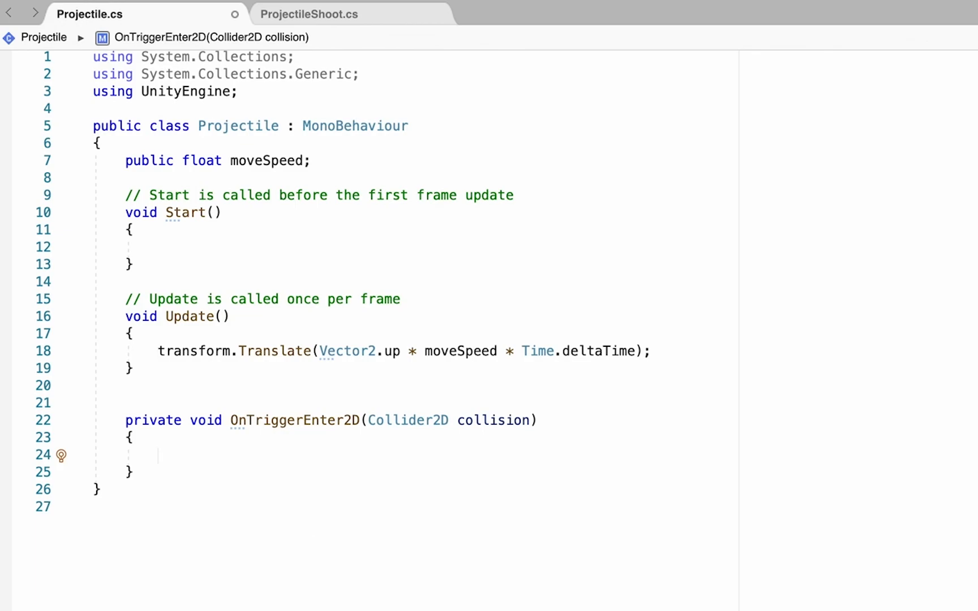
{"action": "type", "text": "if("}
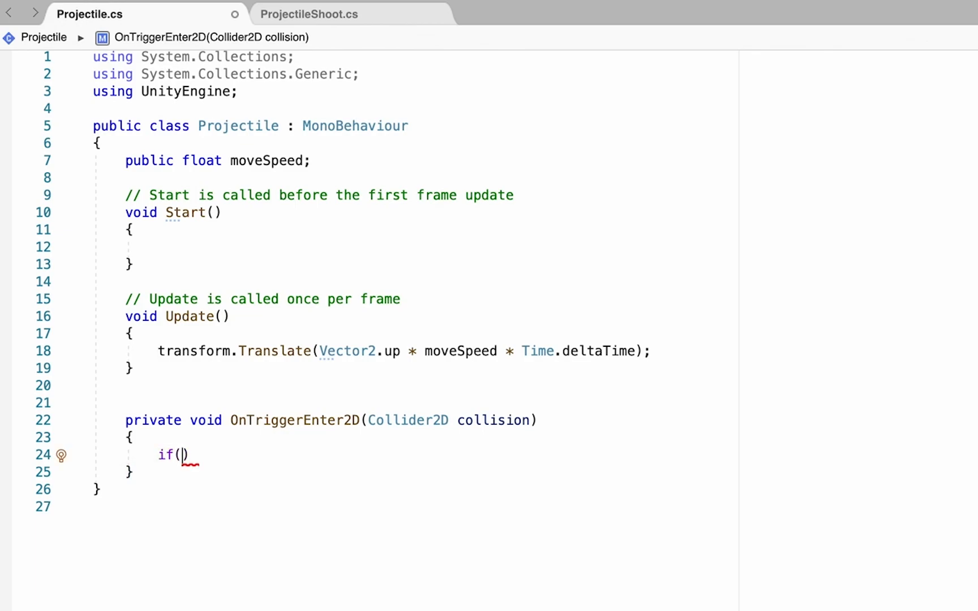
{"action": "type", "text": "collision"}
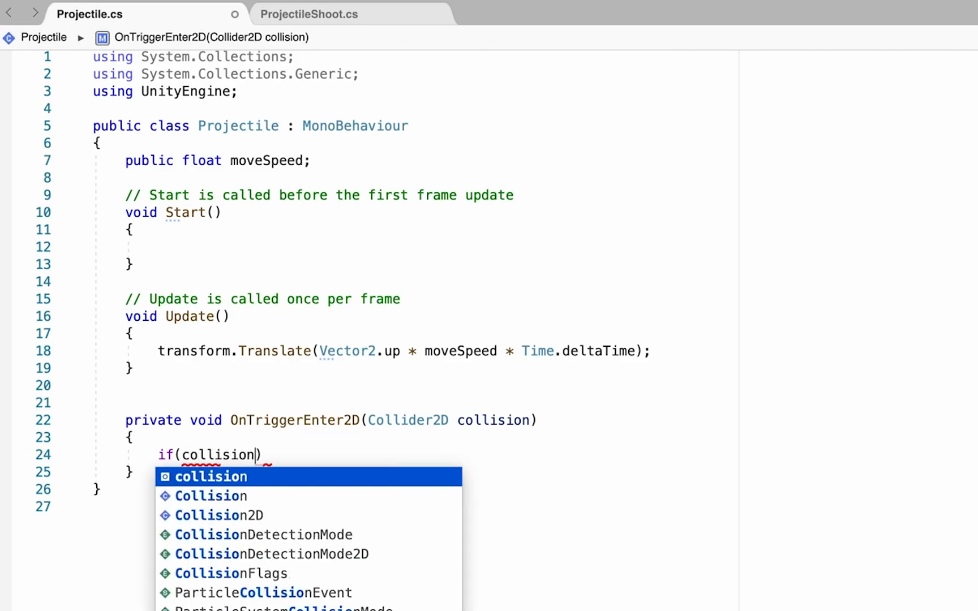
{"action": "type", "text": ".gameObject.tag"}
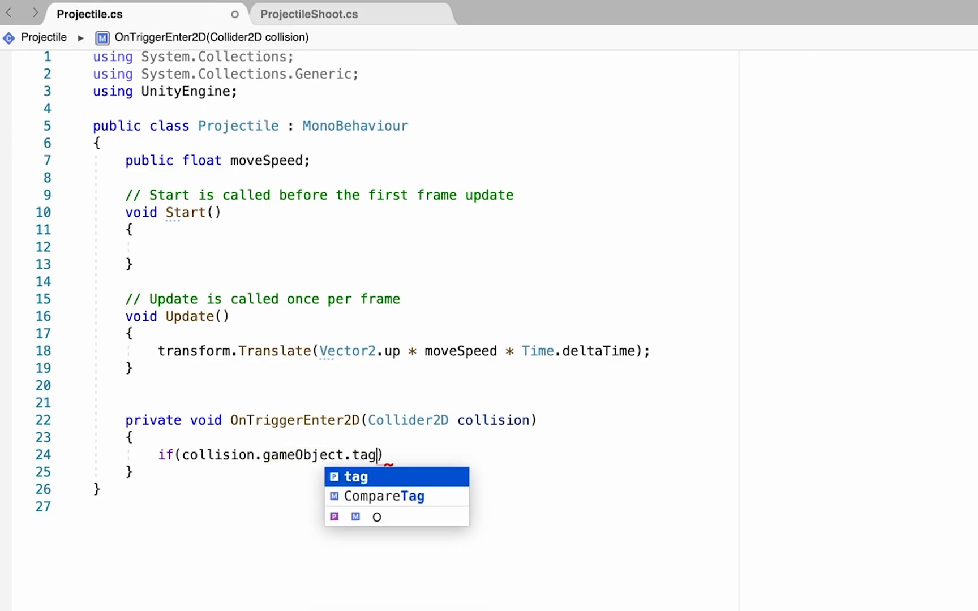
{"action": "type", "text": "== \"Enemy\""}
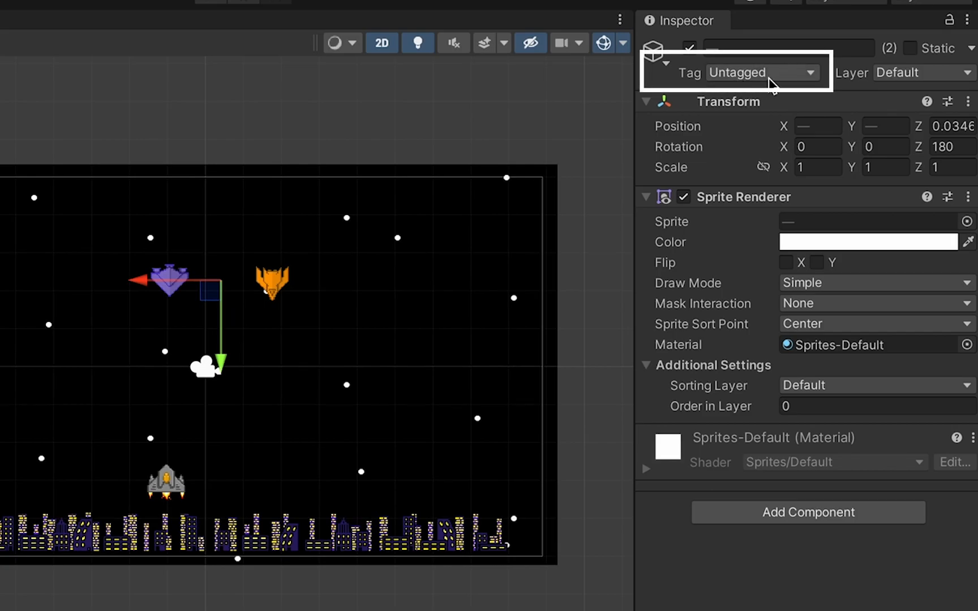
{"action": "left_click", "coordinate": [763, 73]}
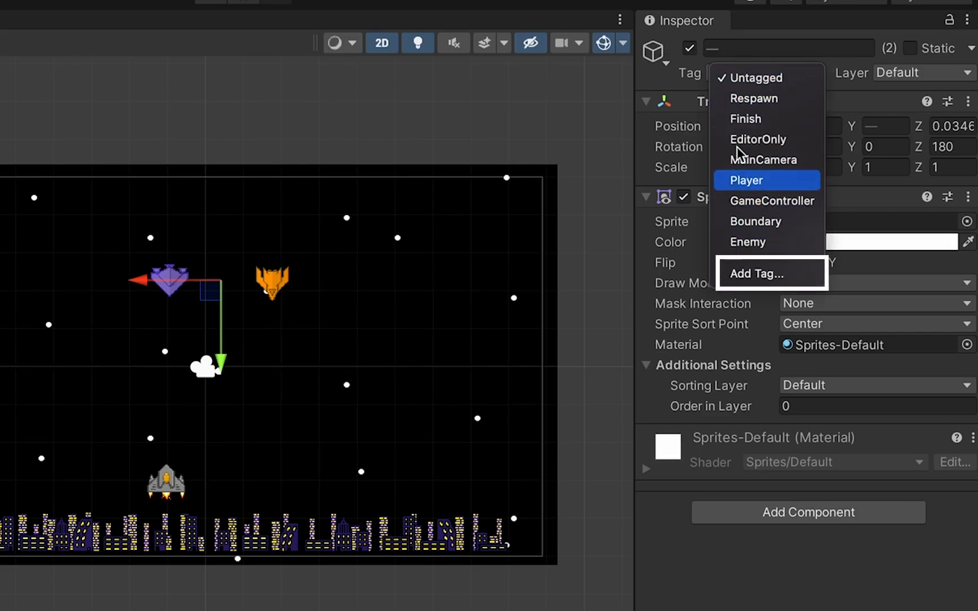
{"action": "left_click", "coordinate": [746, 274]}
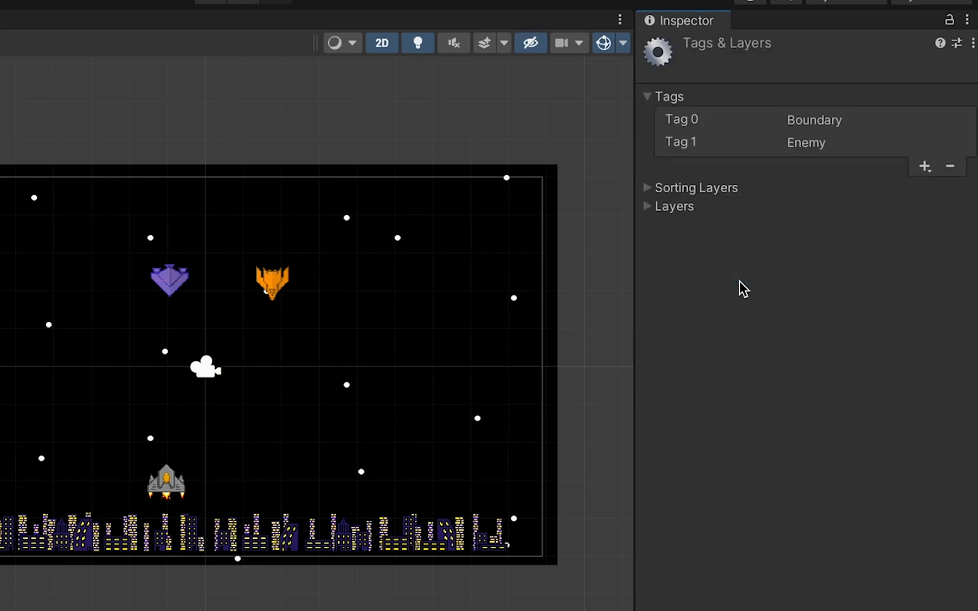
{"action": "left_click", "coordinate": [924, 165]}
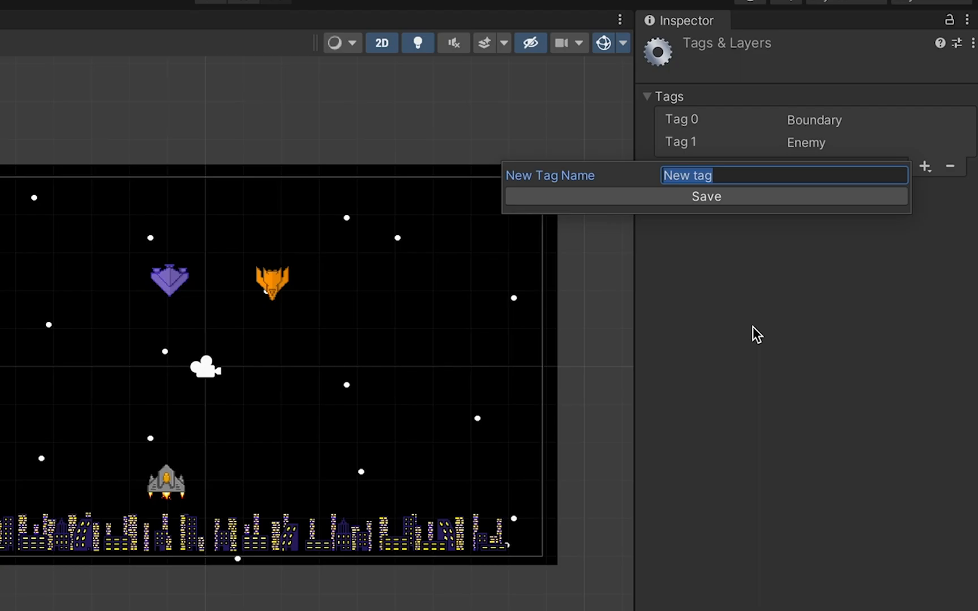
{"action": "mouse_move", "coordinate": [663, 284]}
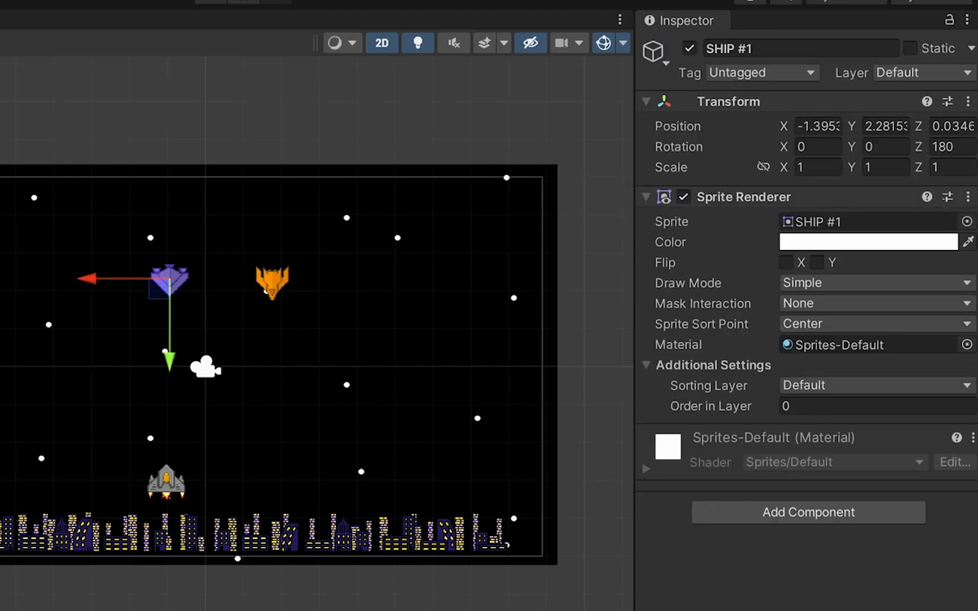
{"action": "left_click", "coordinate": [761, 73]}
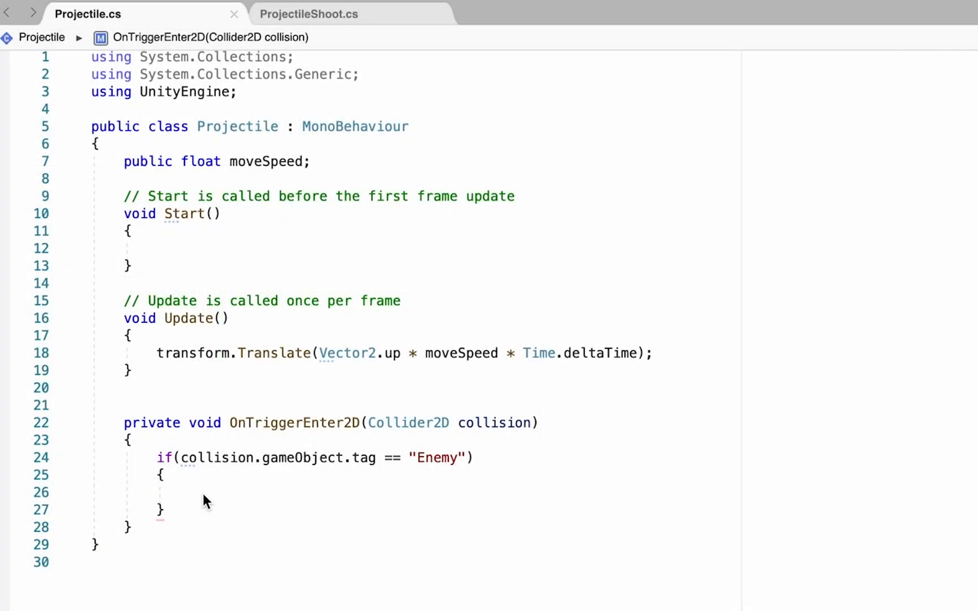
{"action": "mouse_move", "coordinate": [337, 424]}
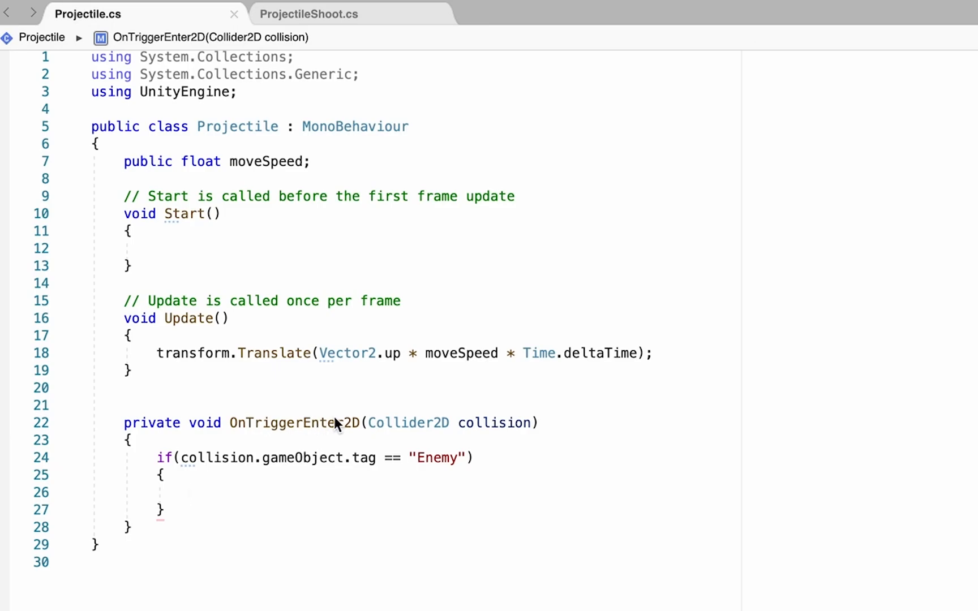
{"action": "mouse_move", "coordinate": [339, 476]}
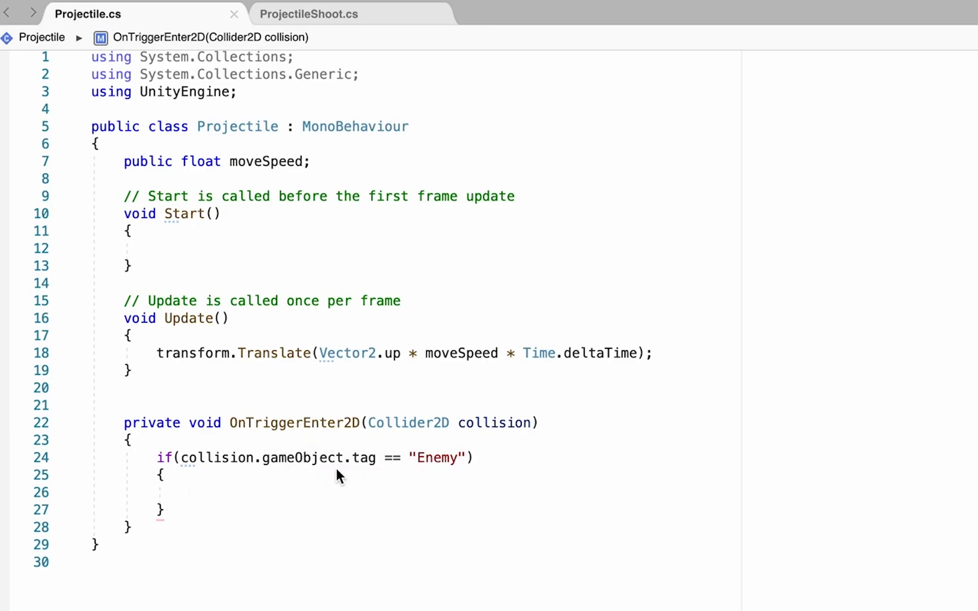
{"action": "mouse_move", "coordinate": [293, 560]}
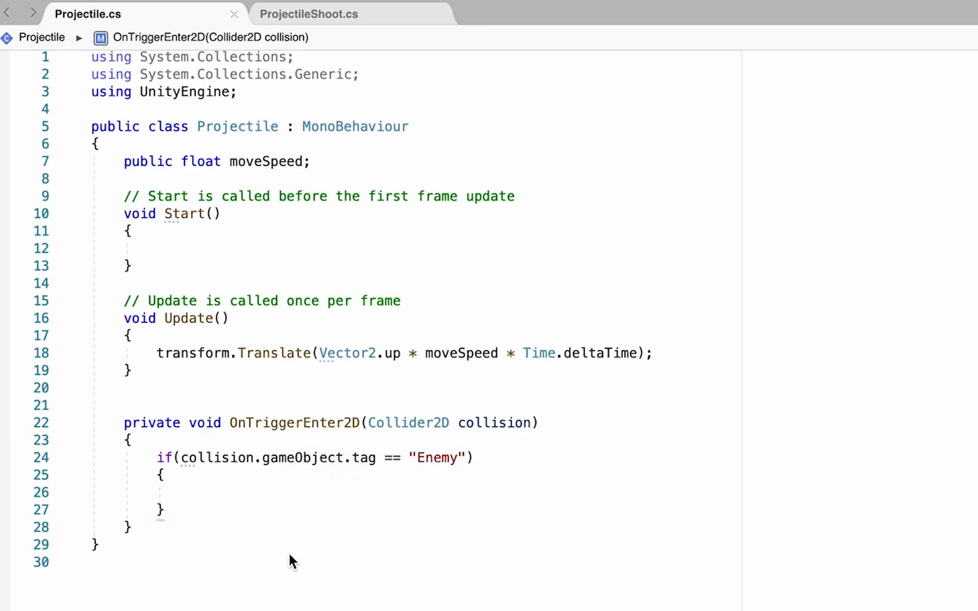
Step: Inside the Enemy check, call Destroy(collision.gameObject) and then Destroy(gameObject)
{"action": "type", "text": "Destroy("}
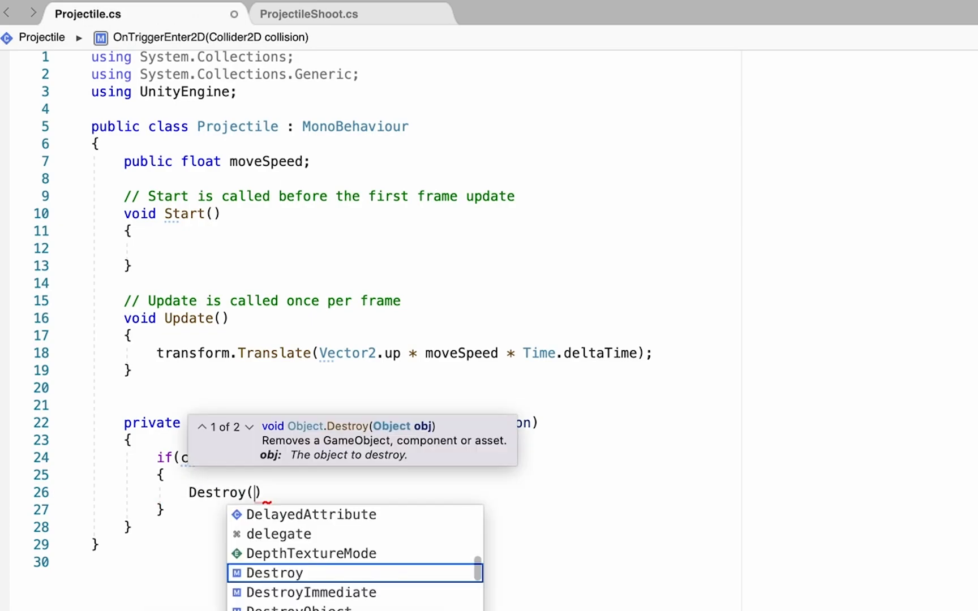
{"action": "type", "text": "collisio"}
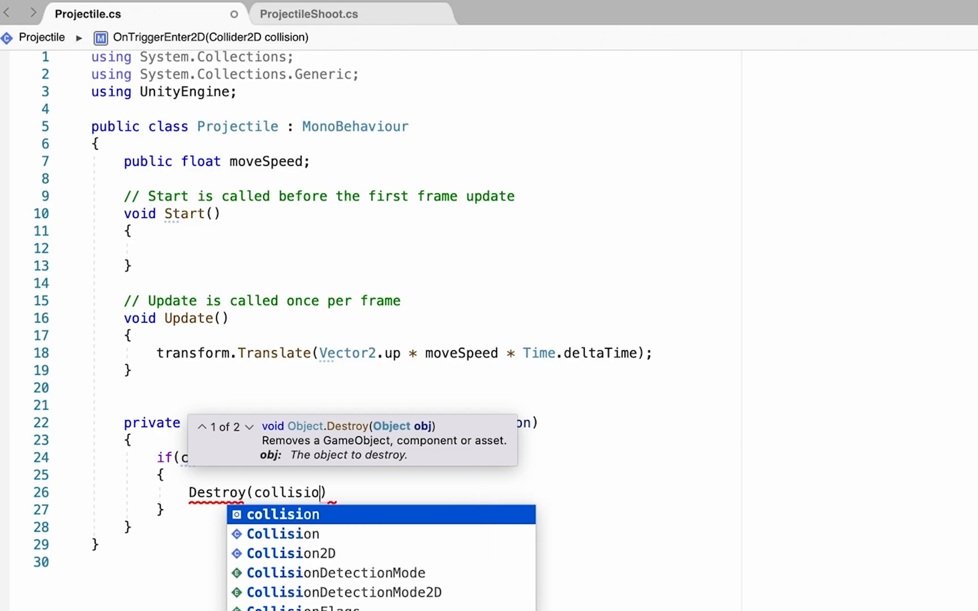
{"action": "type", "text": "n.gameObject"}
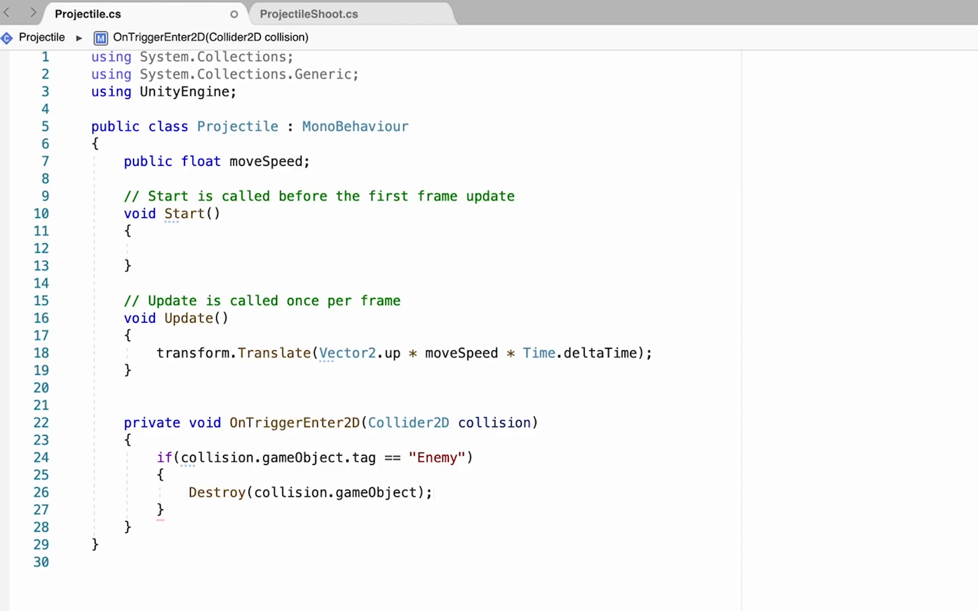
{"action": "type", "text": "Destroy"}
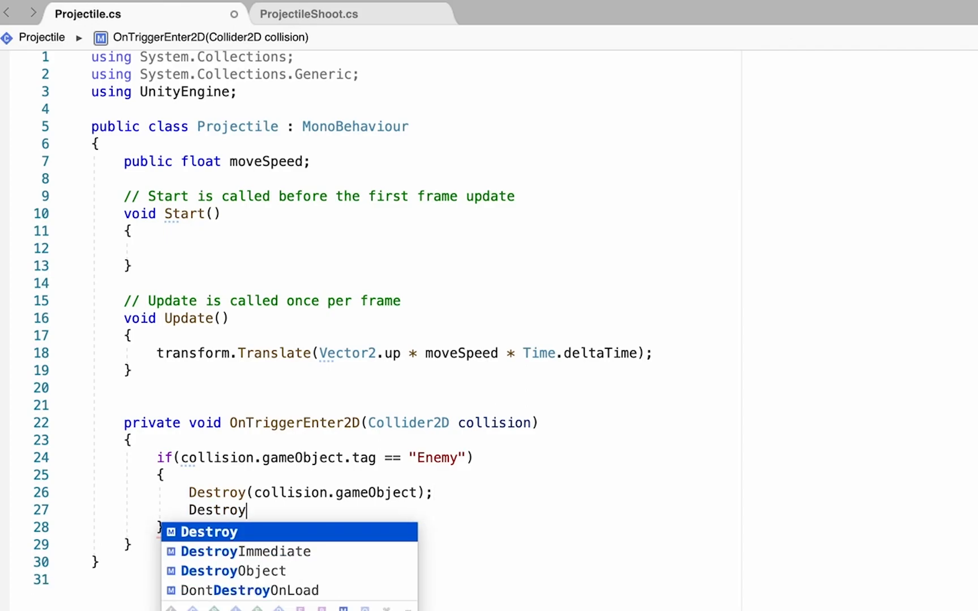
{"action": "type", "text": "(gameObject)"}
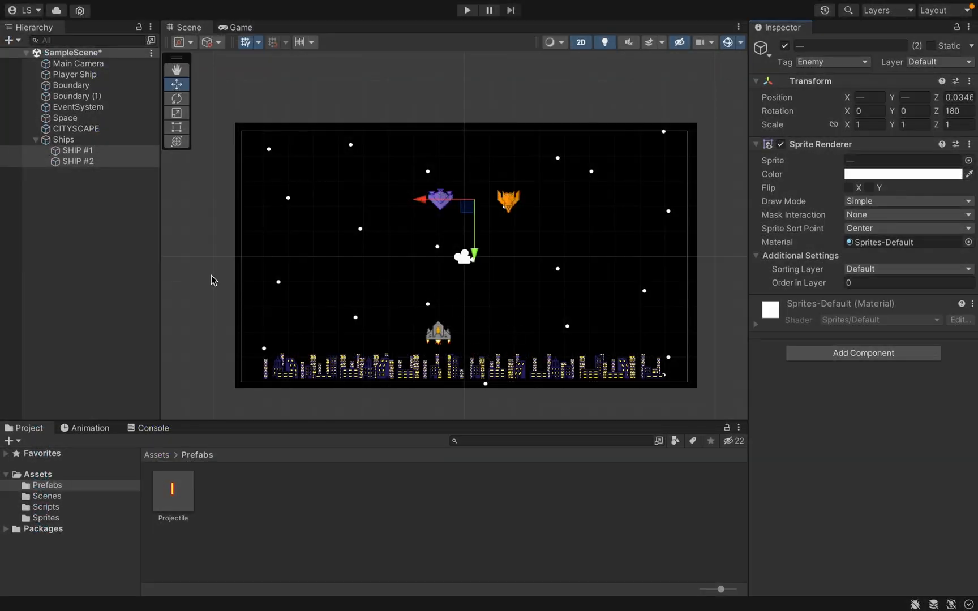
Step: Add a Box Collider 2D component to the Projectile prefab
{"action": "left_click", "coordinate": [173, 491]}
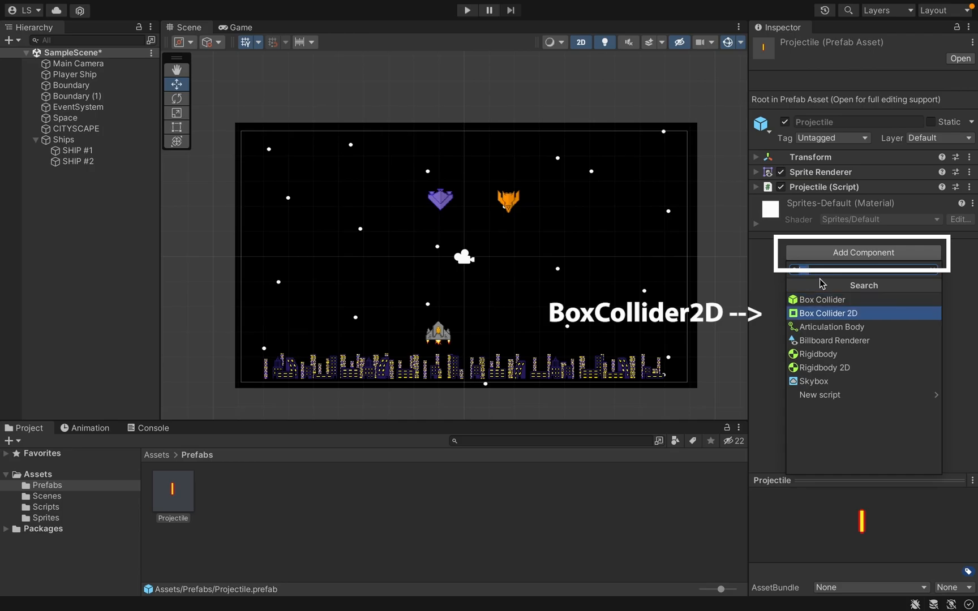
{"action": "left_click", "coordinate": [827, 313]}
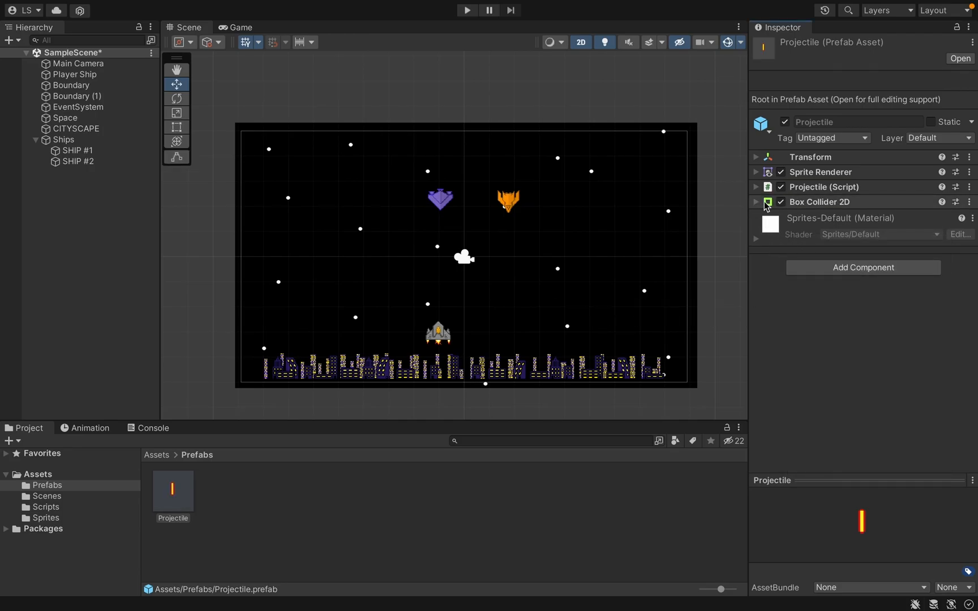
{"action": "left_click", "coordinate": [756, 201]}
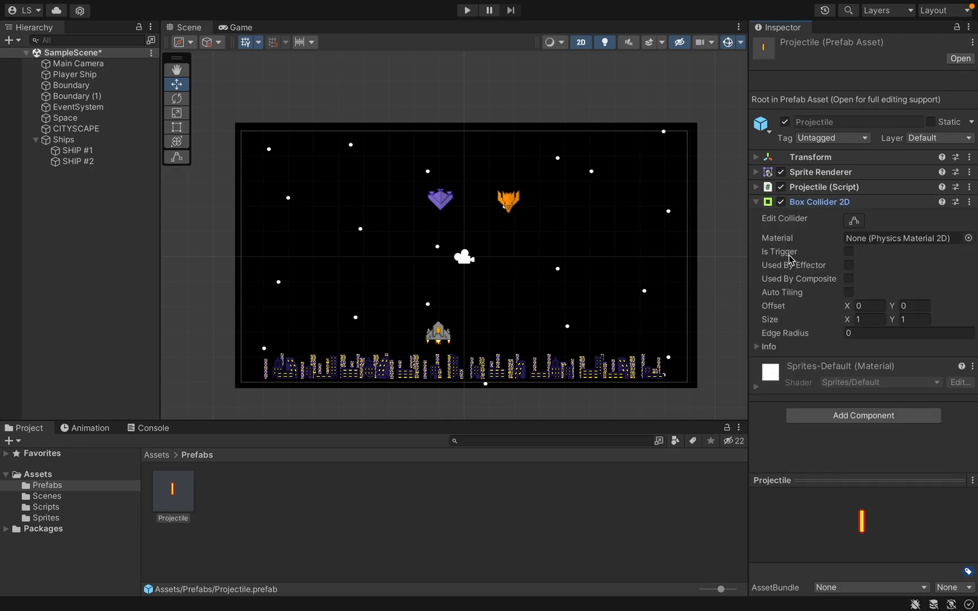
Step: Open the Projectile prefab to fit its collider, then return to the main scene
{"action": "left_click", "coordinate": [173, 493]}
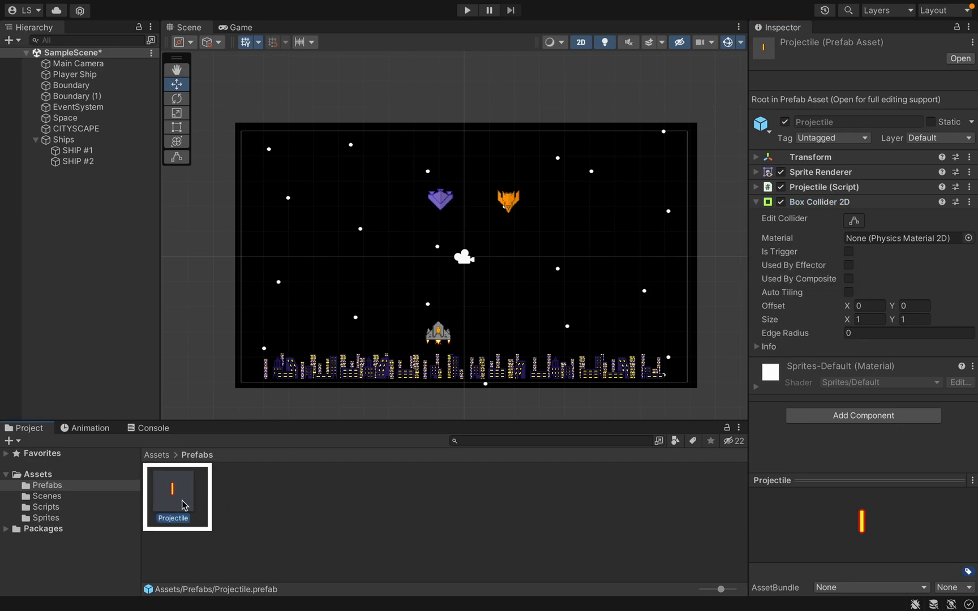
{"action": "double_click", "coordinate": [172, 491]}
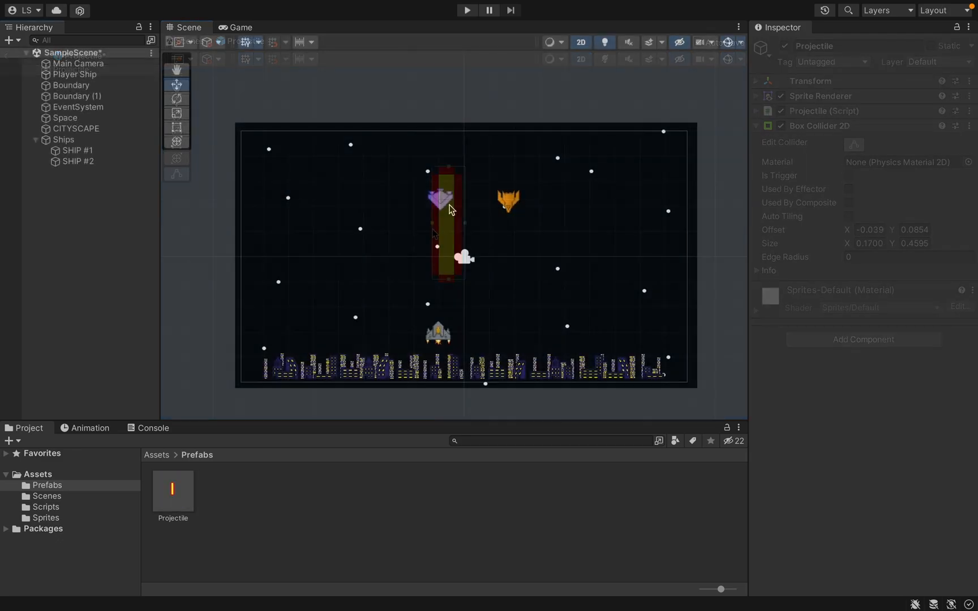
{"action": "left_click", "coordinate": [78, 161]}
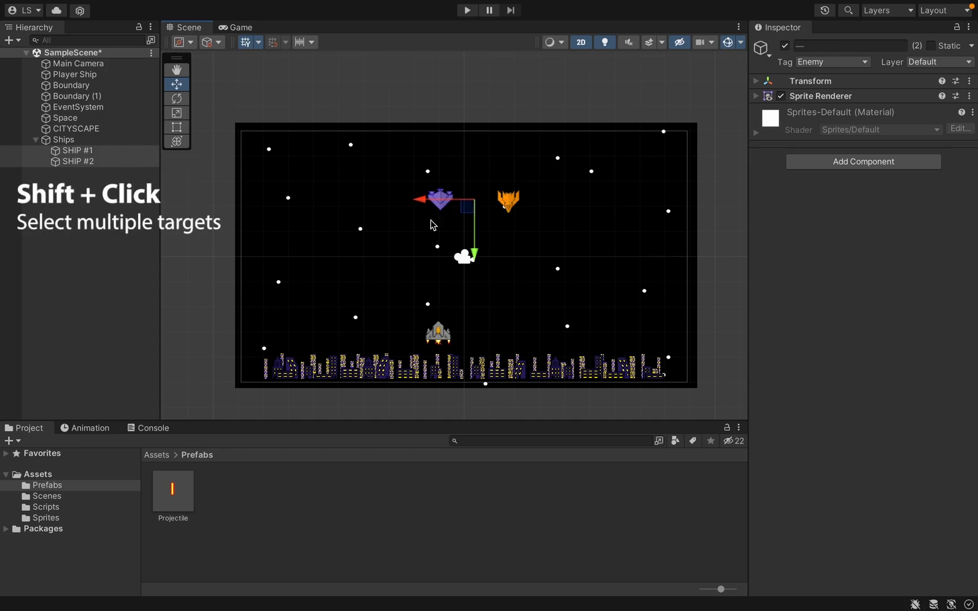
Step: Add a Box Collider 2D to SHIP #1 and SHIP #2 and shrink it to their bodies
{"action": "left_click", "coordinate": [862, 161]}
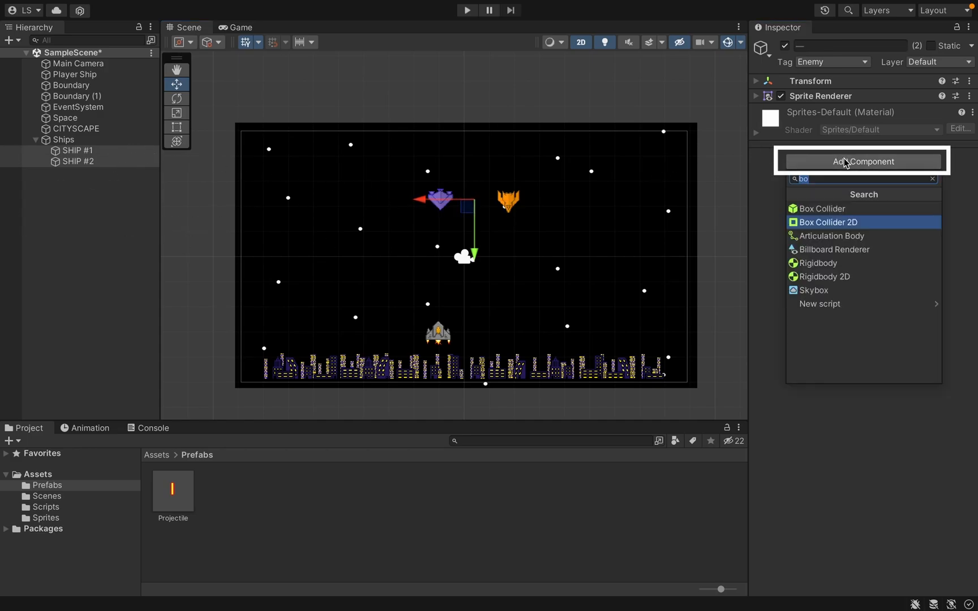
{"action": "left_click", "coordinate": [828, 221]}
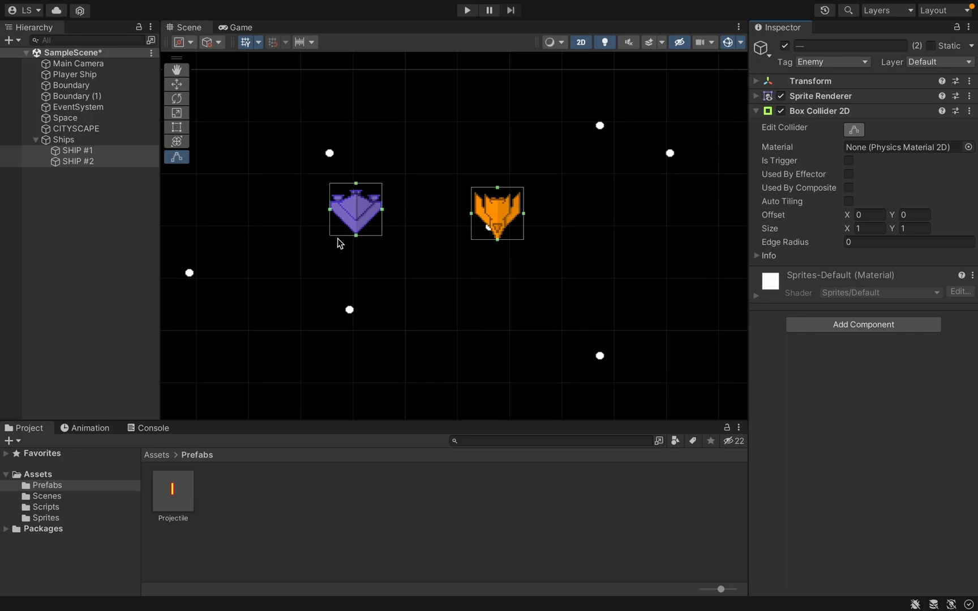
{"action": "mouse_move", "coordinate": [341, 239]}
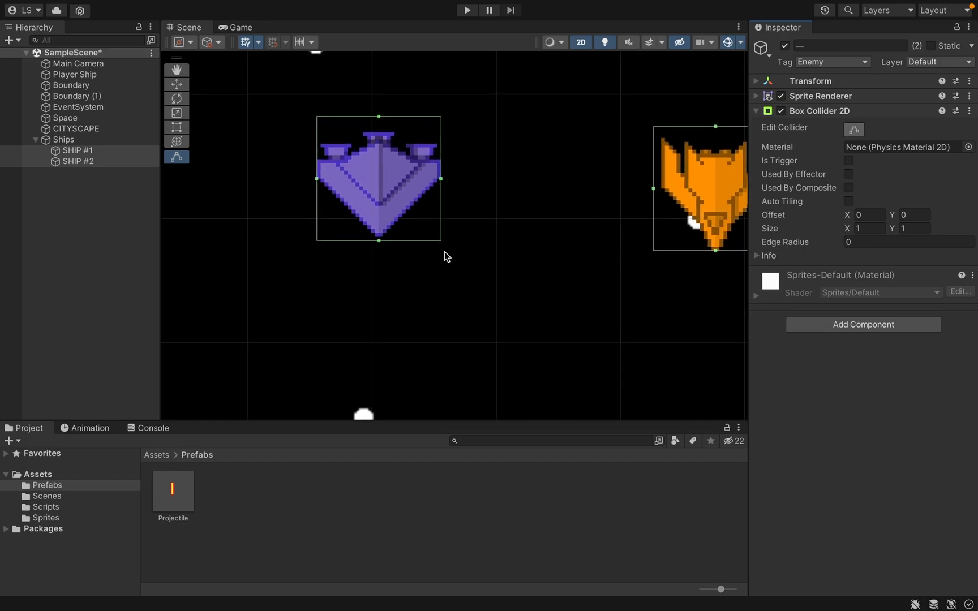
{"action": "mouse_move", "coordinate": [437, 249]}
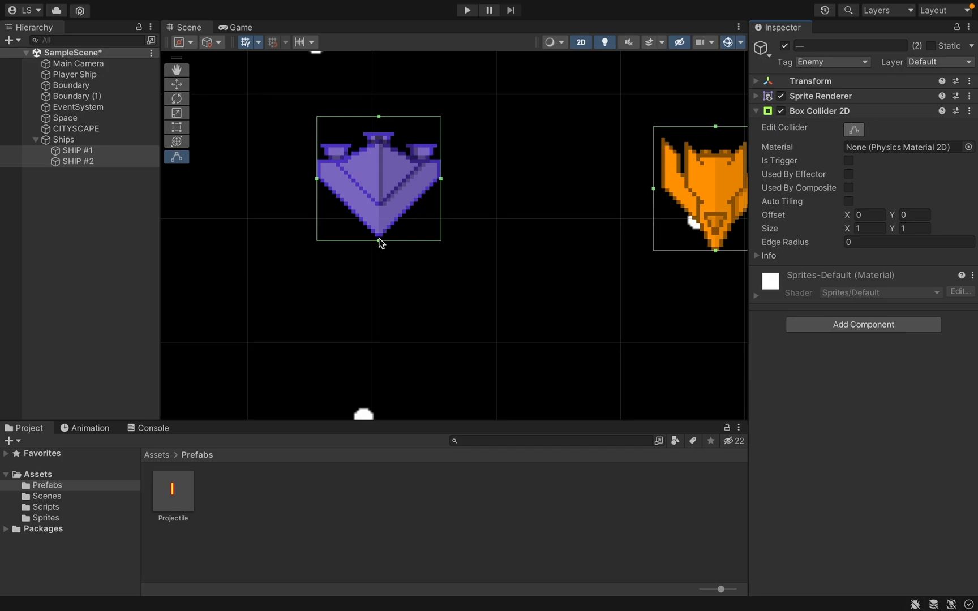
{"action": "left_click_drag", "start_coordinate": [381, 244], "coordinate": [380, 213]}
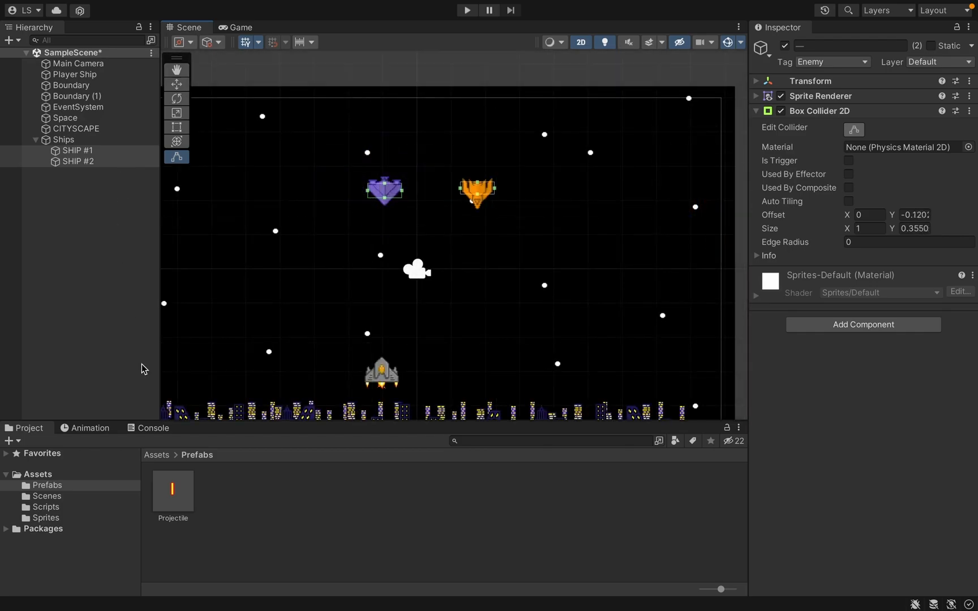
Step: Tick Is Trigger on the Projectile prefab's Box Collider 2D
{"action": "left_click", "coordinate": [173, 493]}
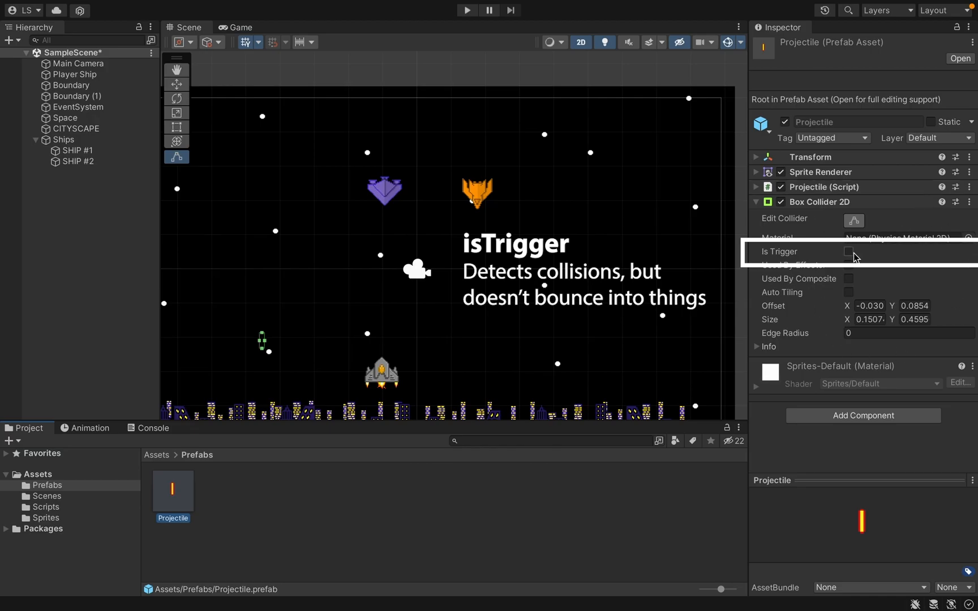
{"action": "left_click", "coordinate": [848, 252]}
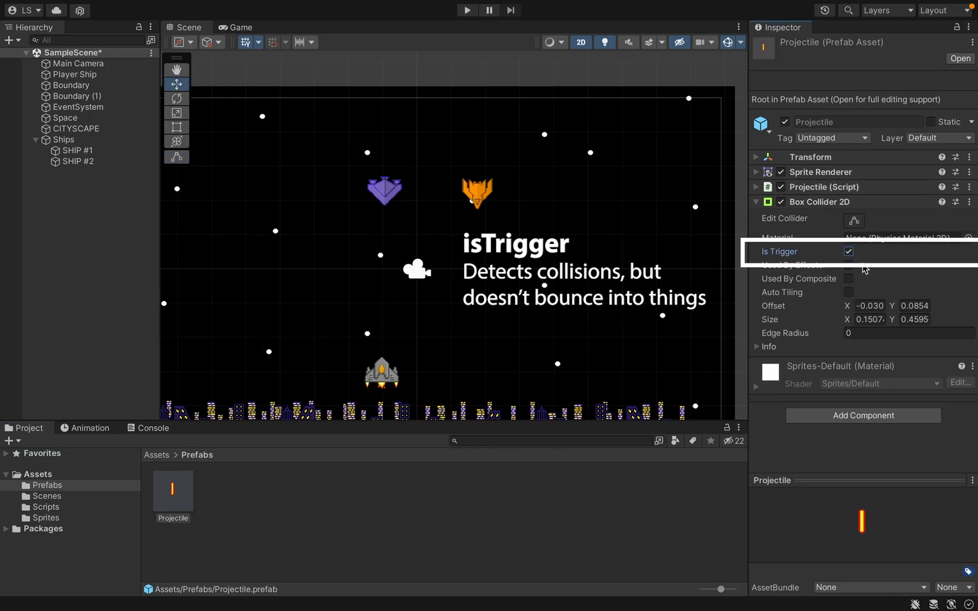
{"action": "mouse_move", "coordinate": [476, 406]}
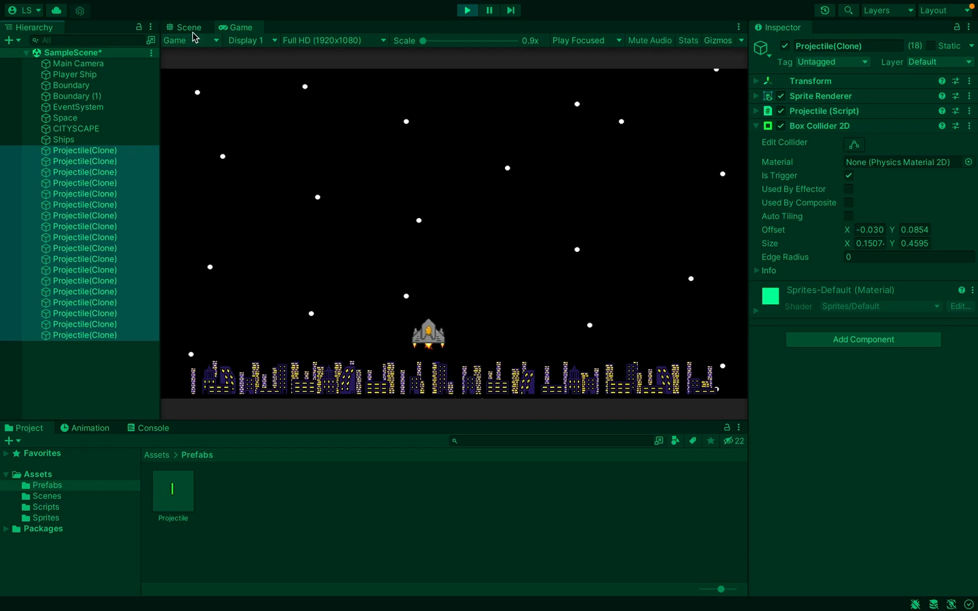
Step: Switch to the Scene view during play and inspect a Projectile(Clone) object
{"action": "left_click", "coordinate": [188, 27]}
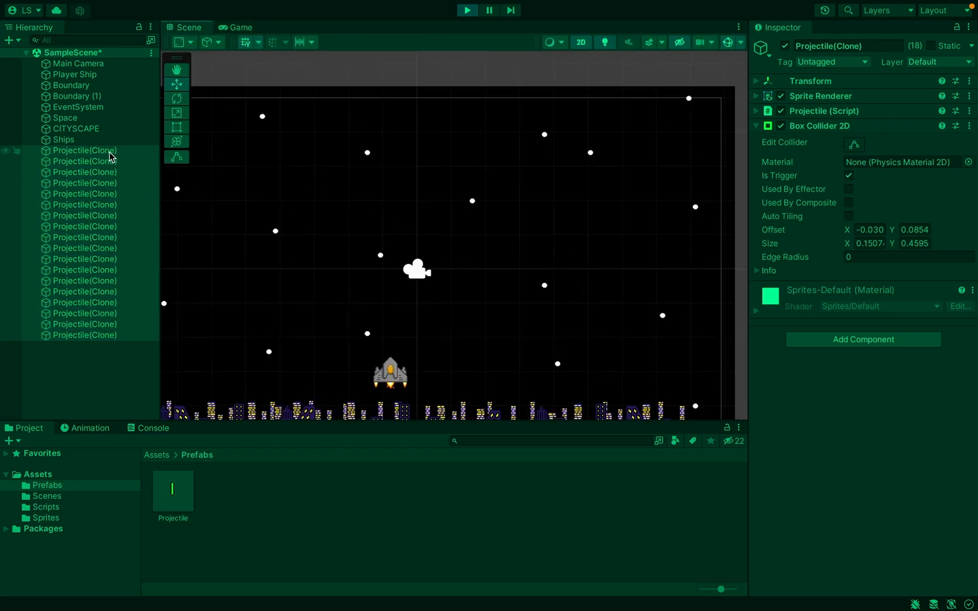
{"action": "left_click", "coordinate": [84, 151]}
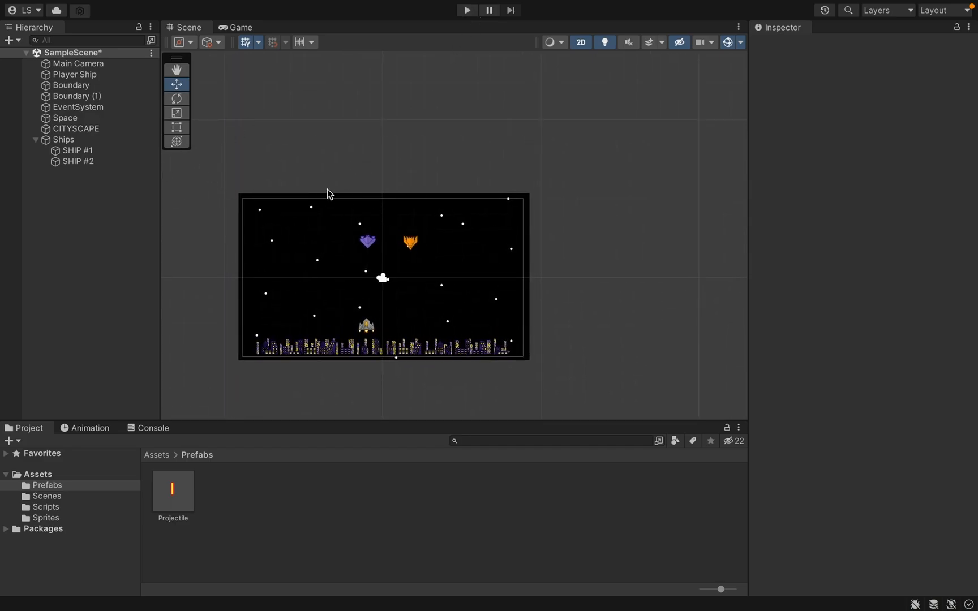
Step: Duplicate Boundary as Boundary (2), move it to the top, and stretch its collider across
{"action": "left_click", "coordinate": [74, 85]}
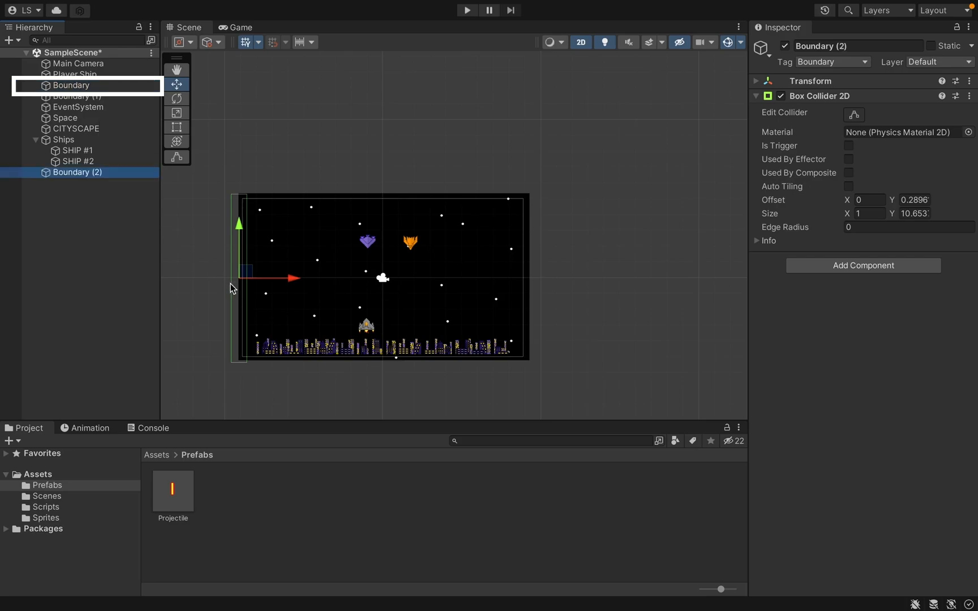
{"action": "left_click_drag", "start_coordinate": [245, 277], "coordinate": [381, 175]}
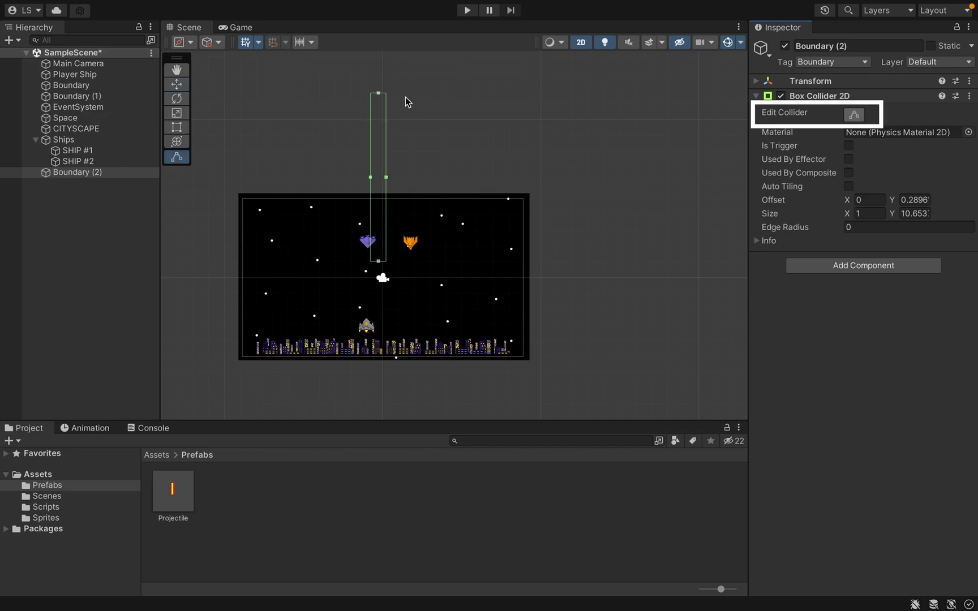
{"action": "left_click_drag", "start_coordinate": [379, 177], "coordinate": [237, 177]}
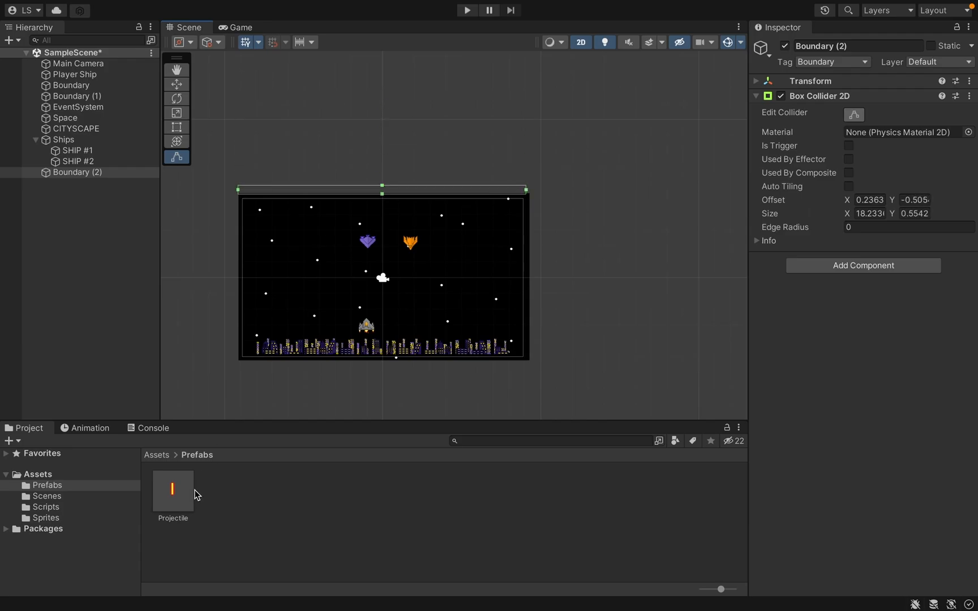
{"action": "left_click", "coordinate": [46, 518]}
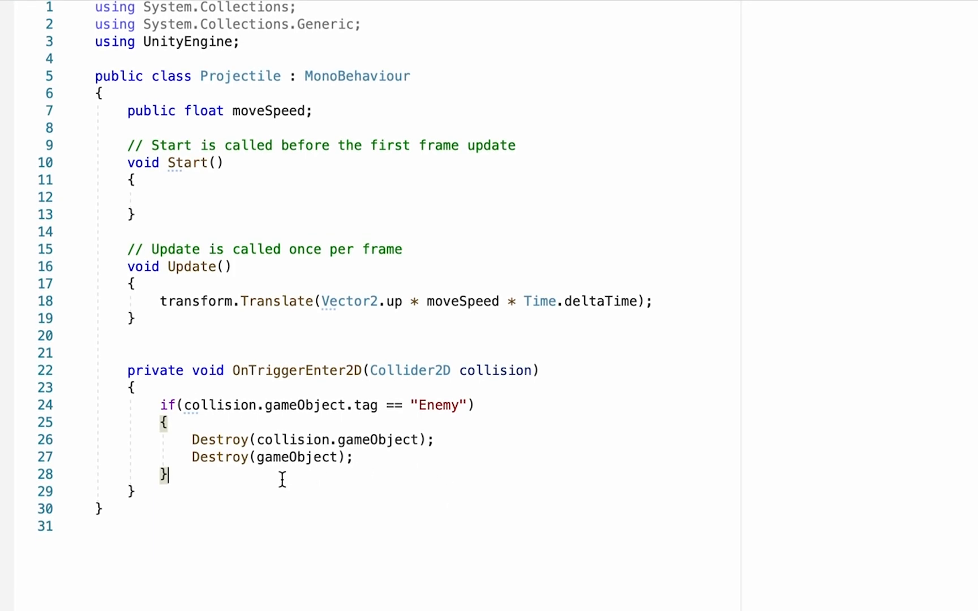
Step: Type if(collision.gameObject.tag == "Boundary") { below the Enemy check
{"action": "type", "text": "if("}
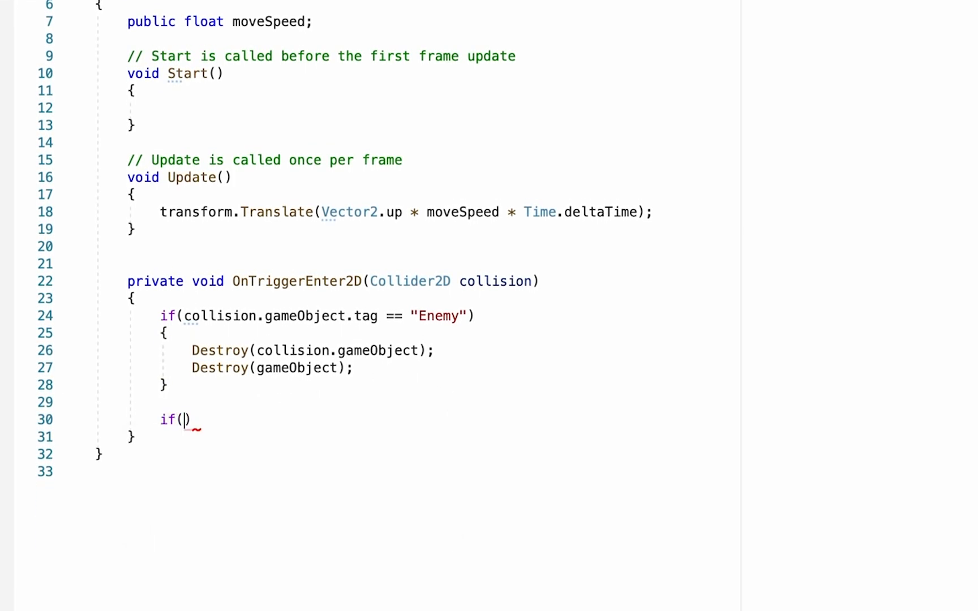
{"action": "type", "text": "collision"}
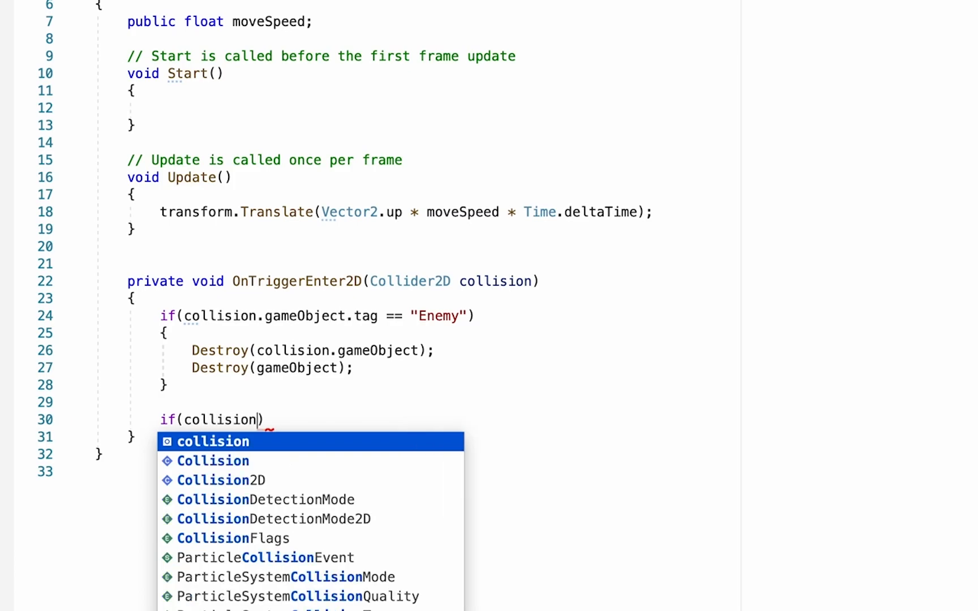
{"action": "type", "text": ".gameObject"}
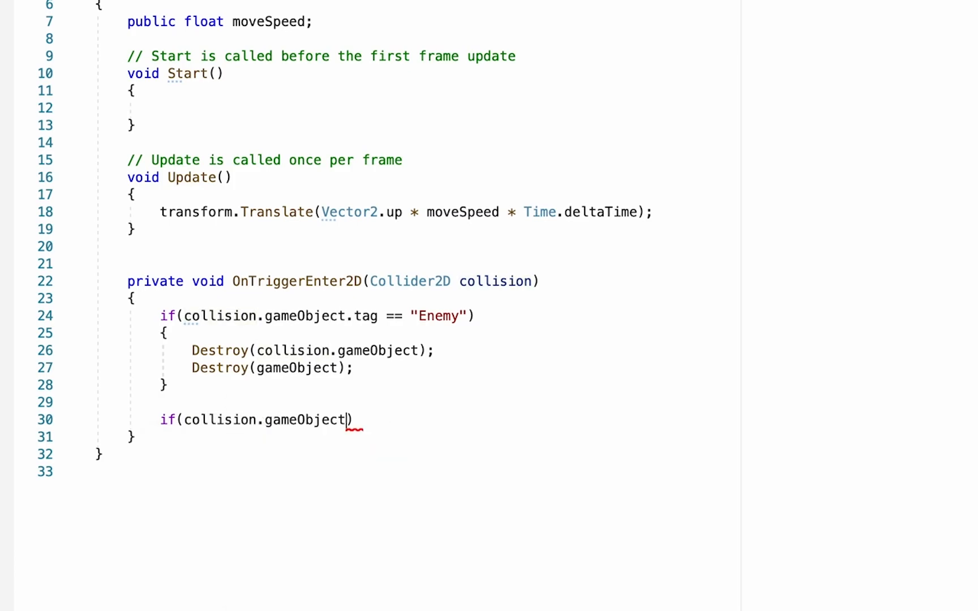
{"action": "type", "text": ".tag == \""}
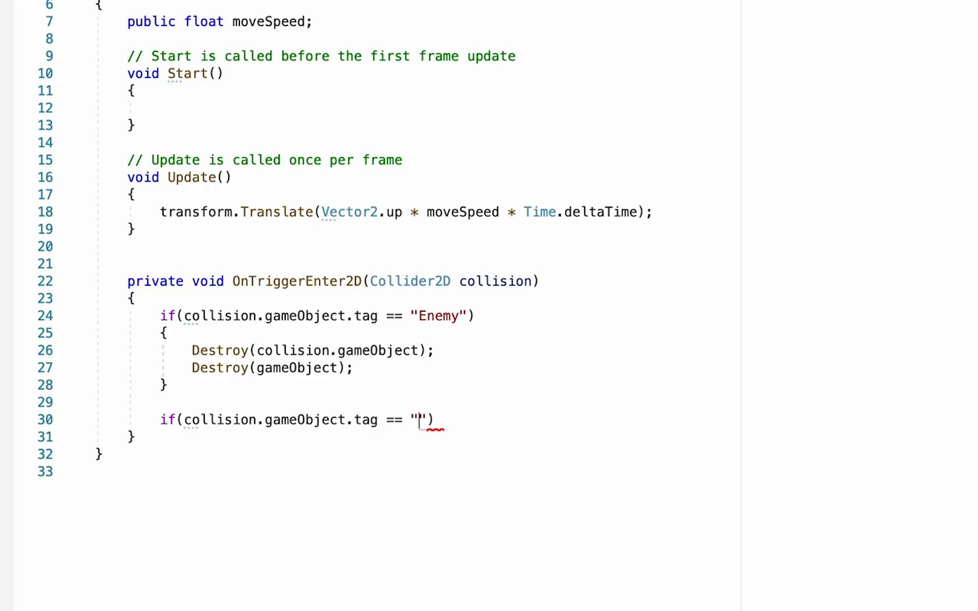
{"action": "type", "text": "Boundary"}
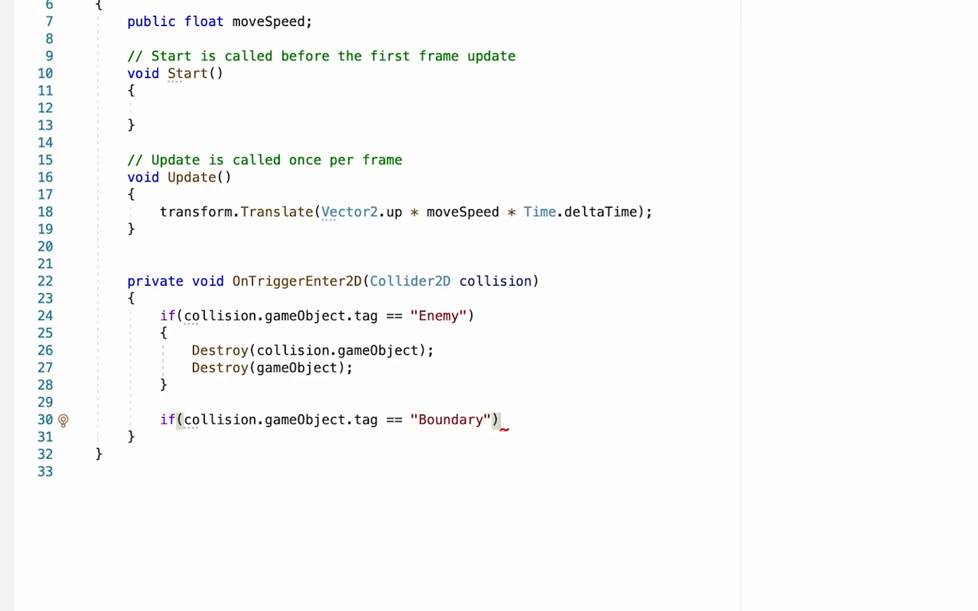
{"action": "type", "text": "{"}
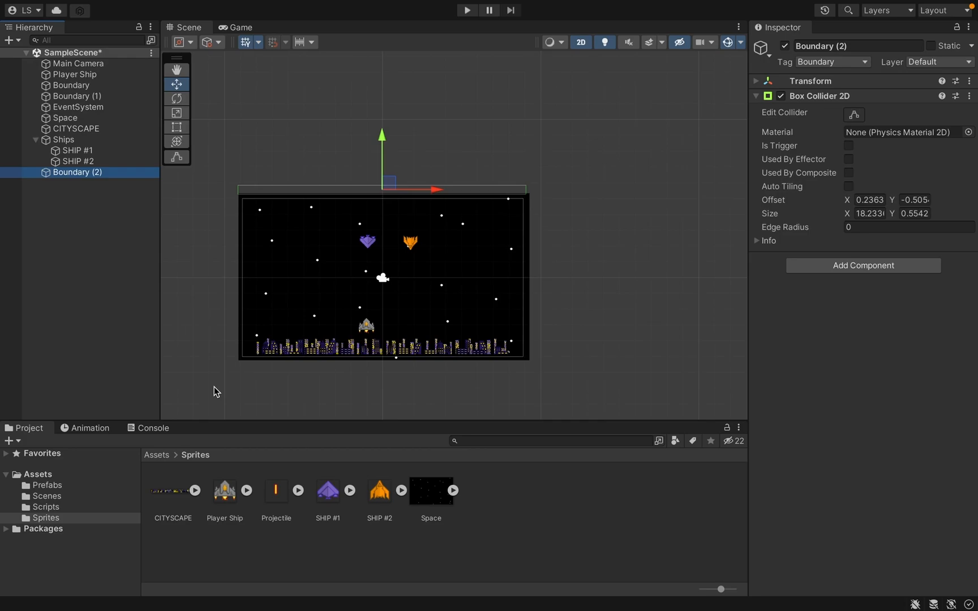
{"action": "mouse_move", "coordinate": [625, 307]}
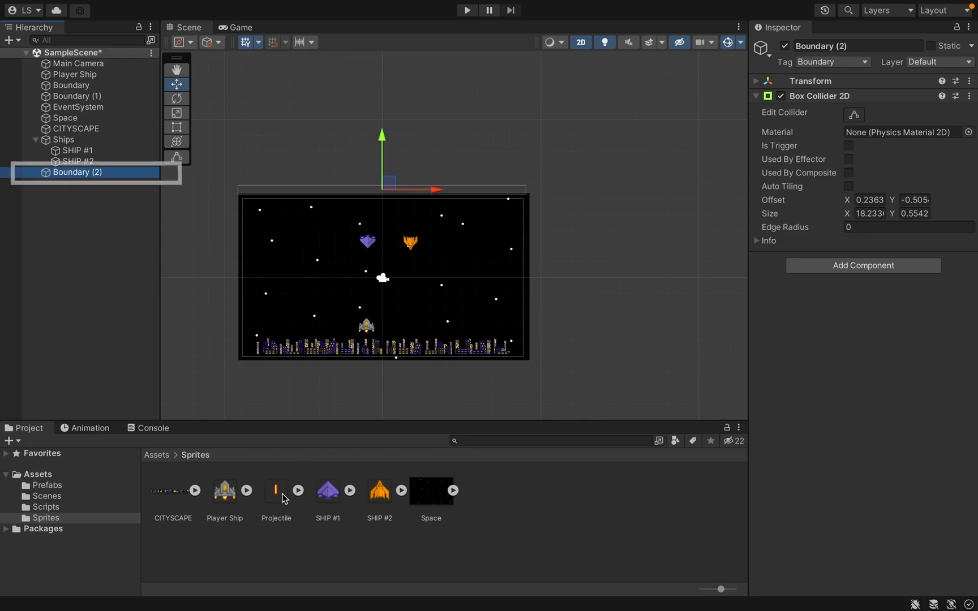
{"action": "mouse_move", "coordinate": [788, 305]}
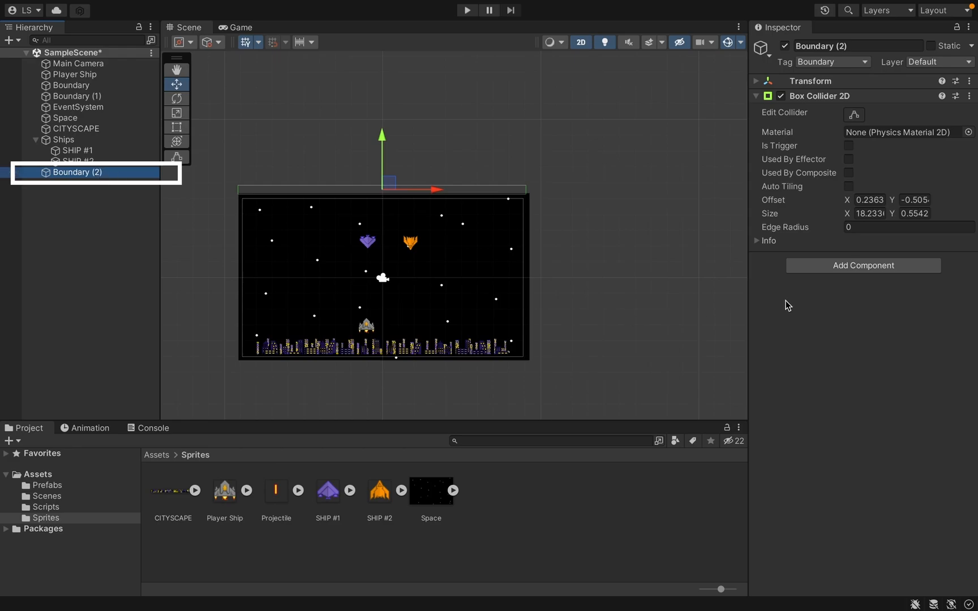
Step: Add a Rigidbody 2D component to Boundary (2) and expand its settings
{"action": "left_click", "coordinate": [862, 265]}
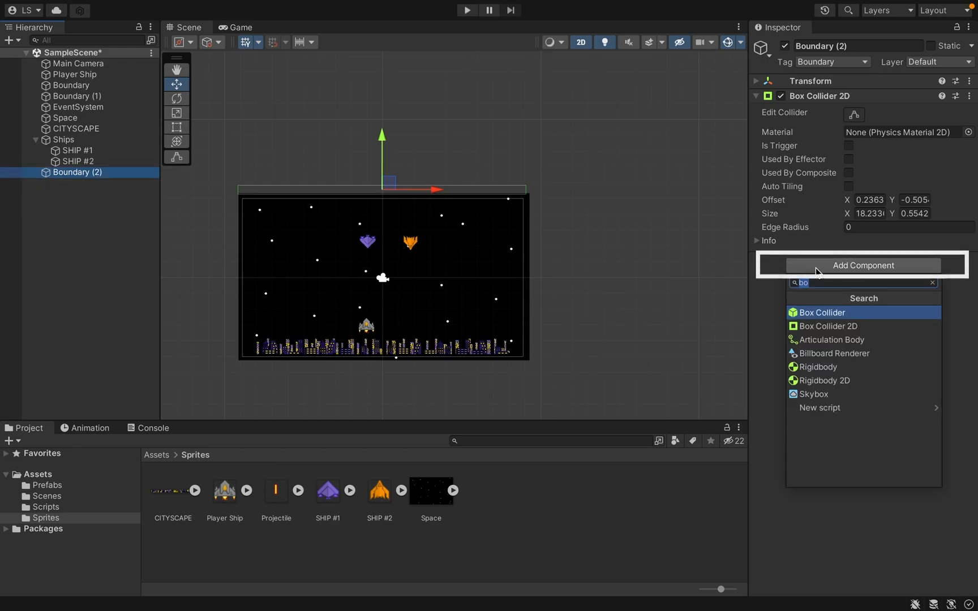
{"action": "type", "text": "rigi"}
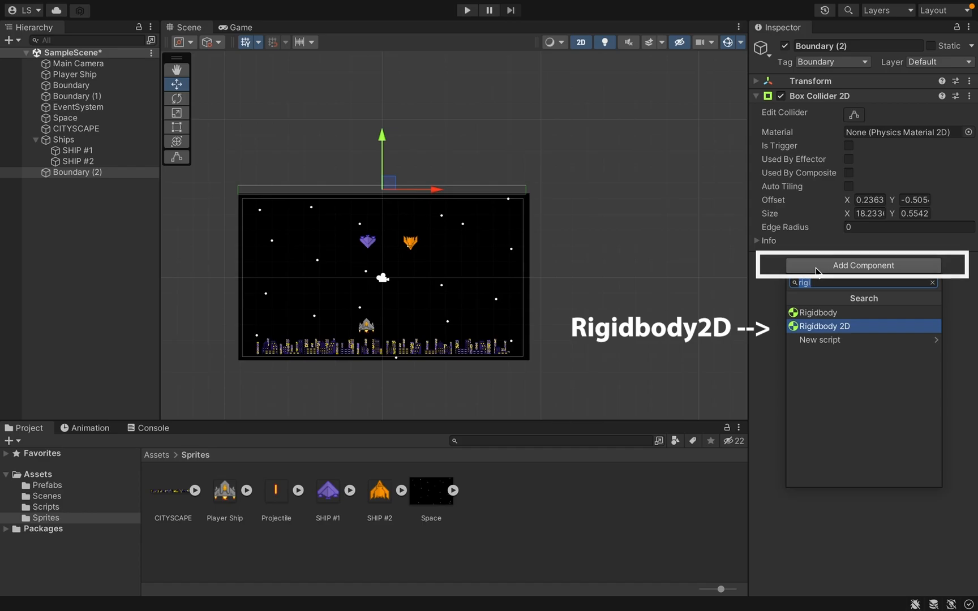
{"action": "left_click", "coordinate": [825, 326]}
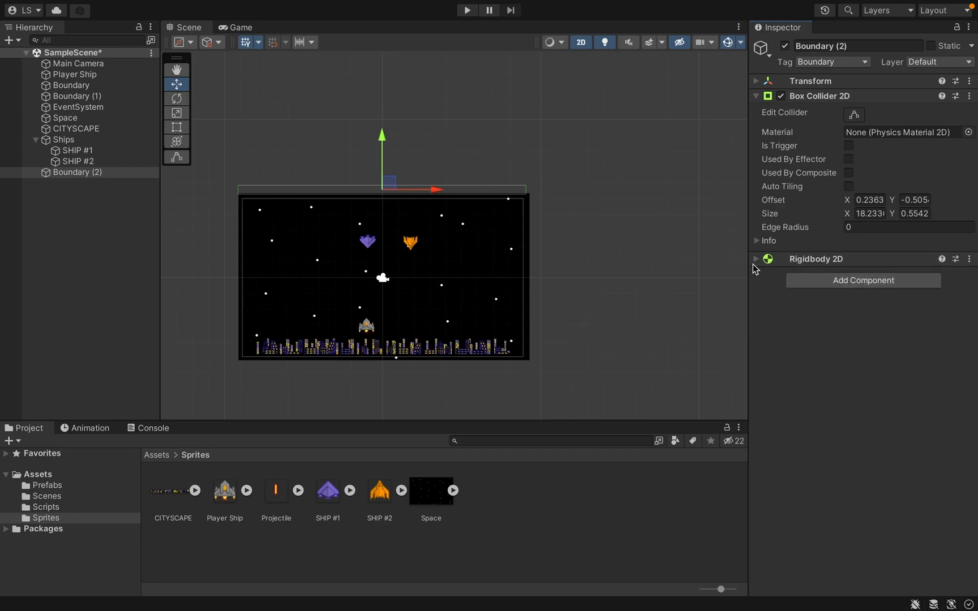
{"action": "left_click", "coordinate": [756, 259]}
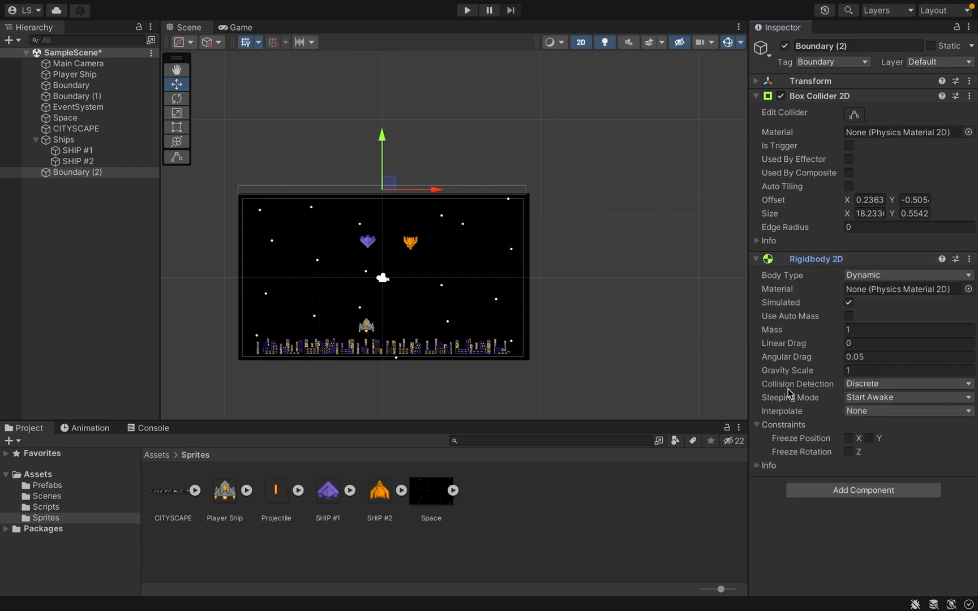
{"action": "left_click", "coordinate": [848, 451]}
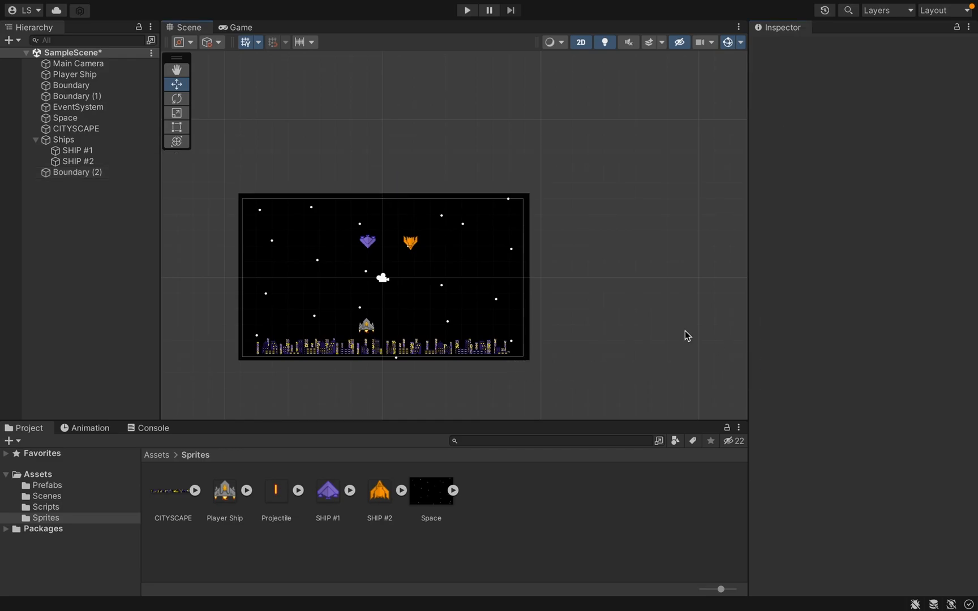
{"action": "mouse_move", "coordinate": [416, 244]}
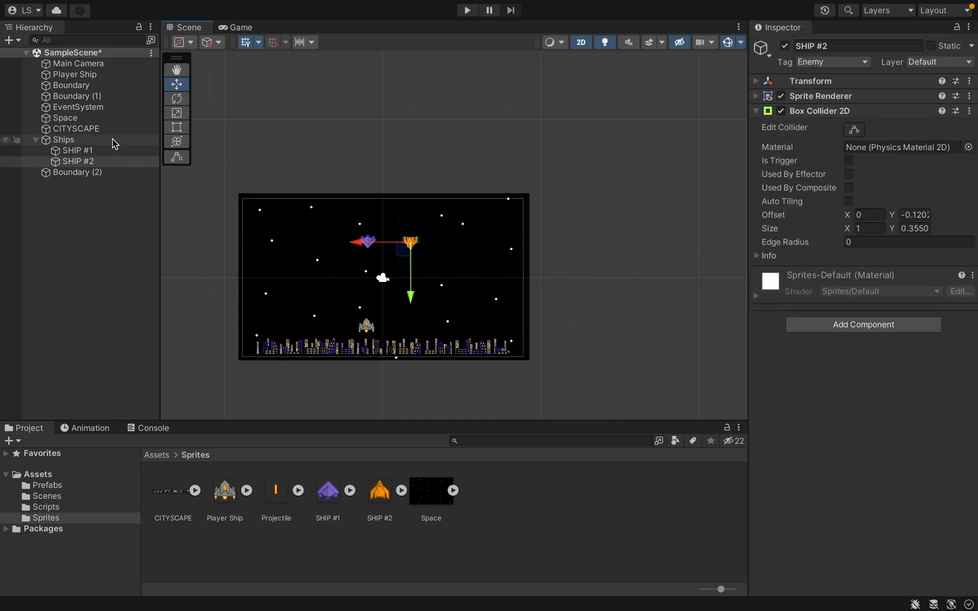
Step: Select the Ships parent to view its Ship Movement script, trigger collider and Rigidbody 2D
{"action": "left_click", "coordinate": [63, 140]}
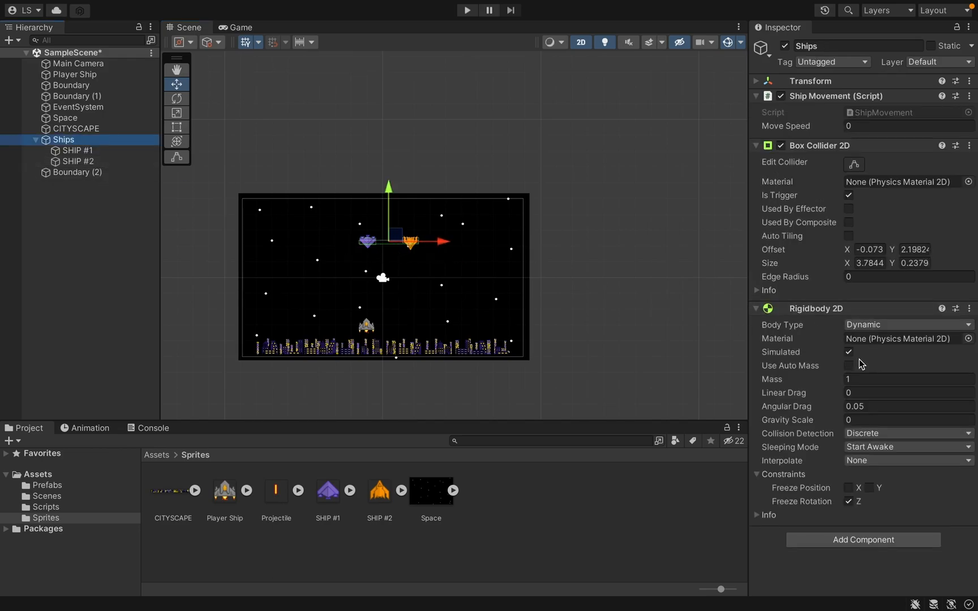
{"action": "mouse_move", "coordinate": [203, 269]}
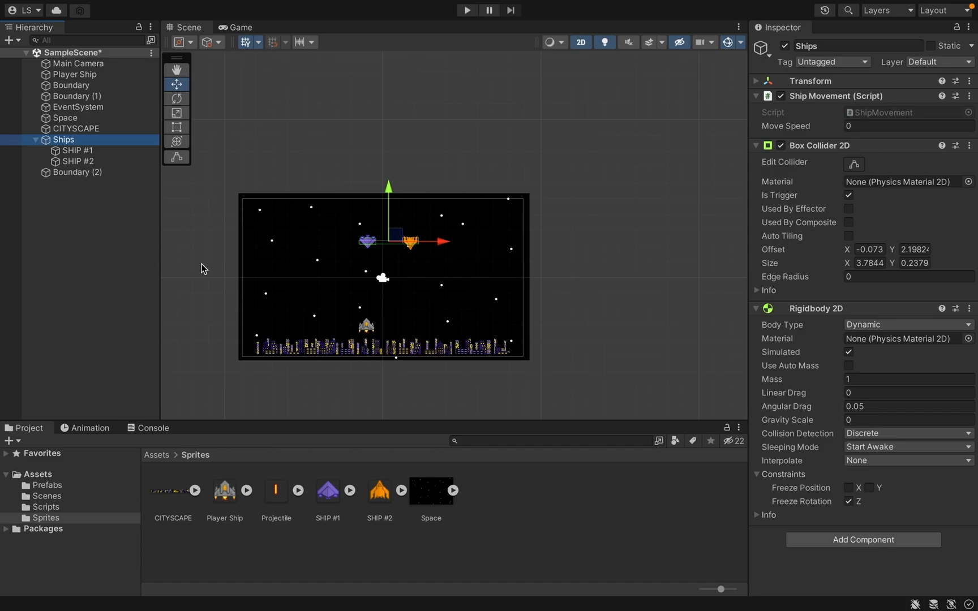
{"action": "mouse_move", "coordinate": [451, 140]}
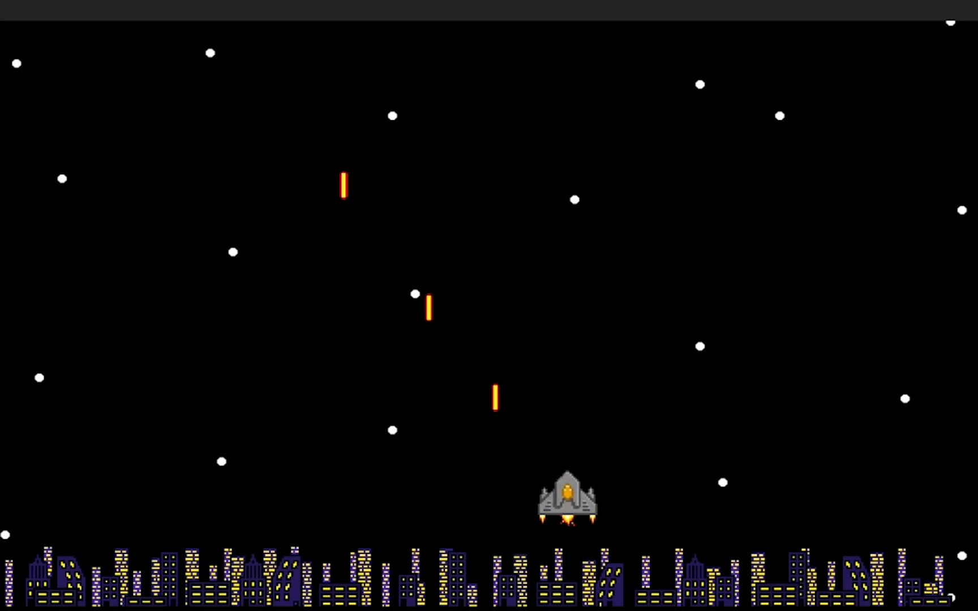
Step: Fire projectiles upward from the player ship during the play test
{"action": "key", "text": "ArrowLeft"}
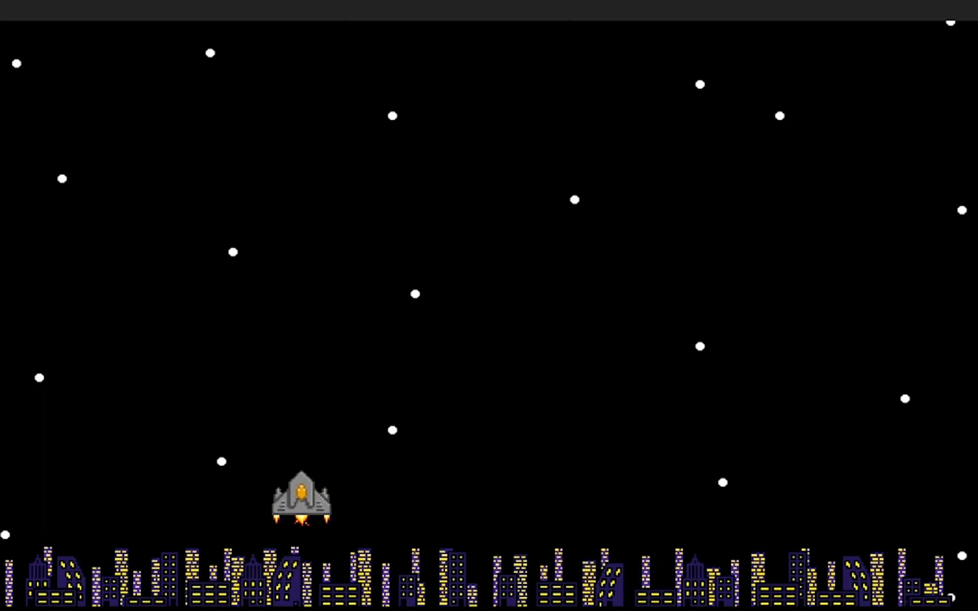